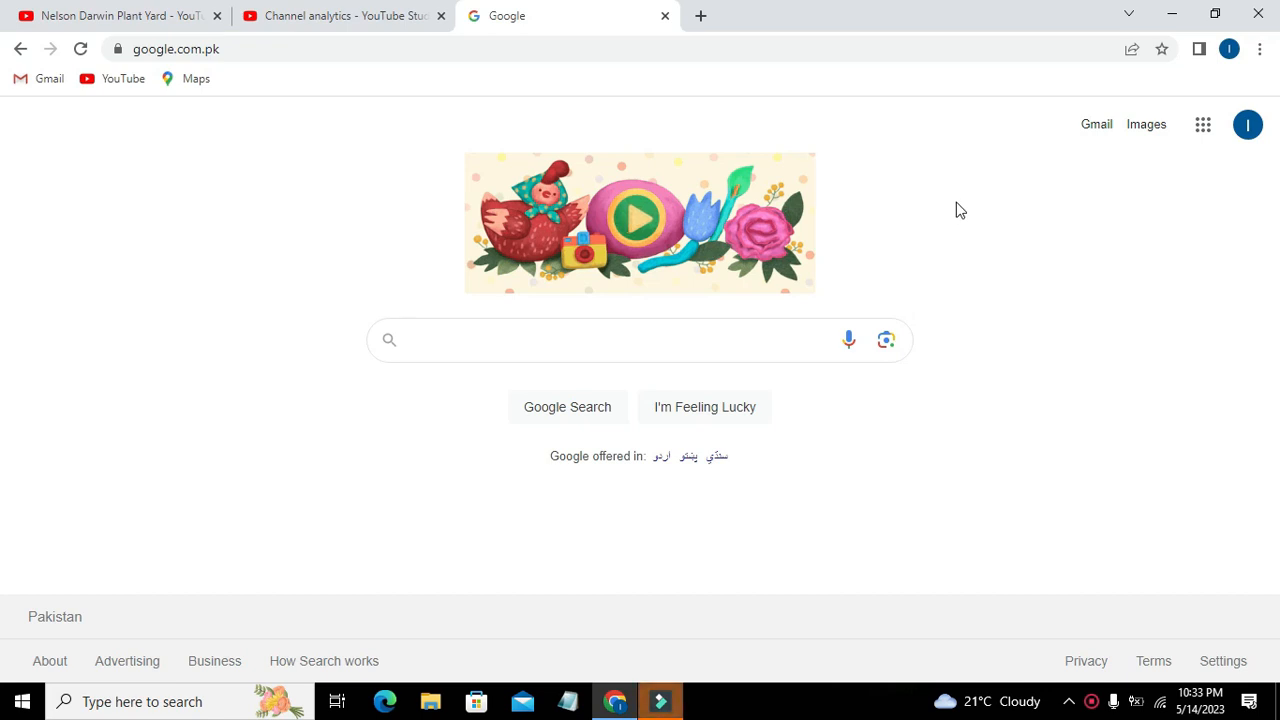
Search Google for 'wokwi' and open the Wokwi simulator website
click(641, 340)
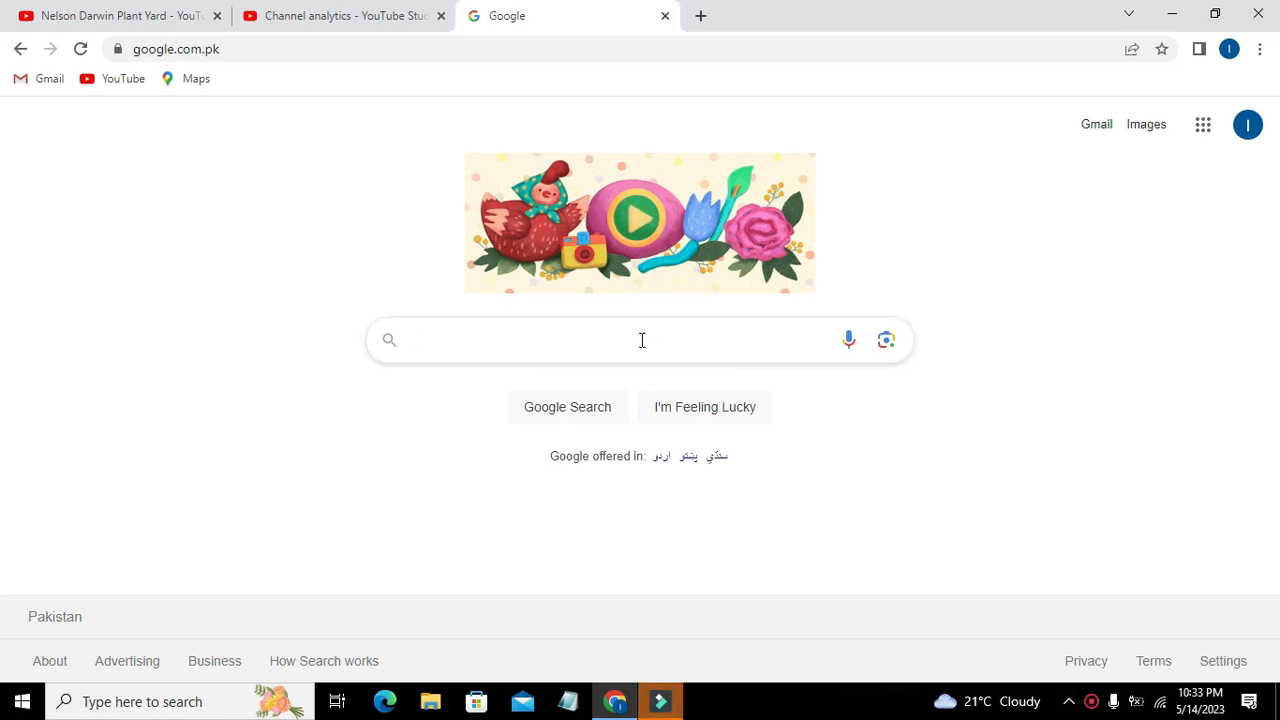
mouse_move(641, 340)
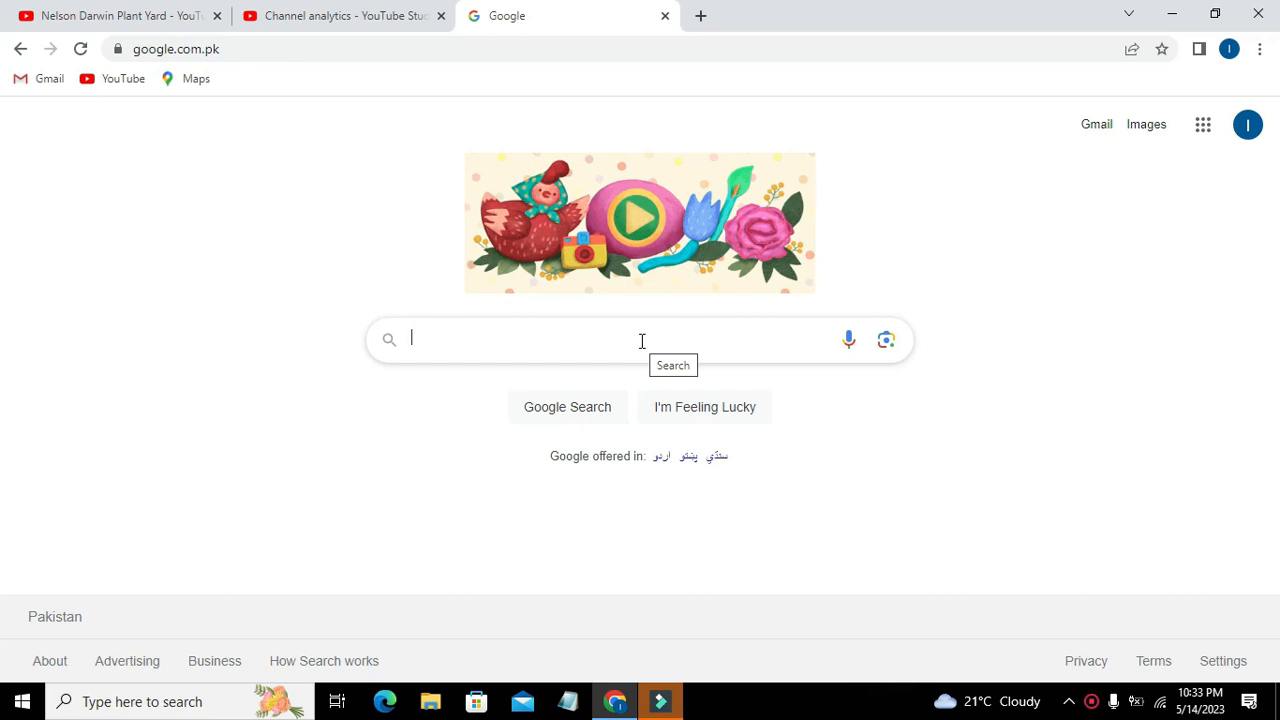
mouse_move(627, 345)
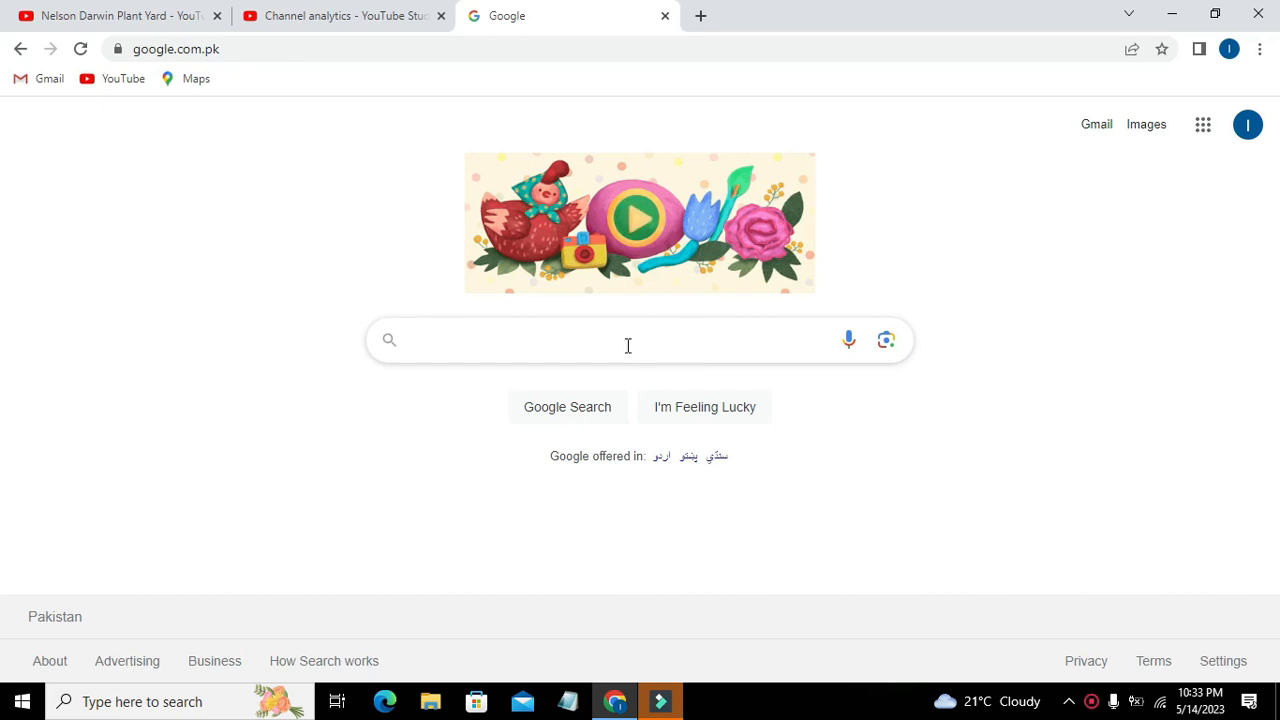
mouse_move(521, 333)
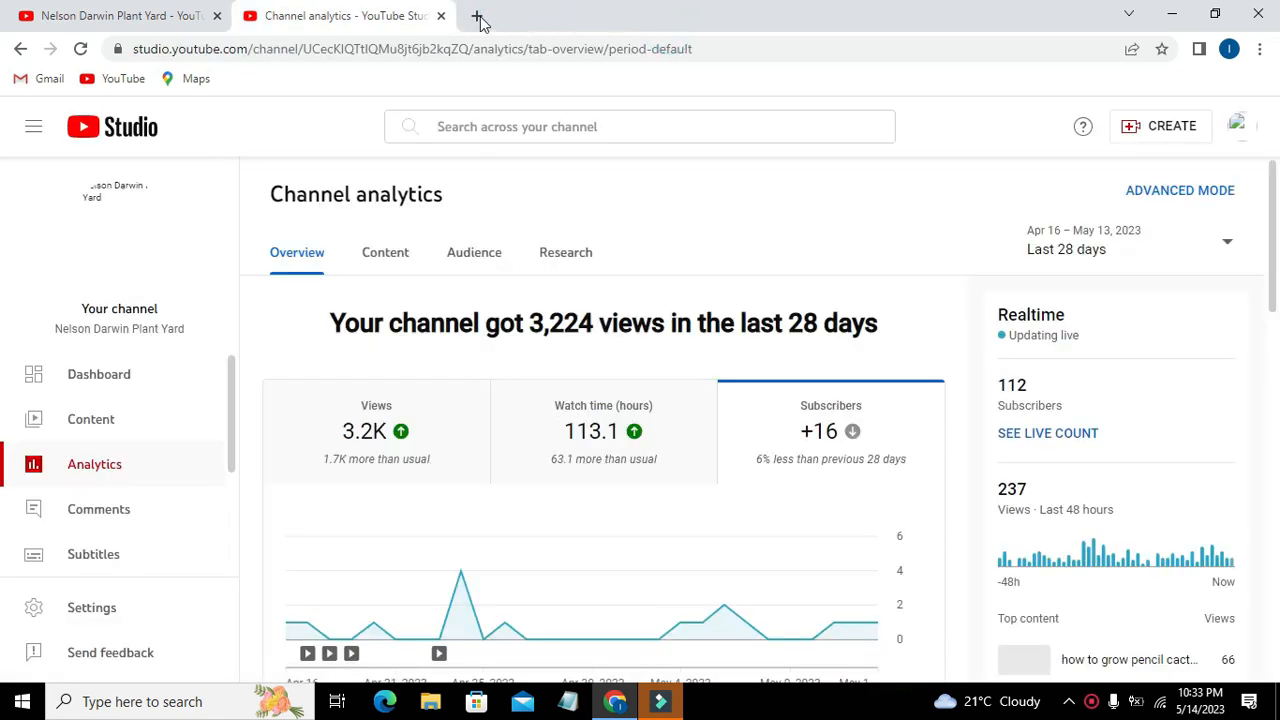
click(479, 18)
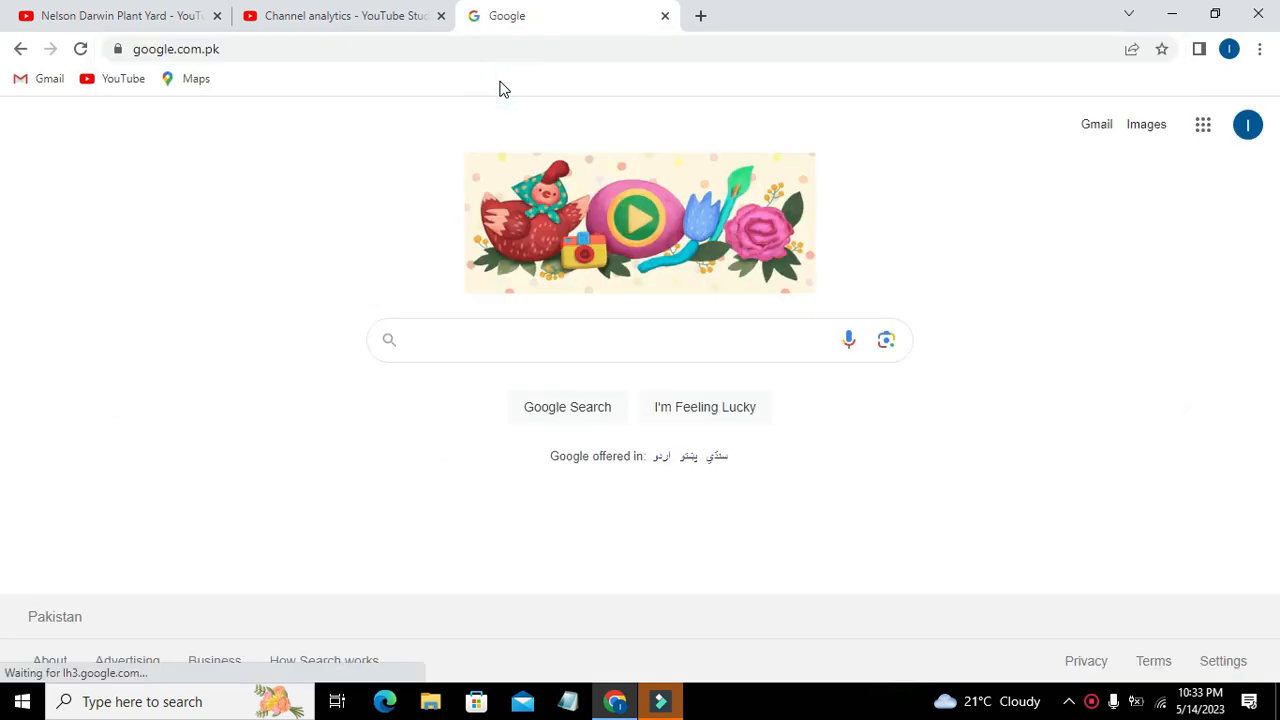
text(wokwi)
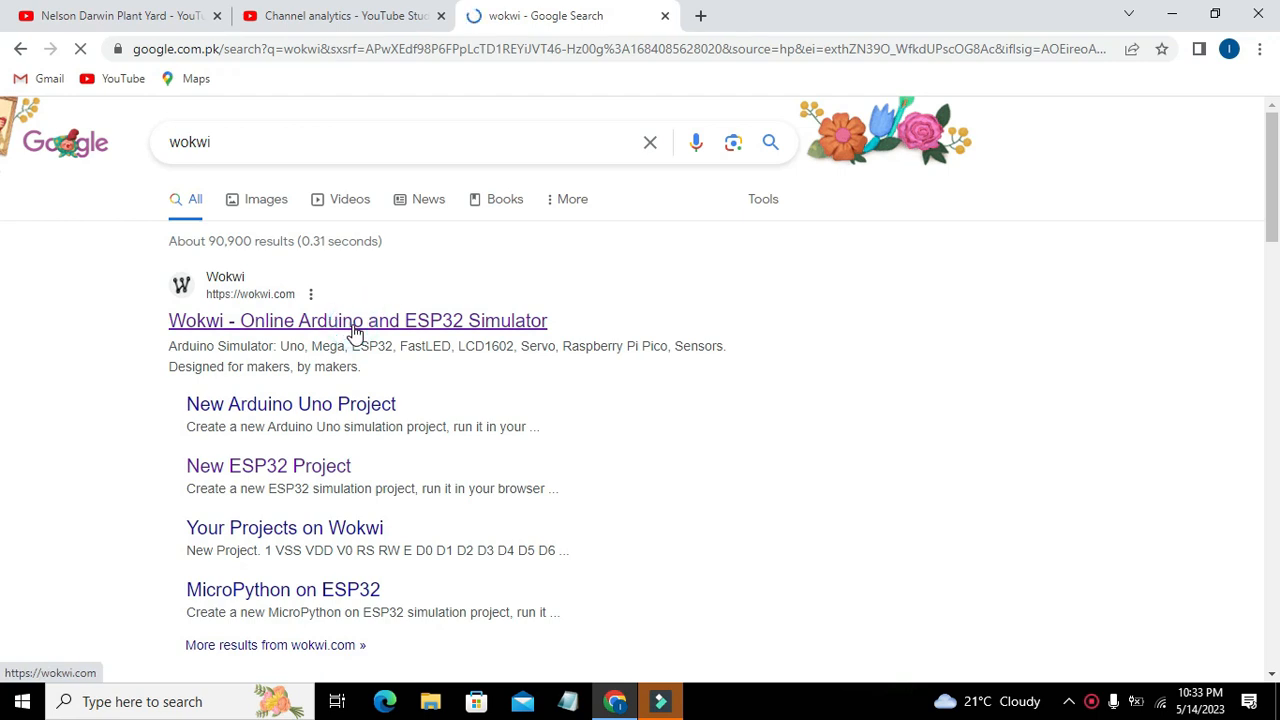
click(357, 320)
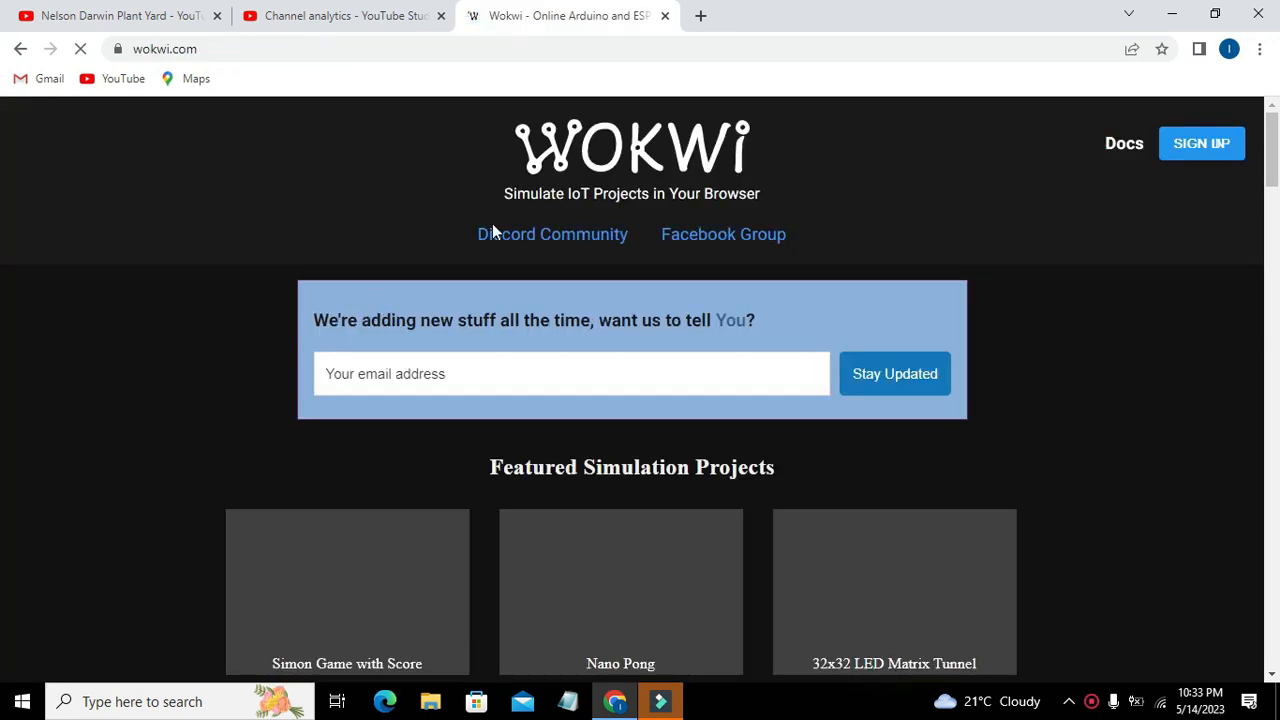
Scroll the Wokwi home page to the Start from Scratch board choices
scroll(down, 3)
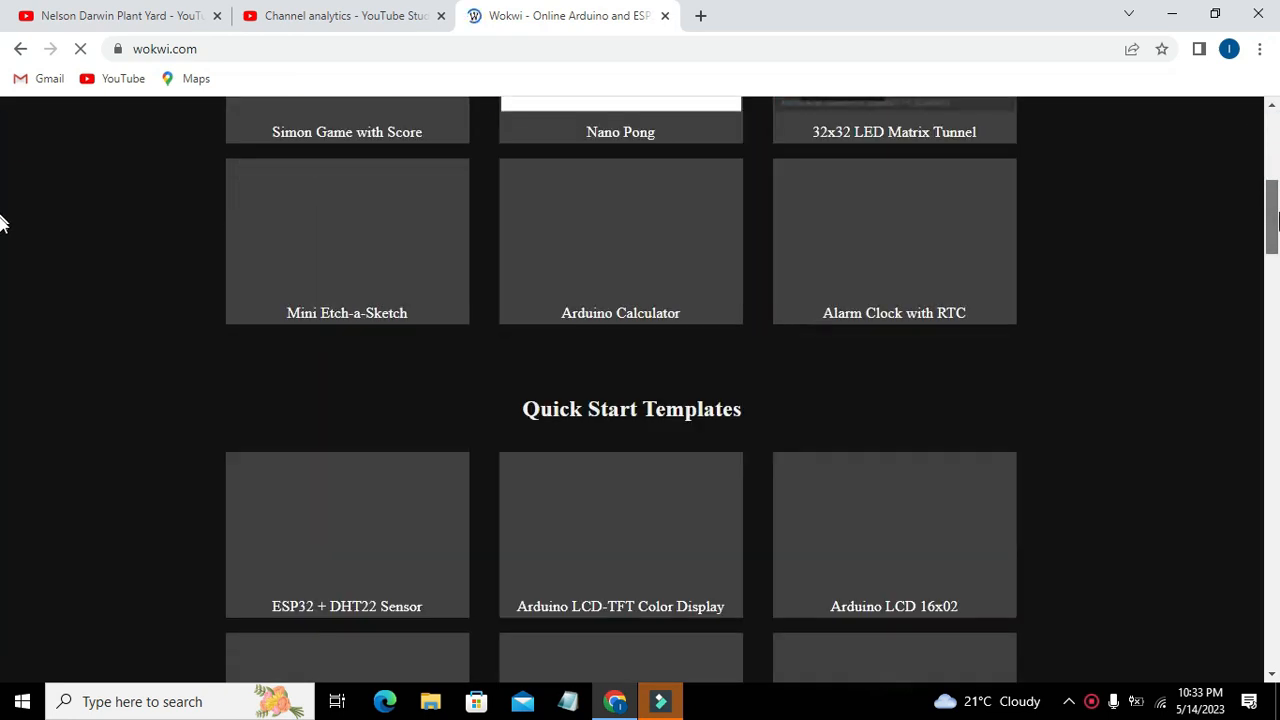
scroll(down, 3)
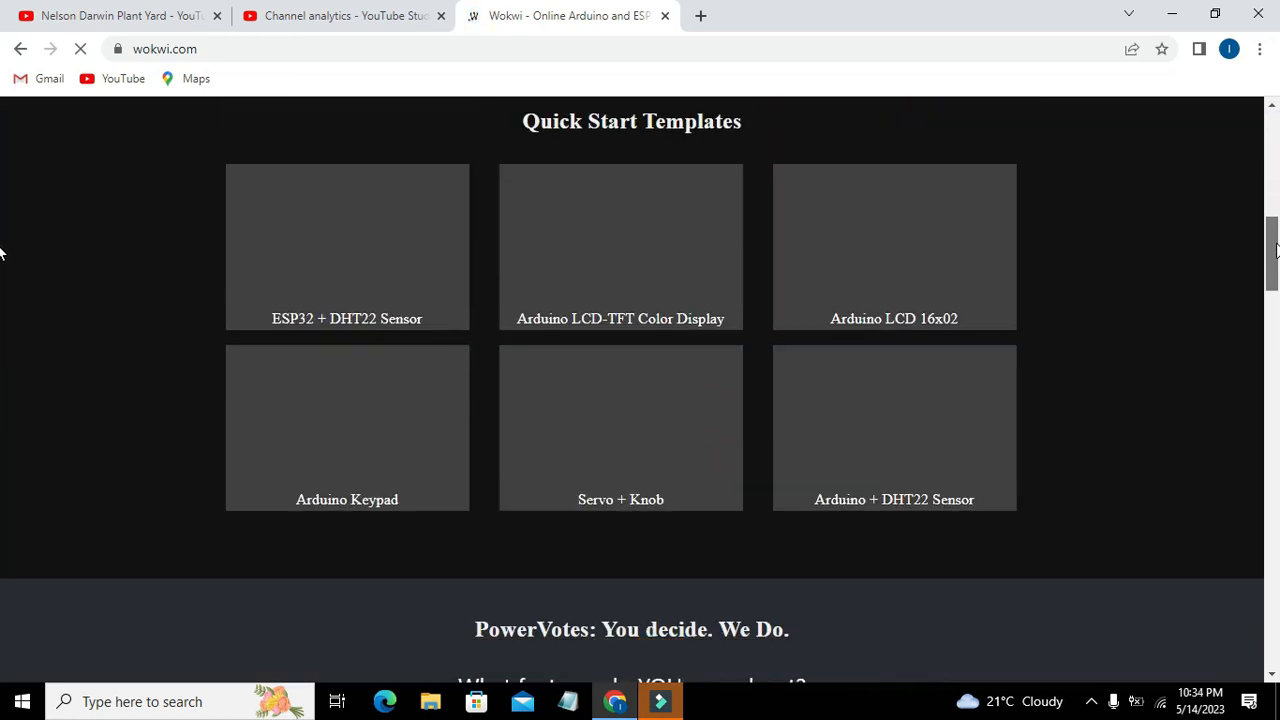
scroll(down, 3)
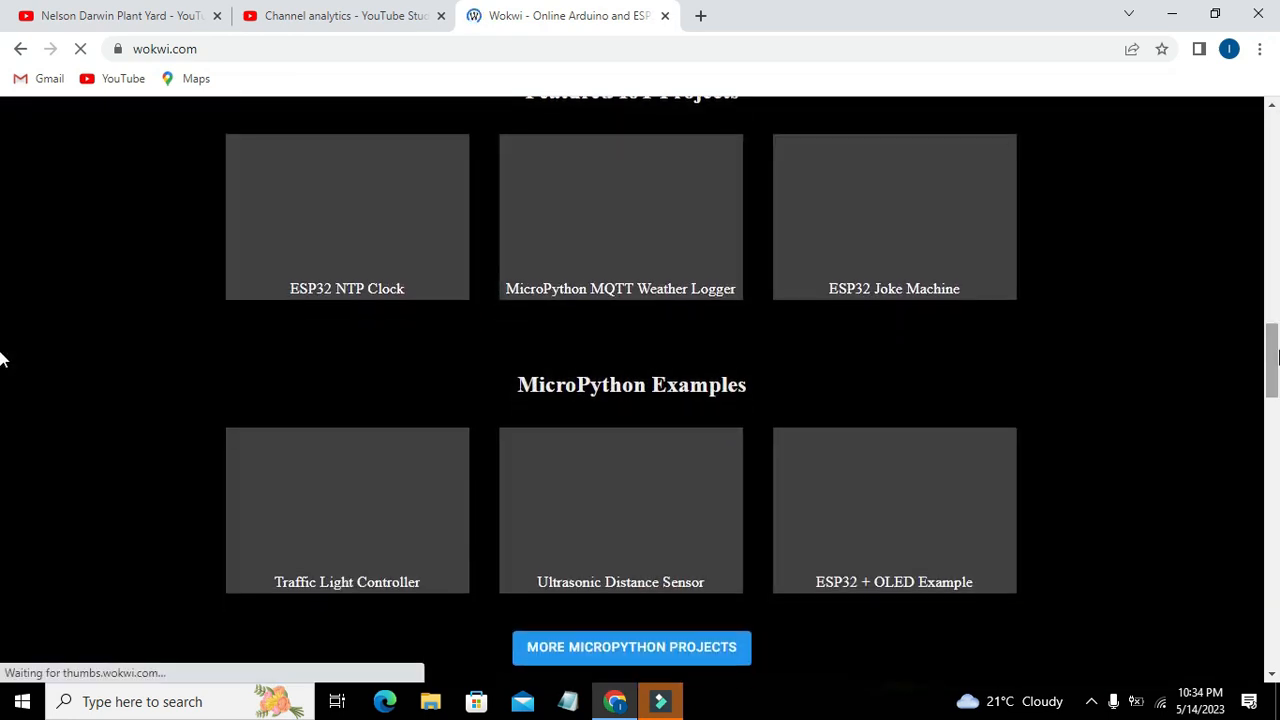
scroll(down, 3)
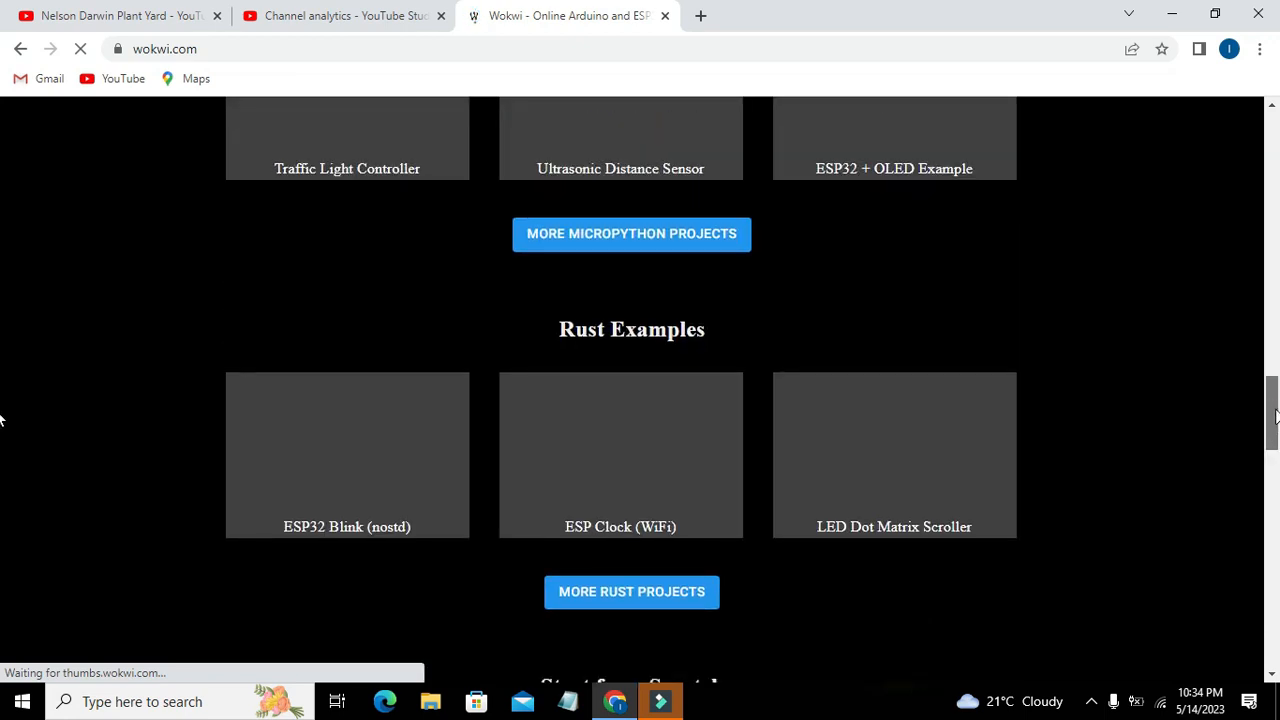
scroll(up, 3)
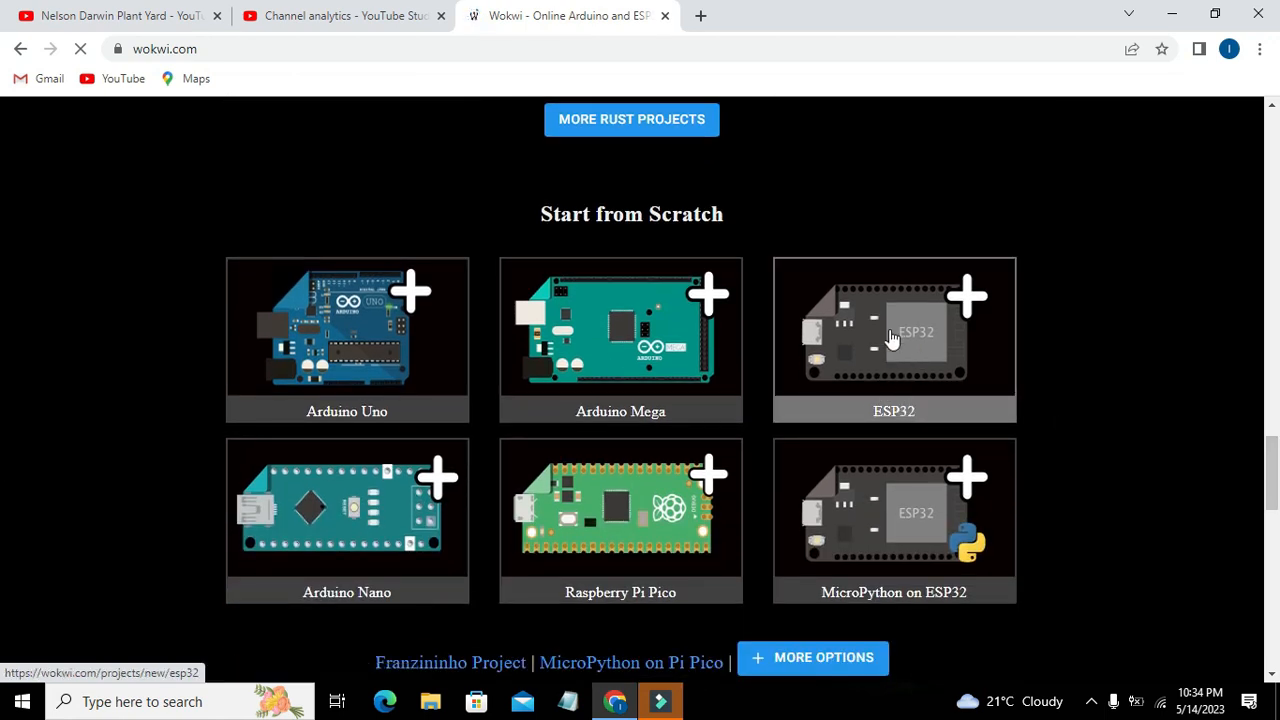
Start a new ESP32 project and add an RGB LED from the parts list
click(893, 330)
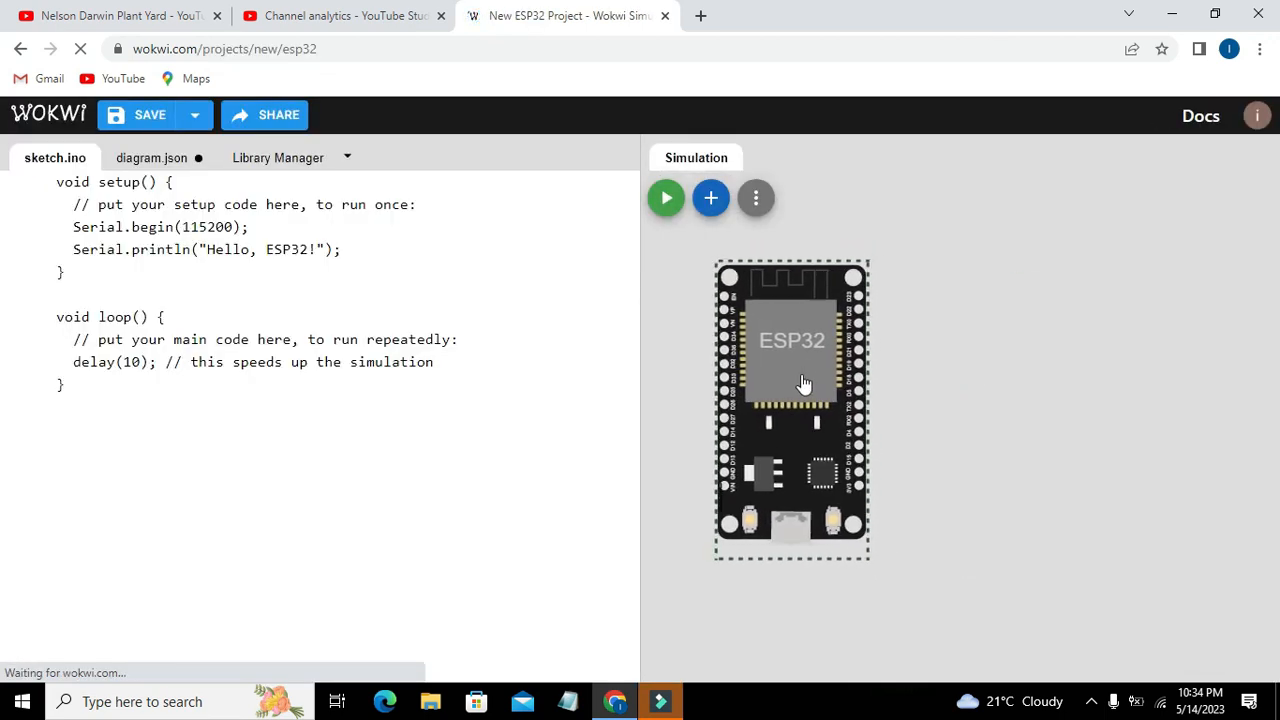
mouse_move(711, 198)
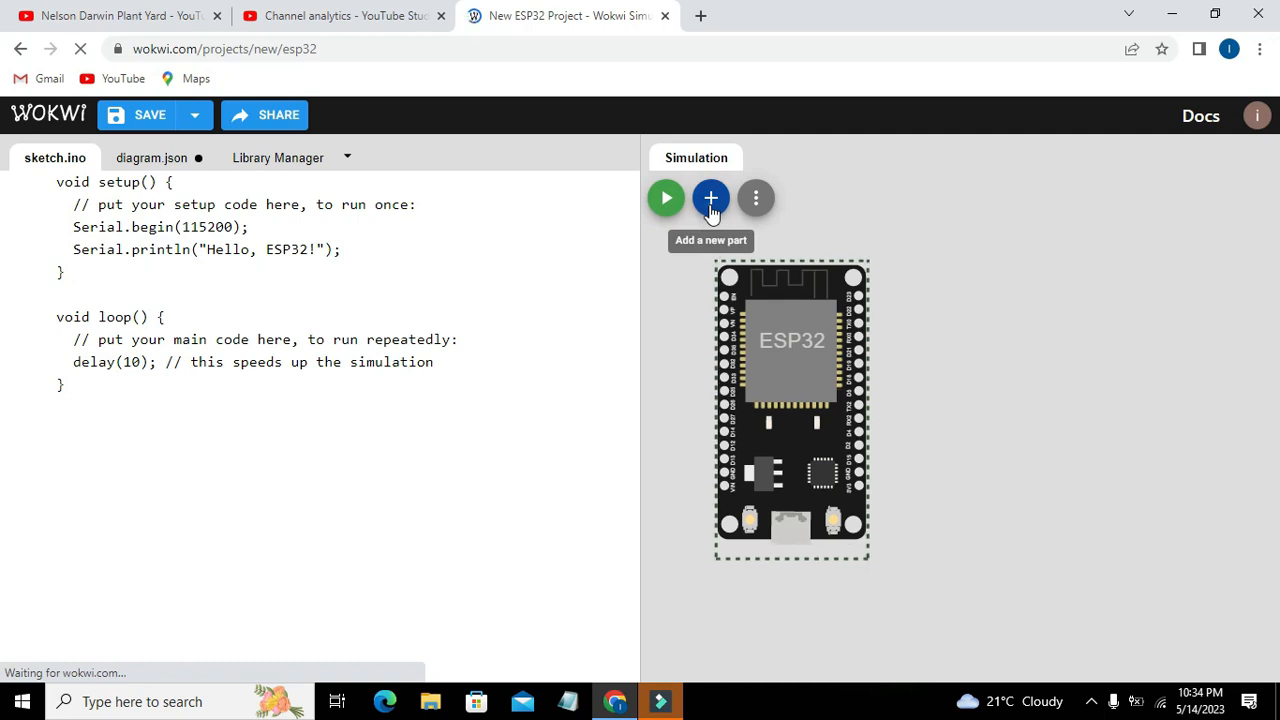
click(711, 198)
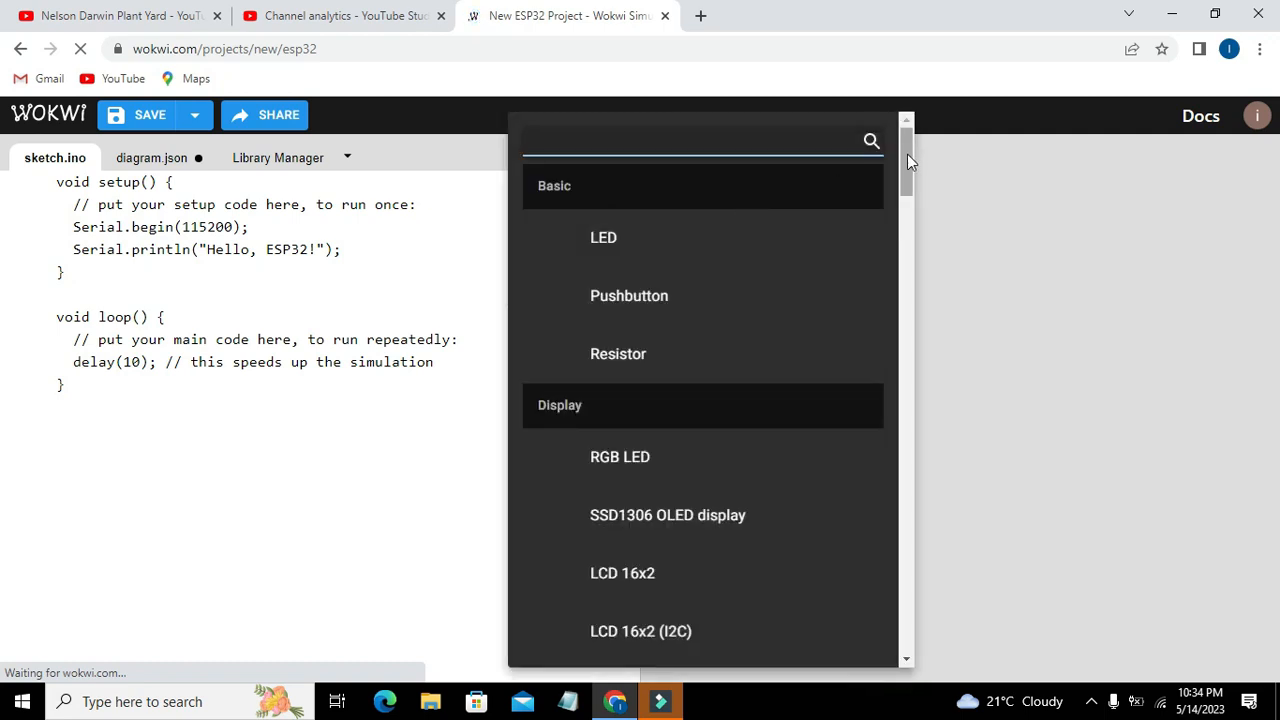
scroll(down, 3)
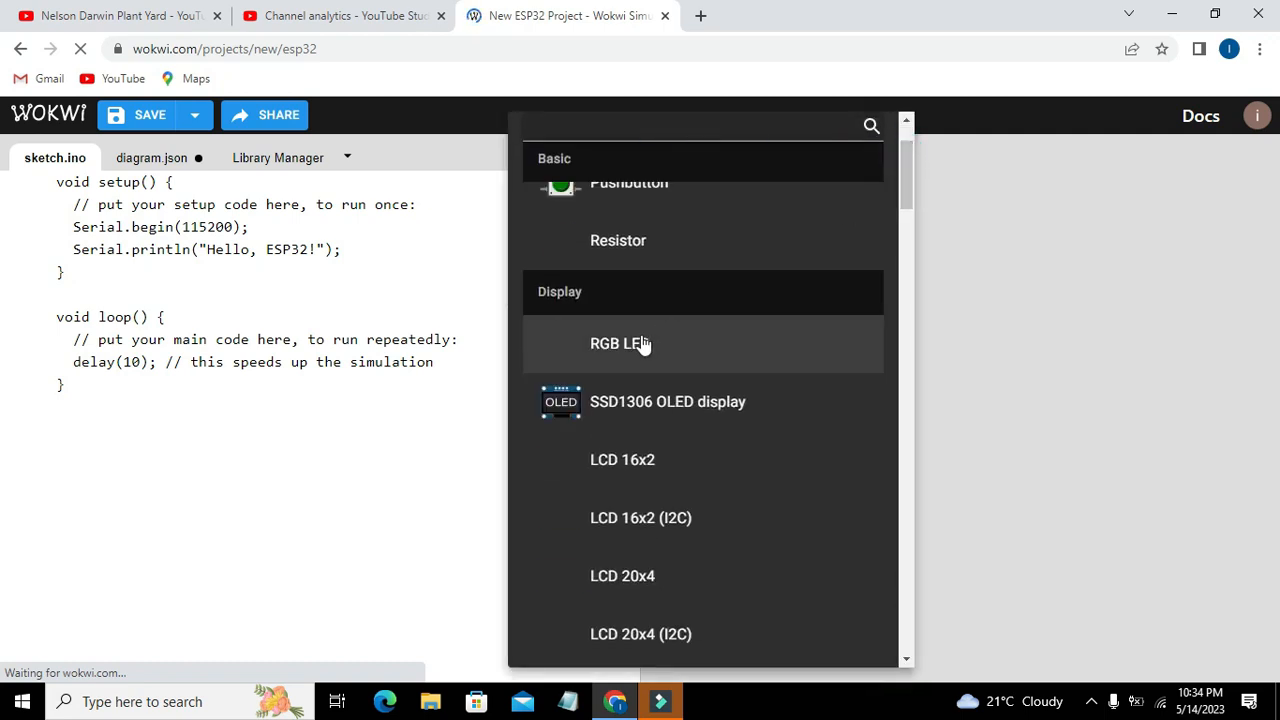
click(618, 343)
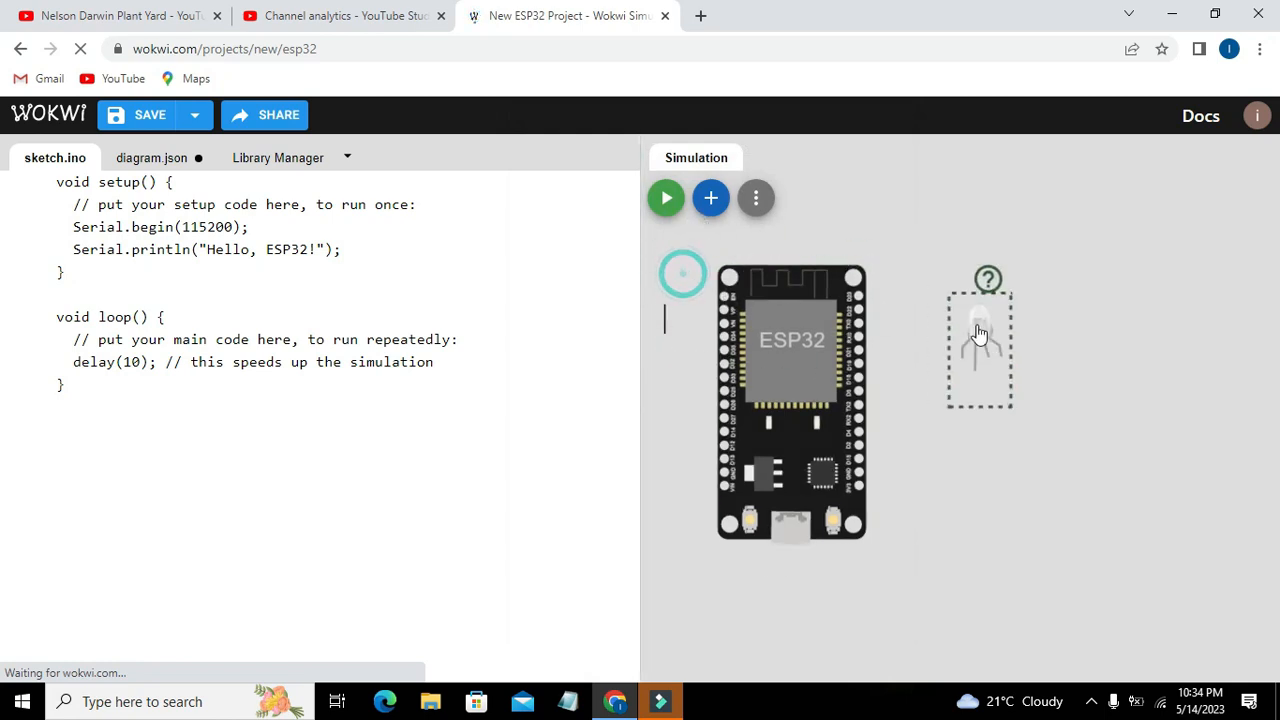
Place the RGB LED right of the board and wire its legs to ESP32 pins
drag(980, 335, 1042, 275)
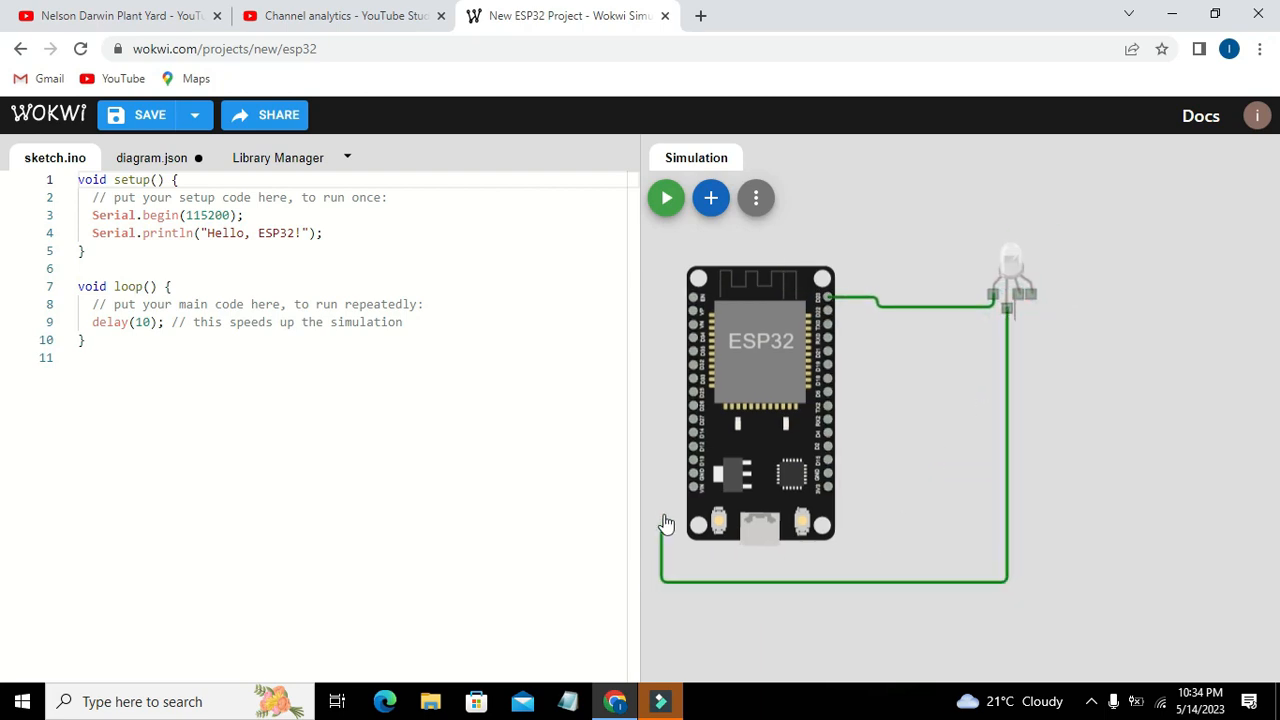
click(703, 495)
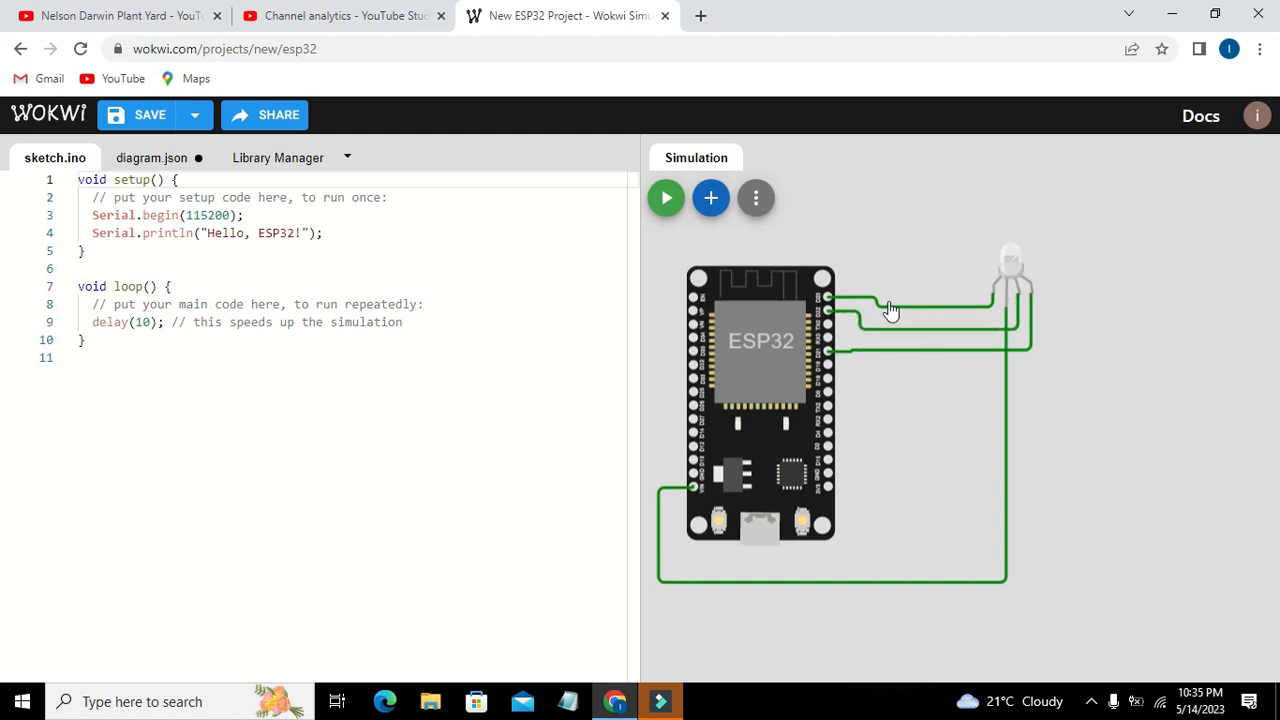
Reshape the top LED wire's bend points so it runs neatly to its pin
click(666, 197)
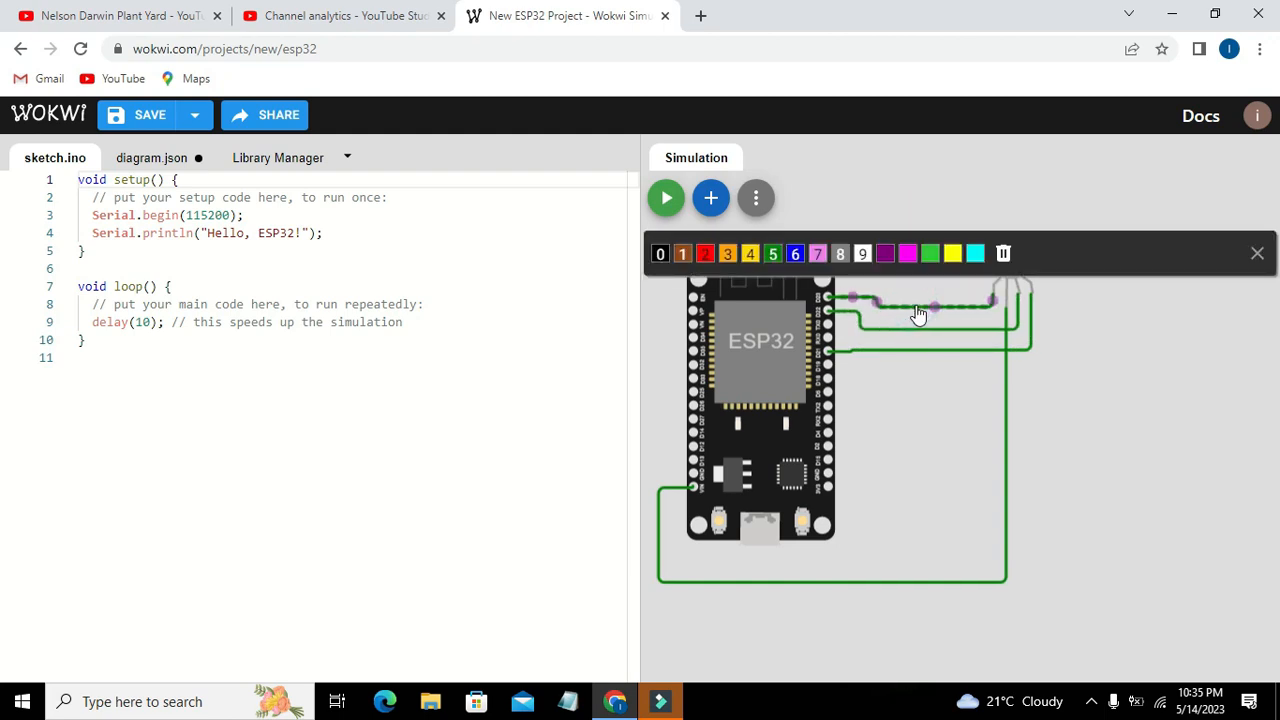
click(930, 297)
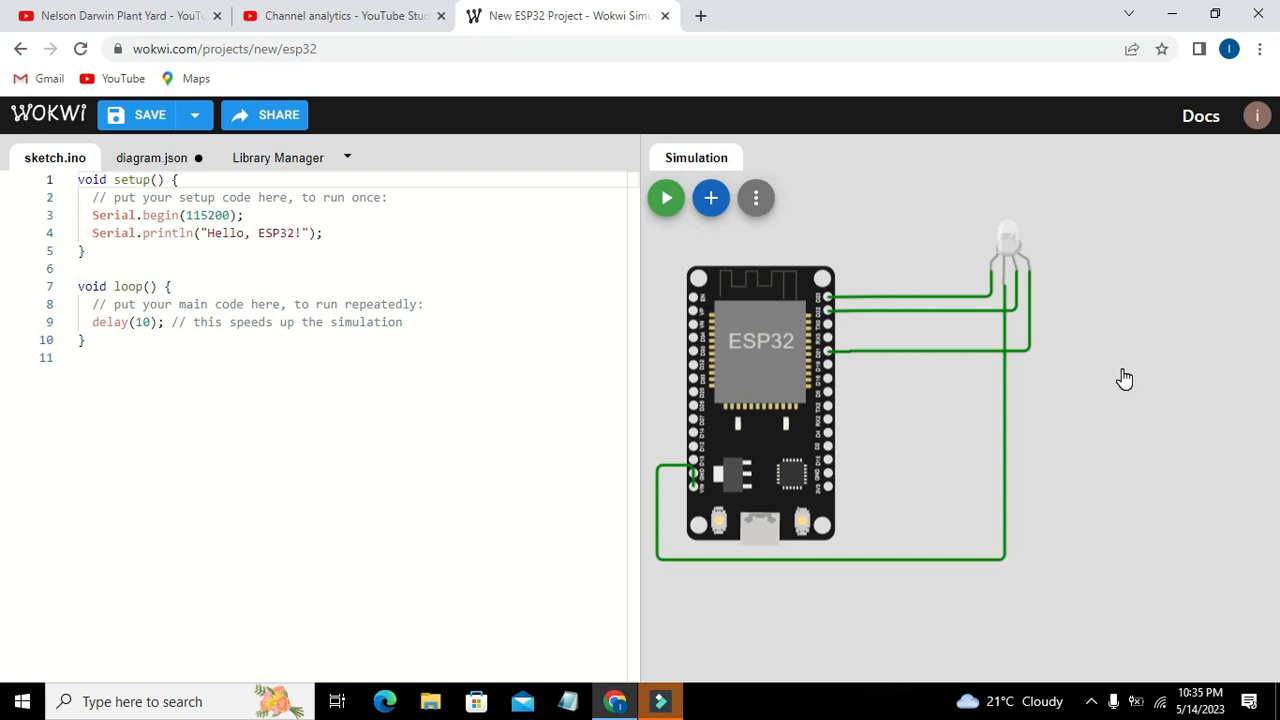
mouse_move(919, 280)
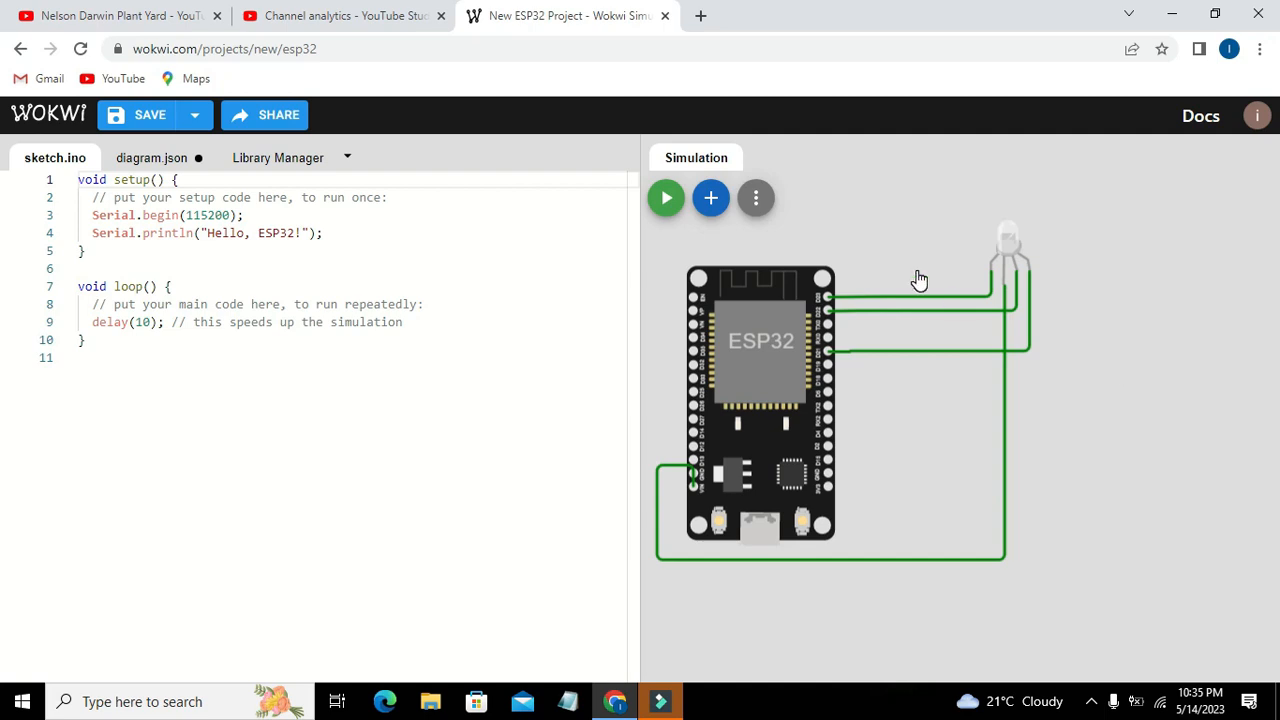
mouse_move(875, 270)
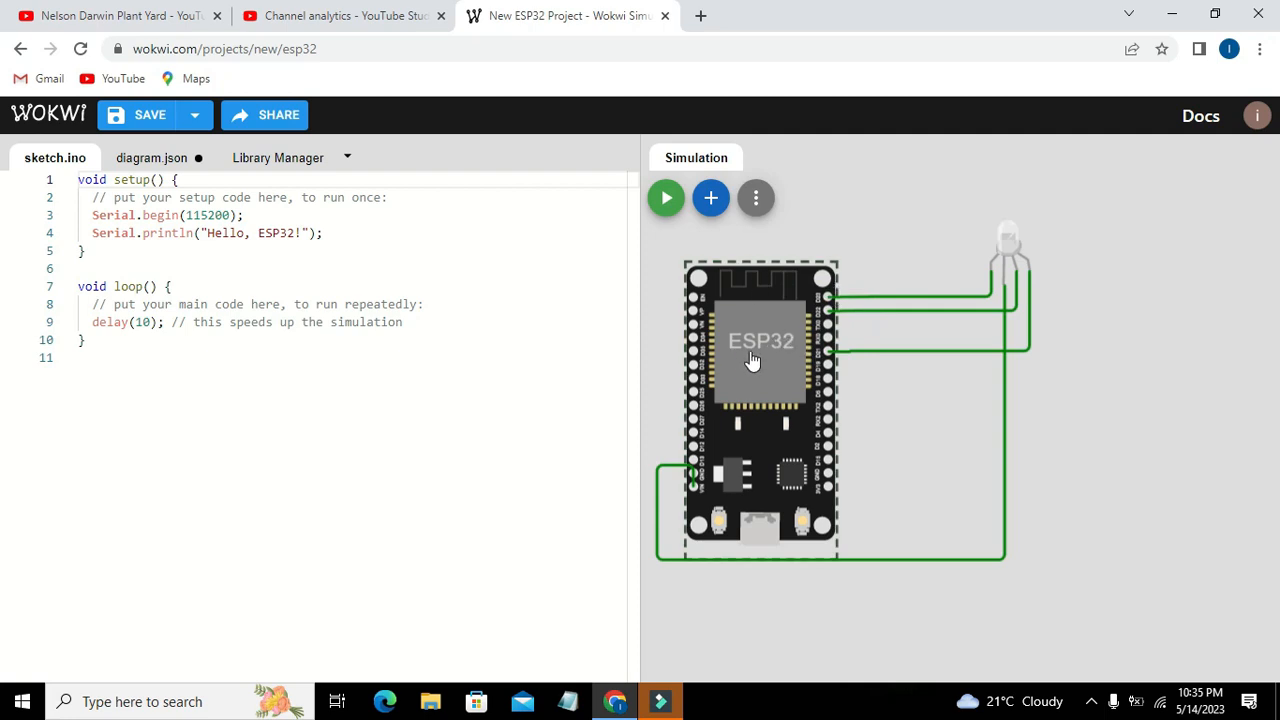
mouse_move(825, 378)
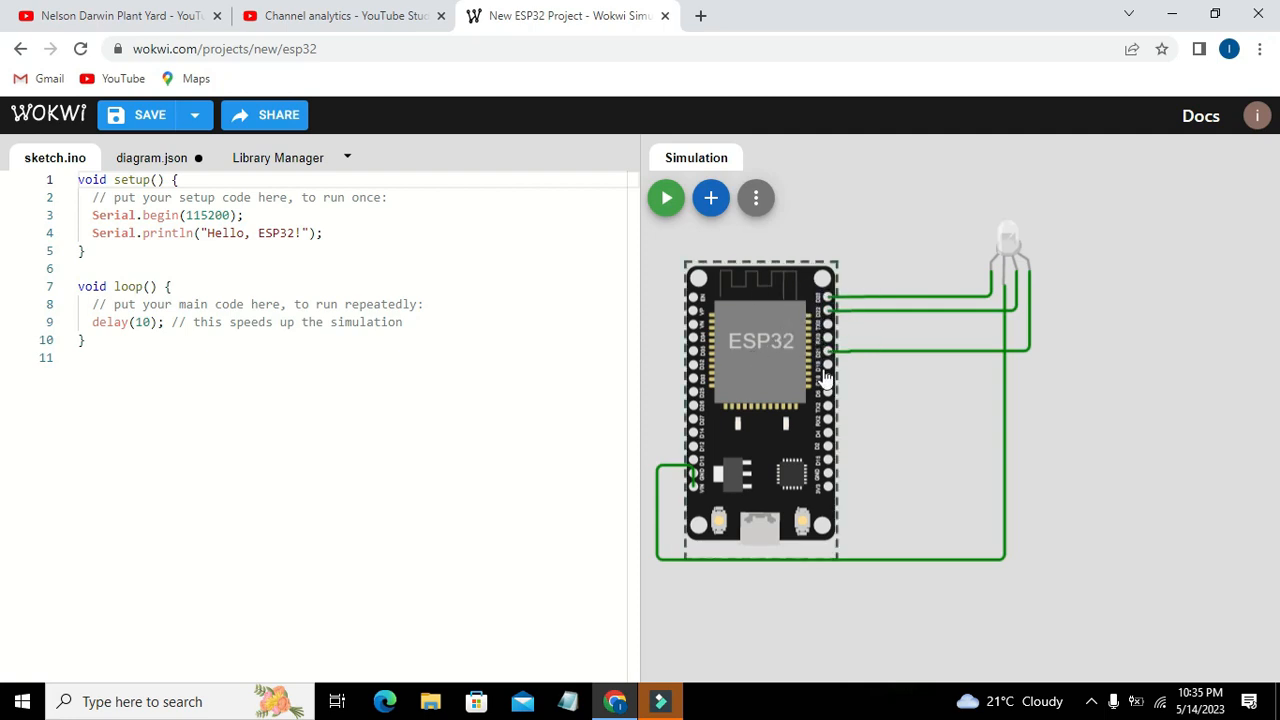
mouse_move(828, 358)
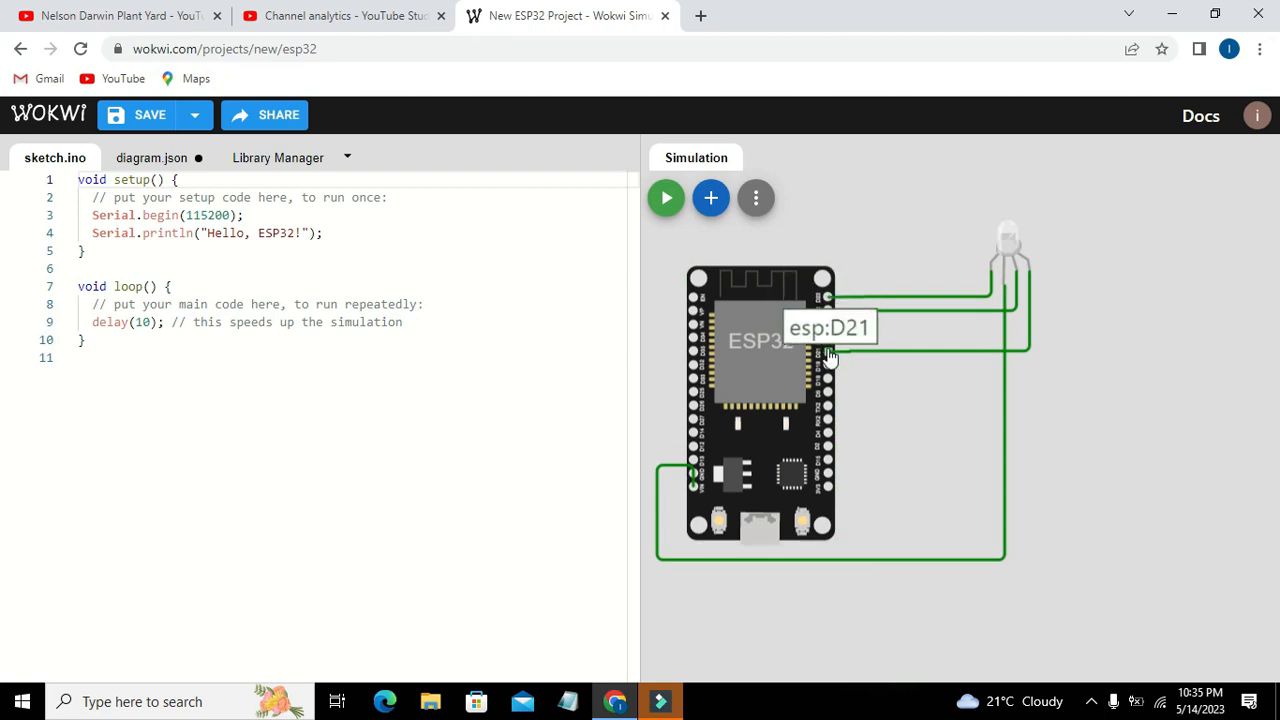
mouse_move(828, 322)
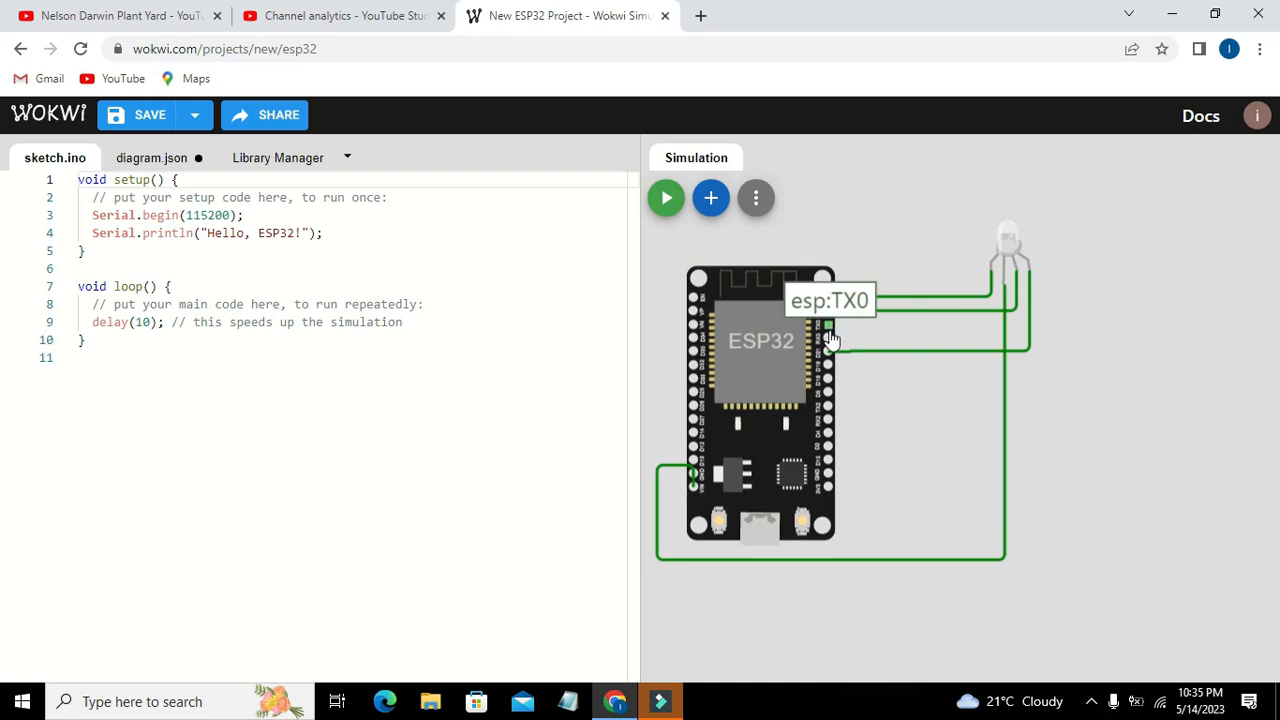
mouse_move(828, 338)
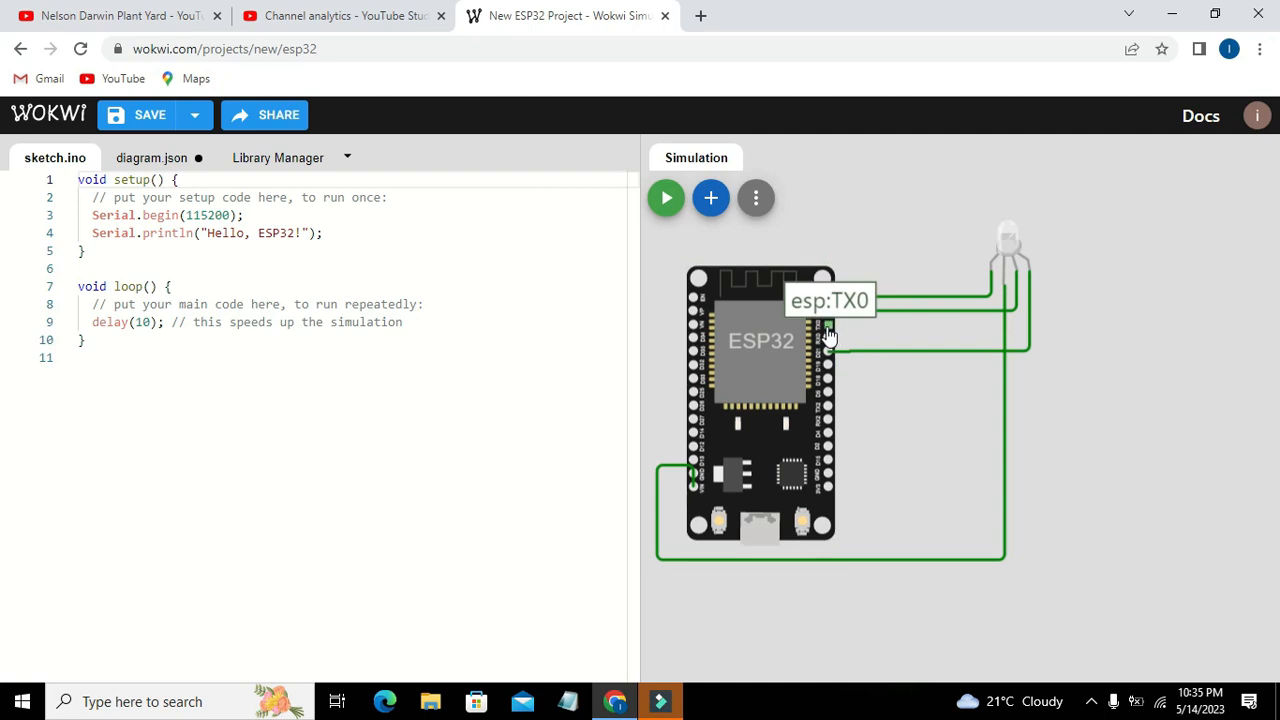
mouse_move(833, 335)
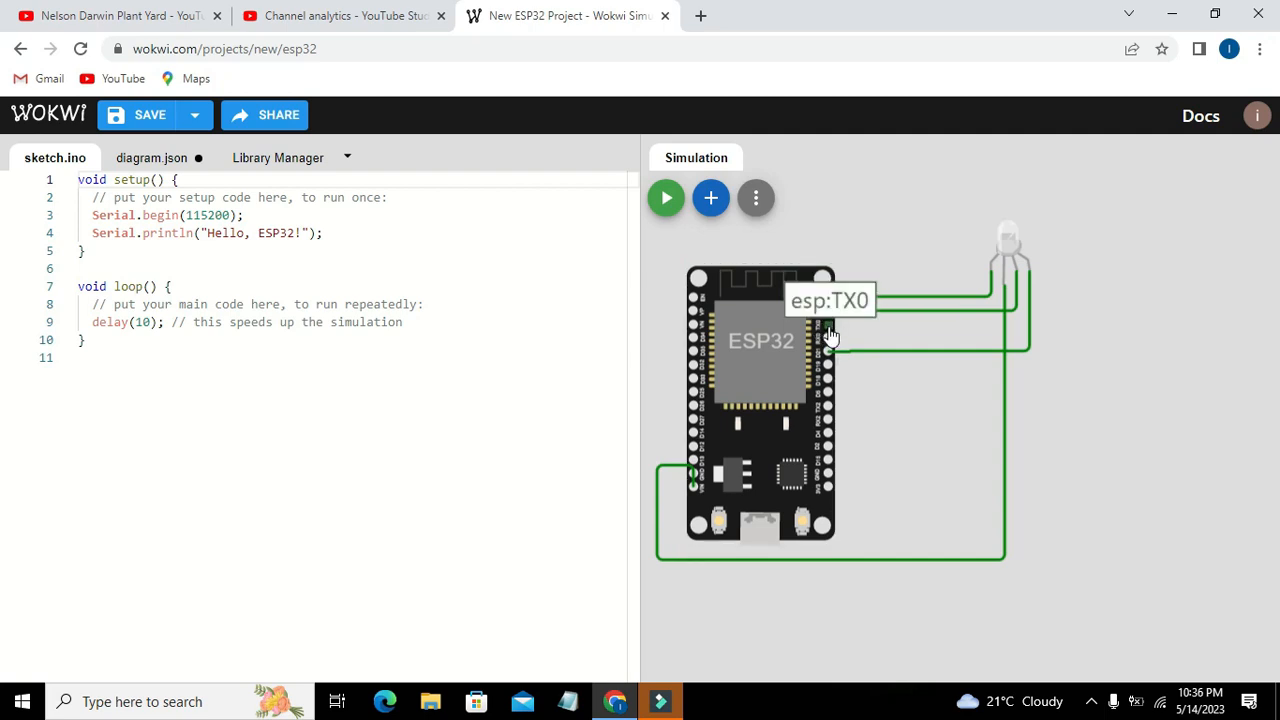
mouse_move(798, 308)
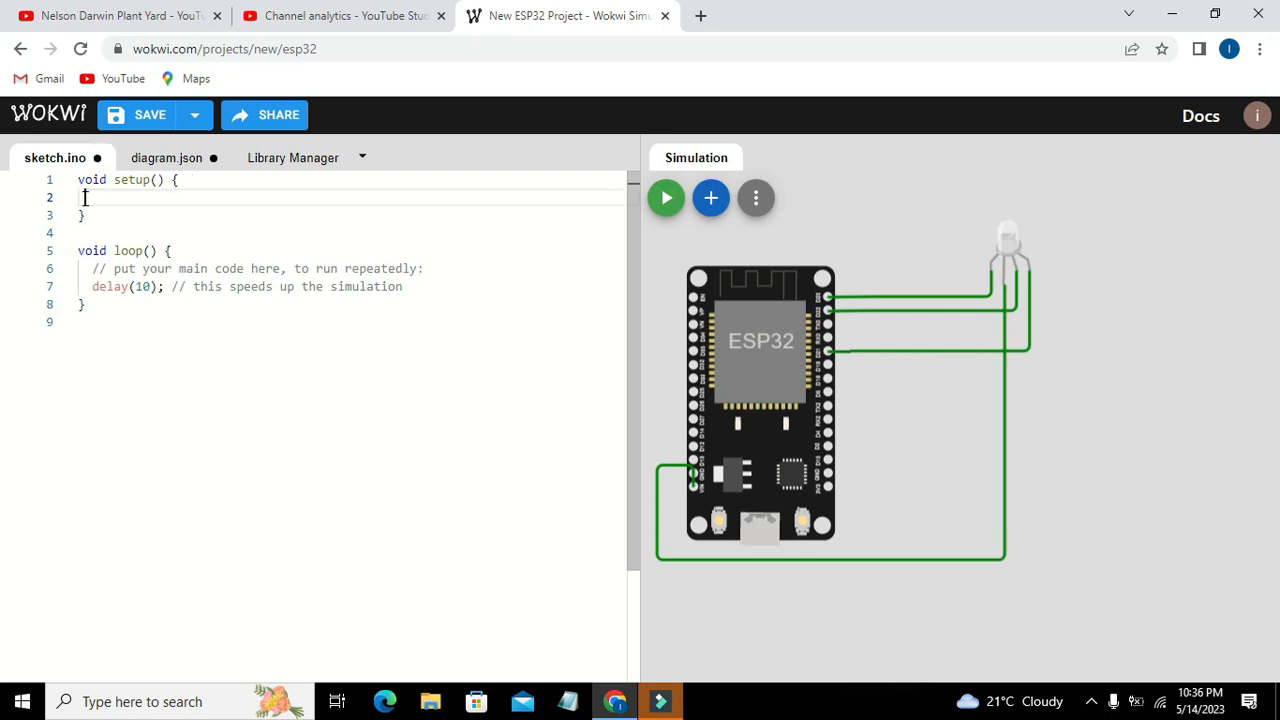
Add pinMode(23,OUTPUT); on a new line inside setup()
key(enter)
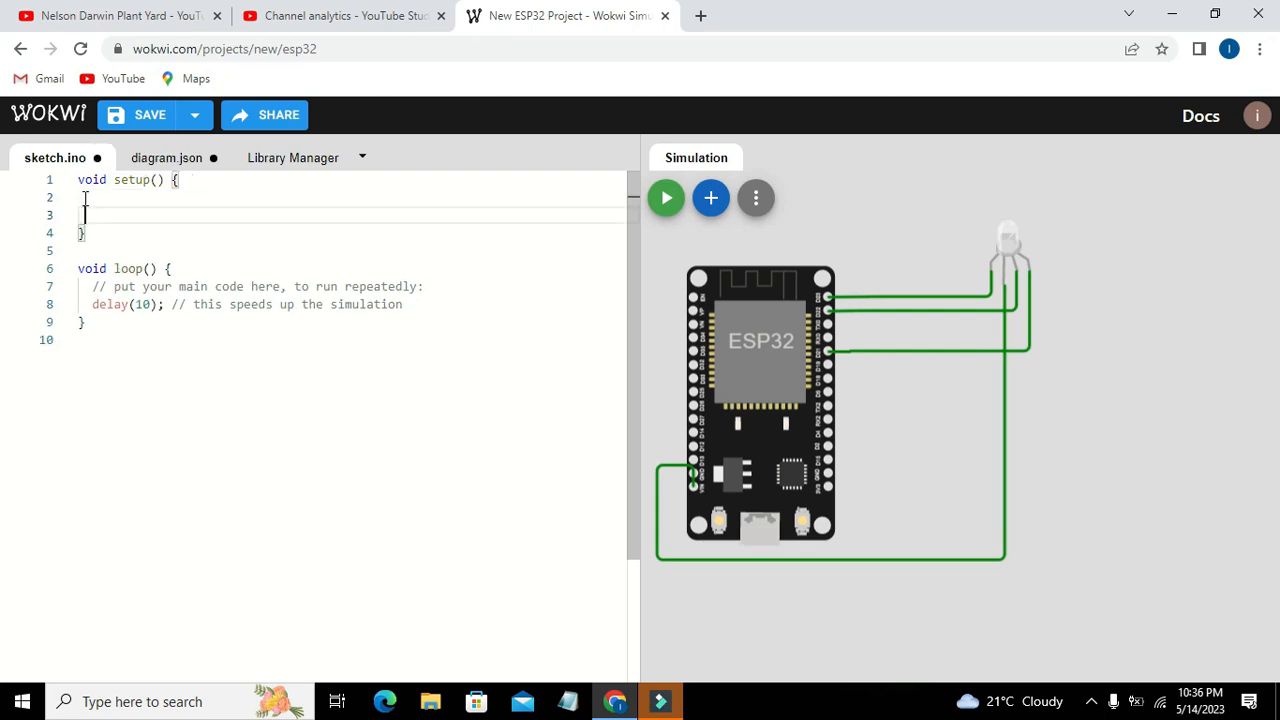
text(pinMode)
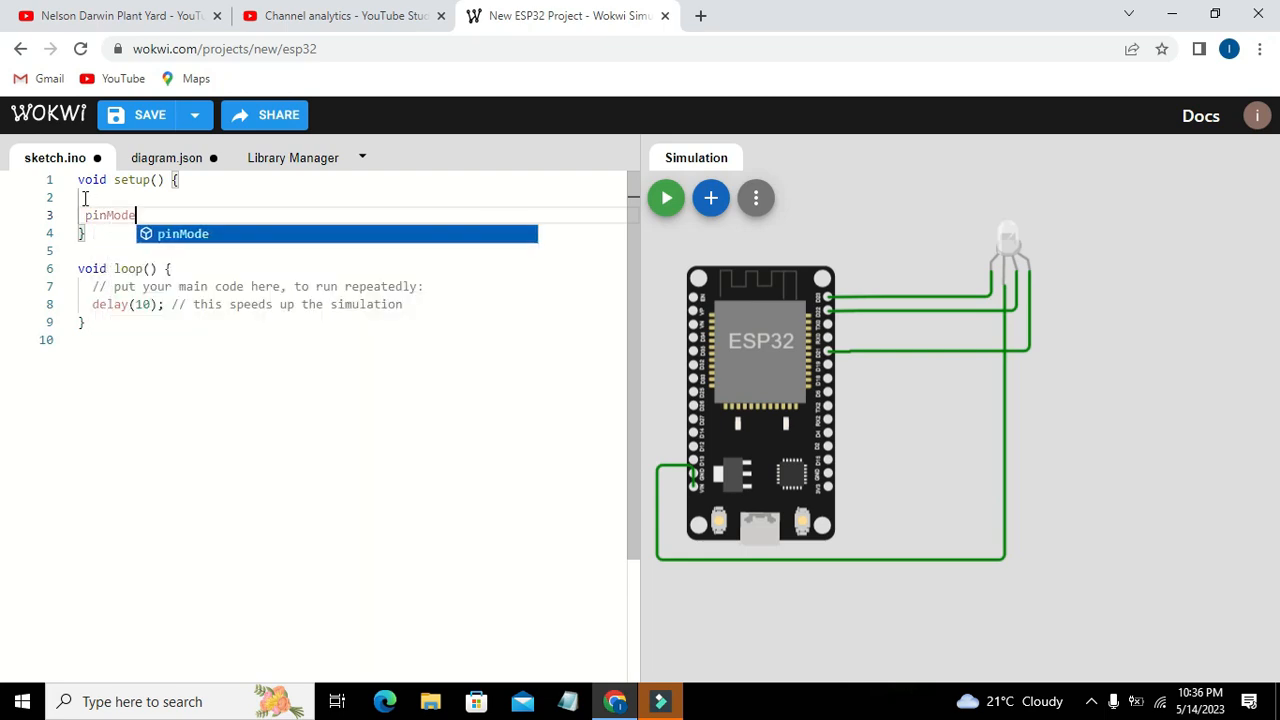
key(Enter)
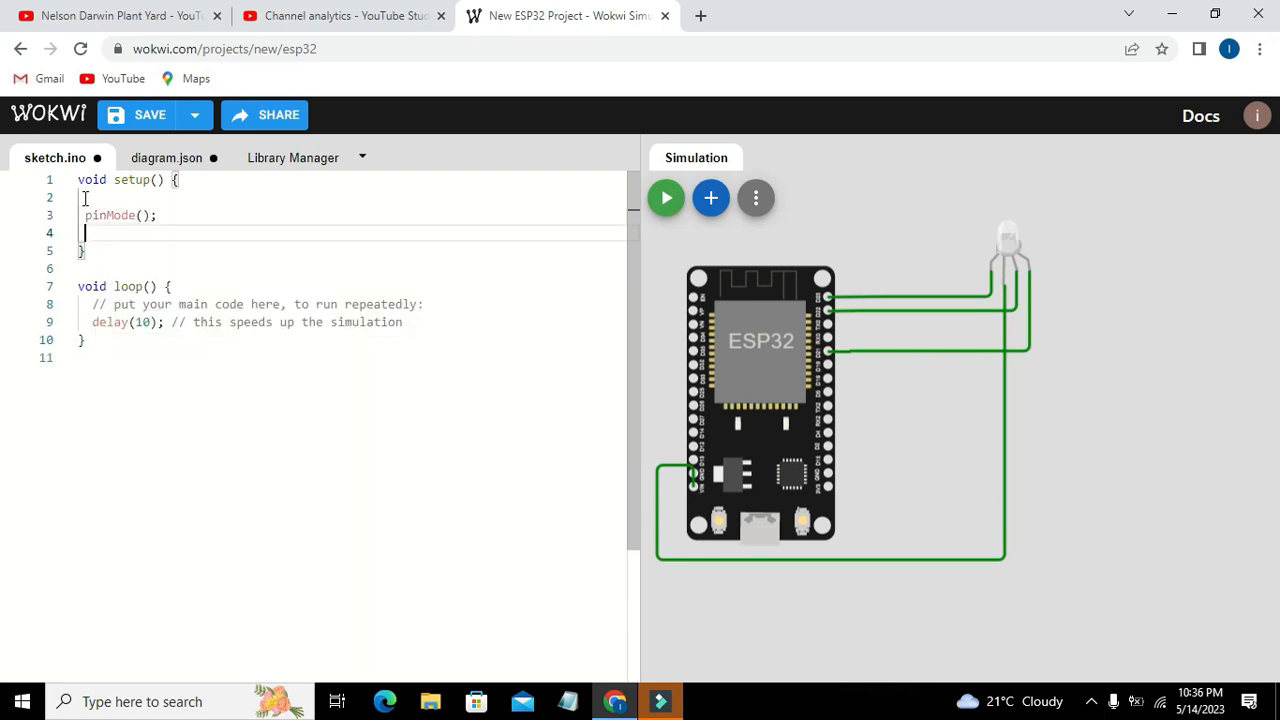
click(140, 215)
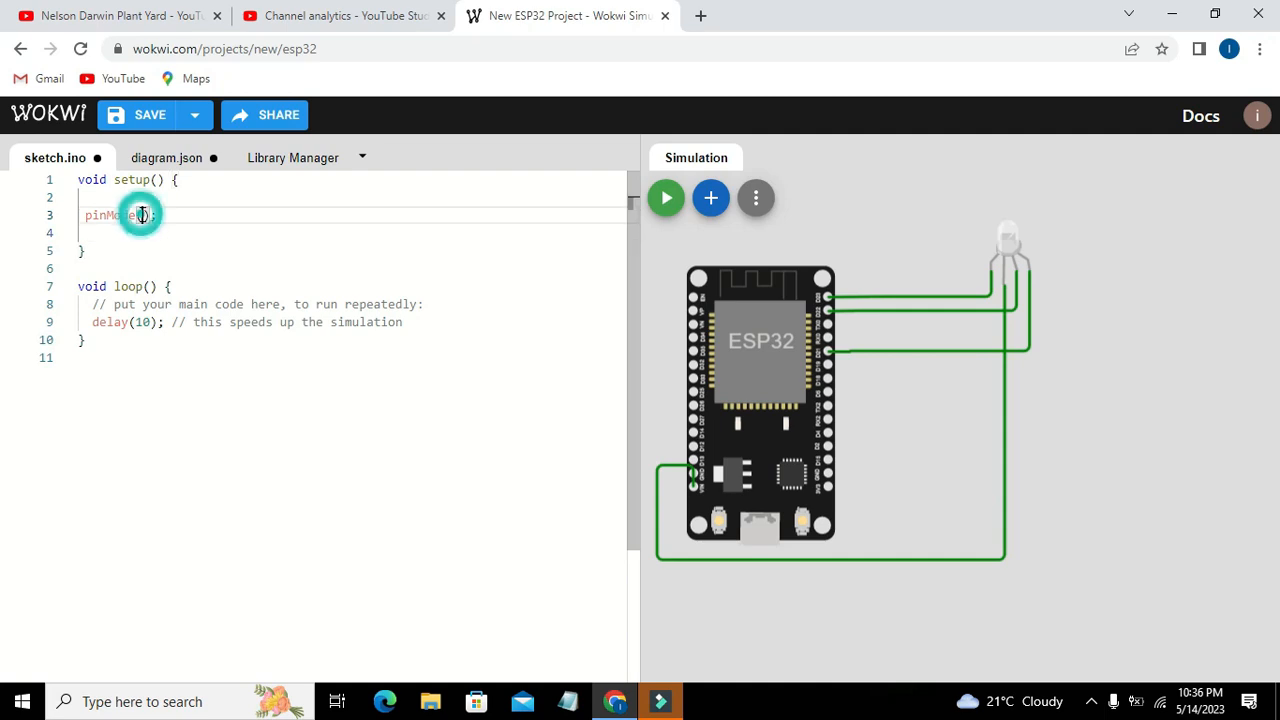
text(23,d)
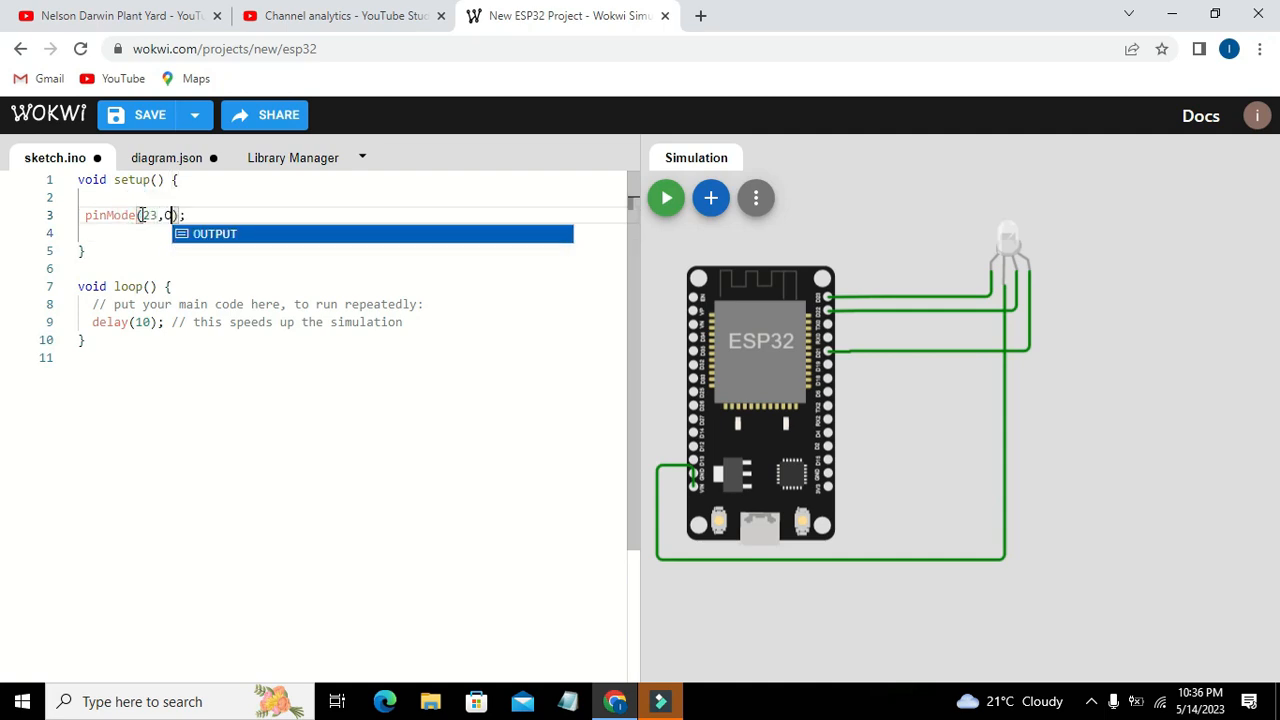
text(OUTPUT)
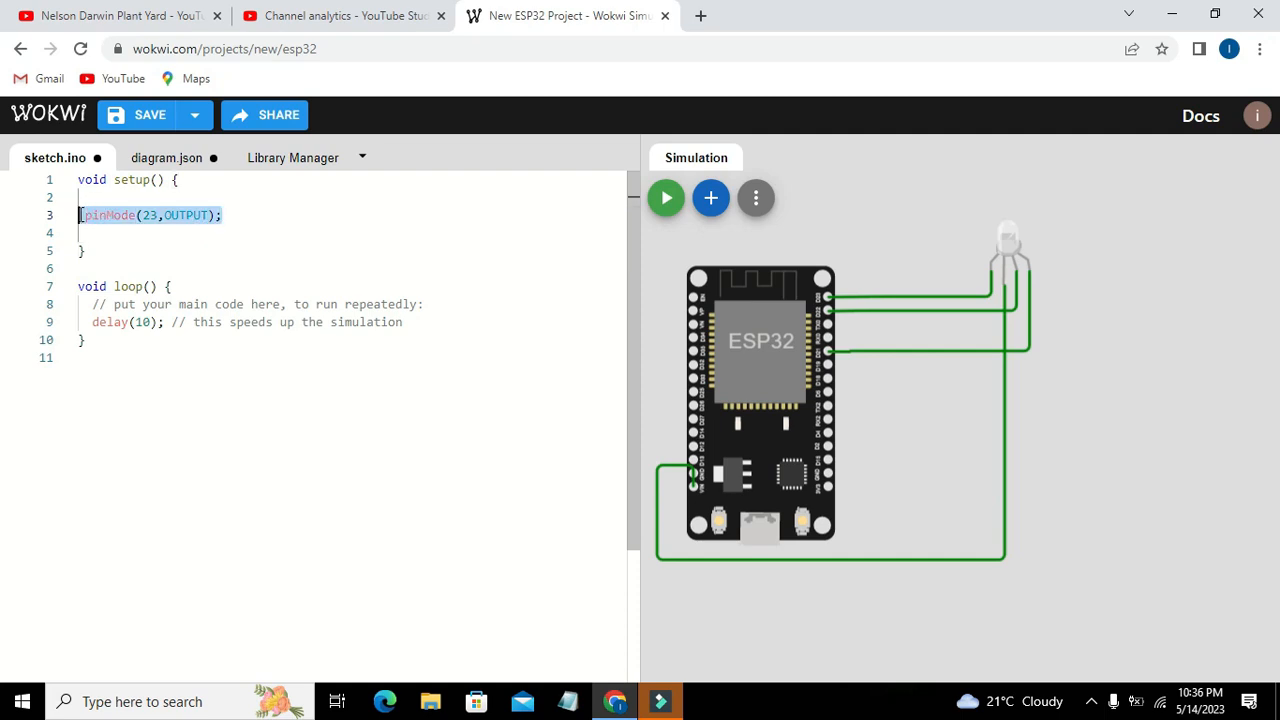
Paste copies of the pinMode line below for pins 22 and 21
click(85, 233)
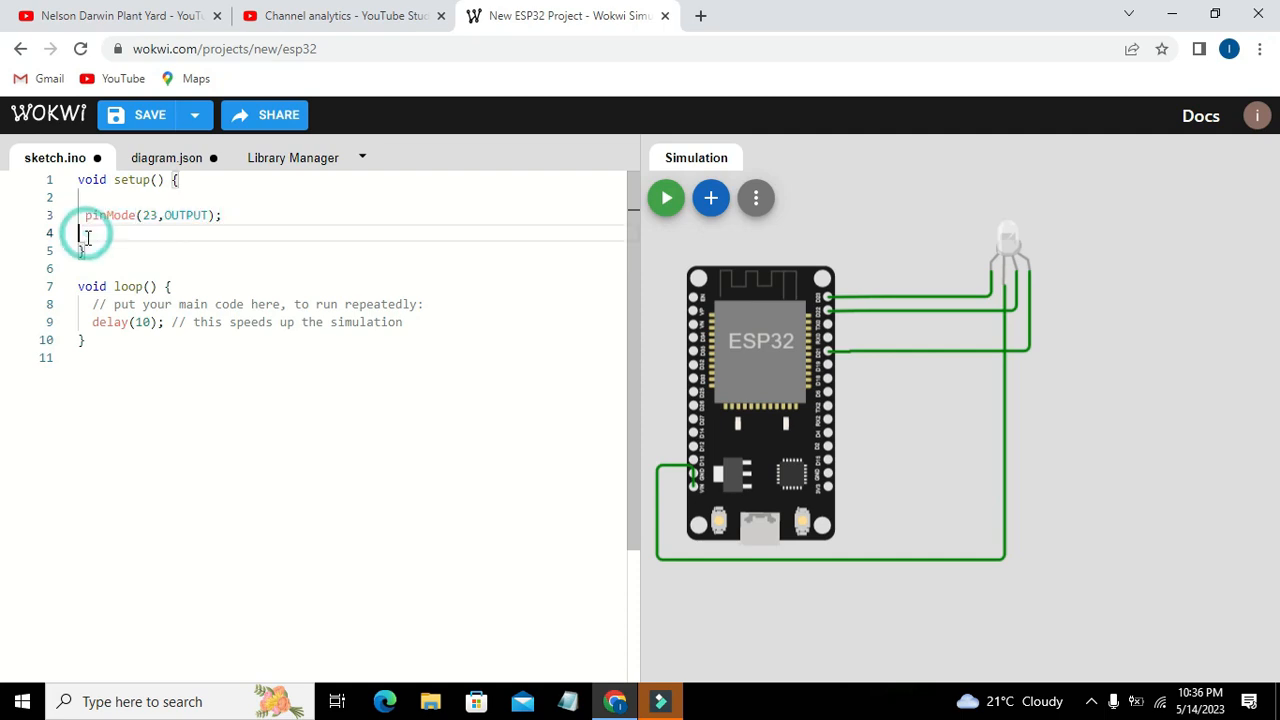
text(pinMode(23,OUTPUT);)
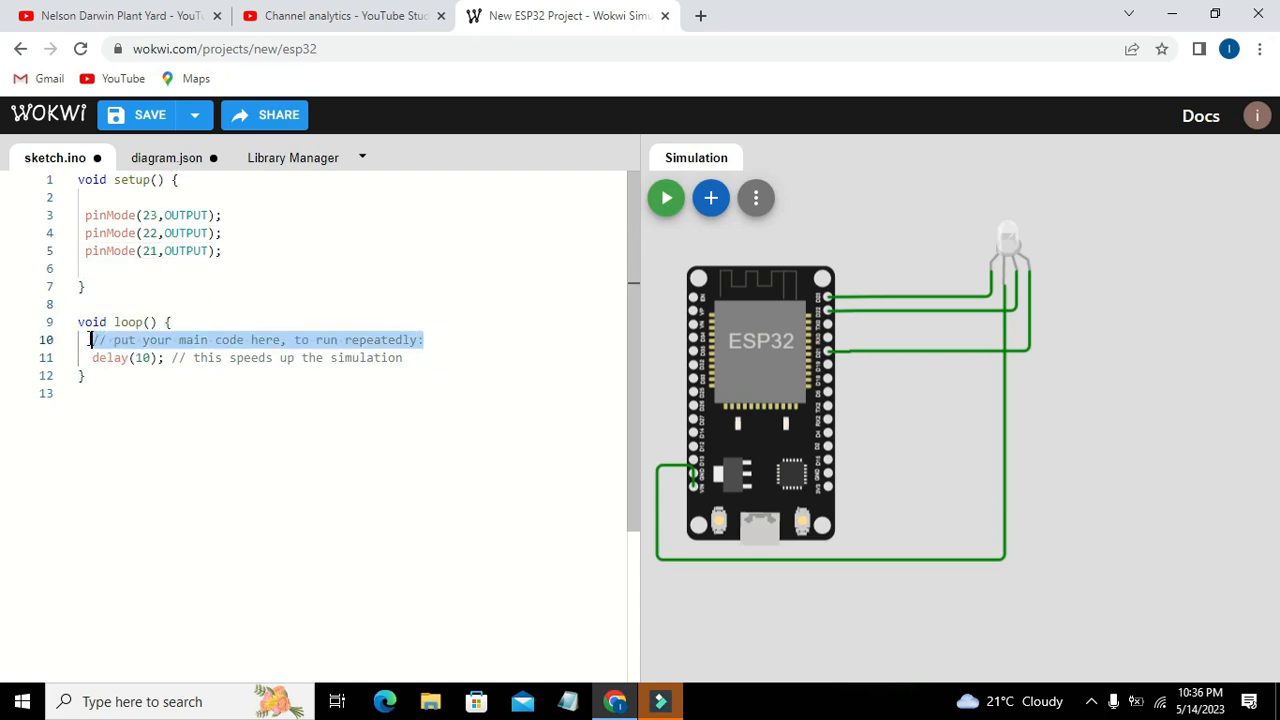
Replace loop()'s default comment and delay with analogWrite(23,100);
key(Delete)
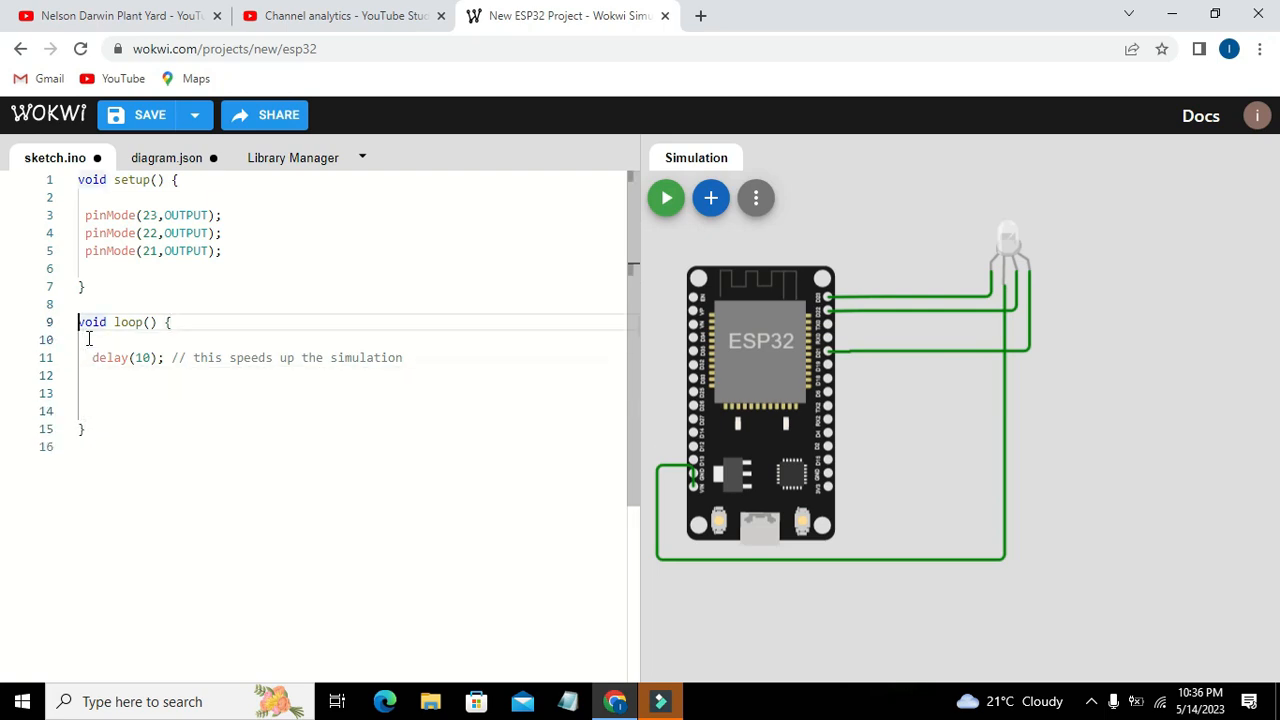
key(Enter)
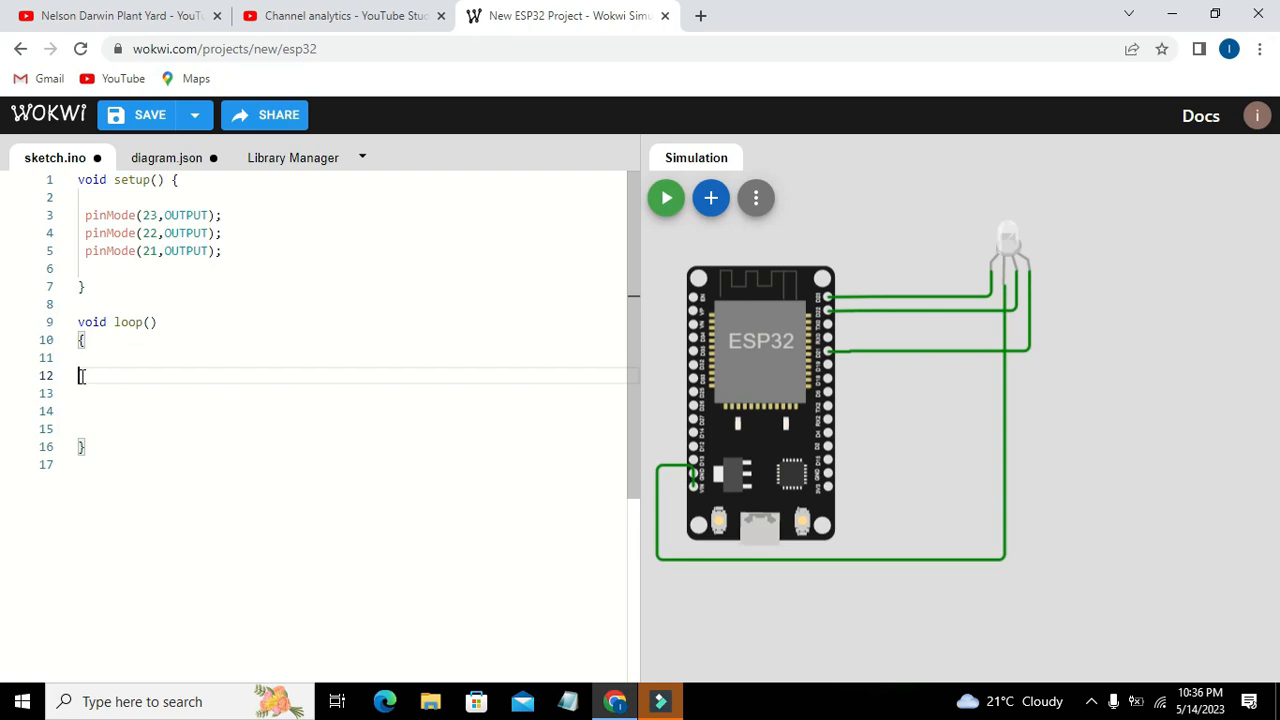
text(analog)
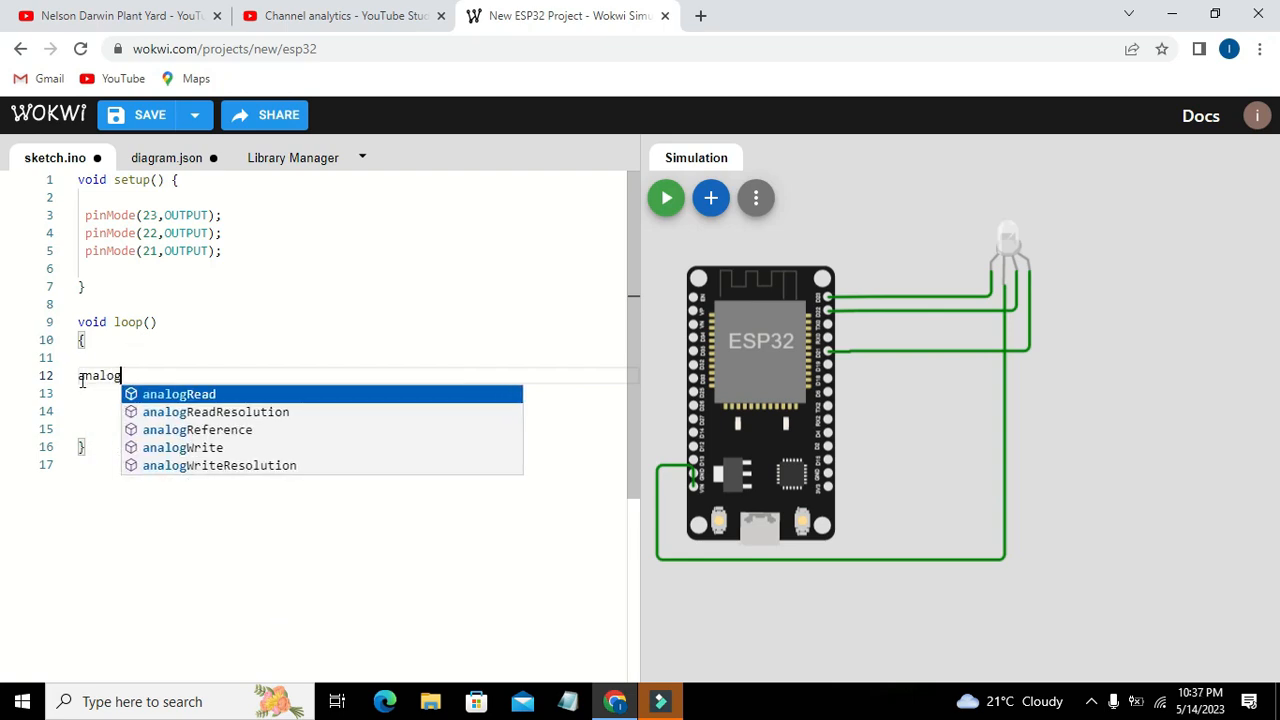
text(Write();)
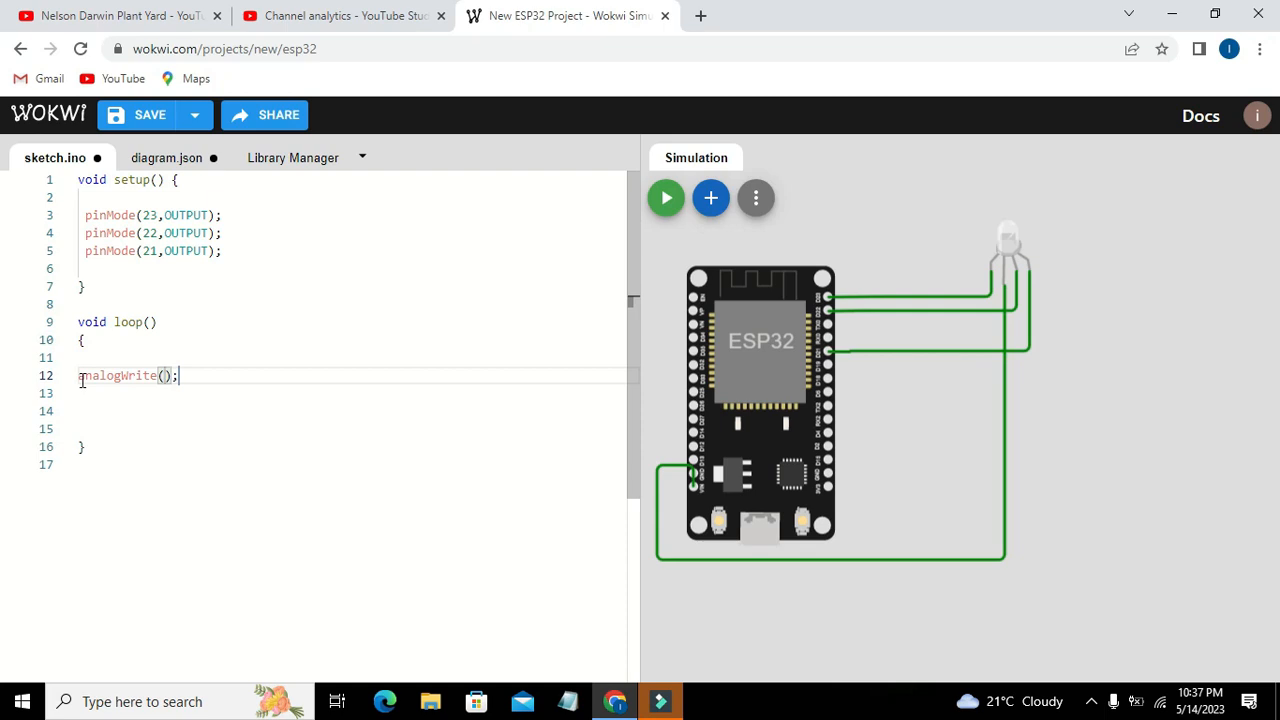
text(23)
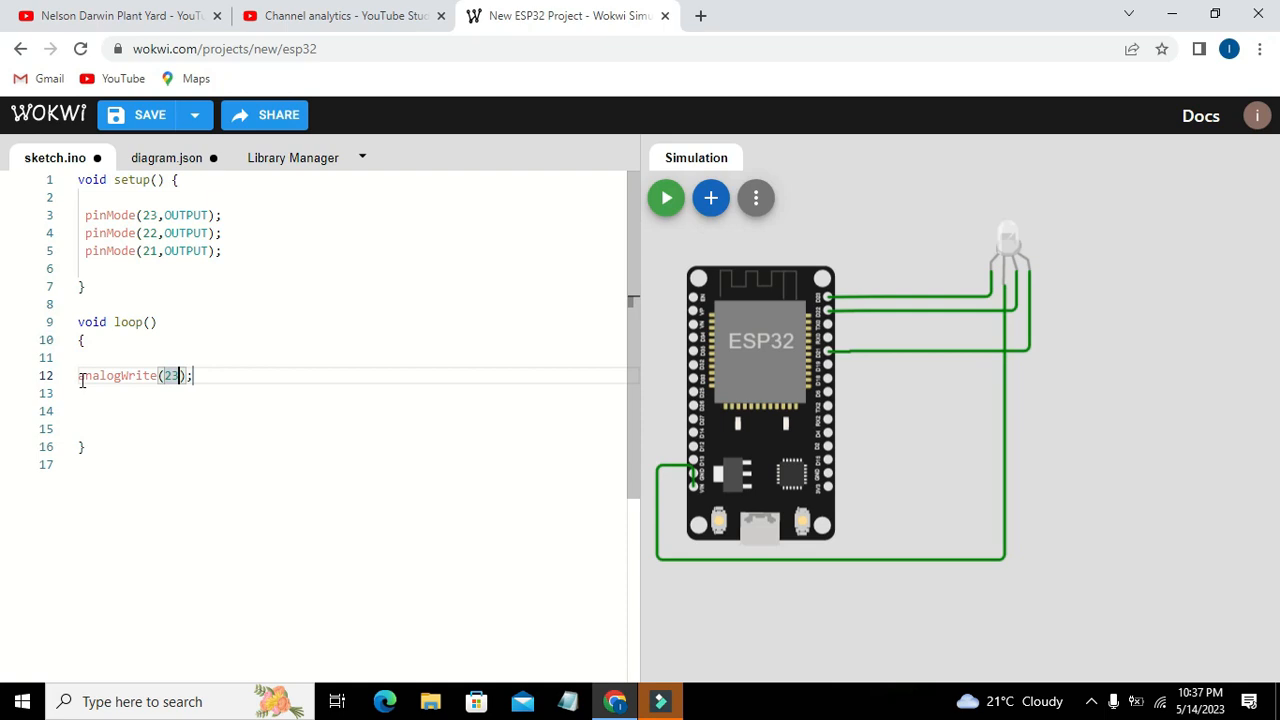
text(,)
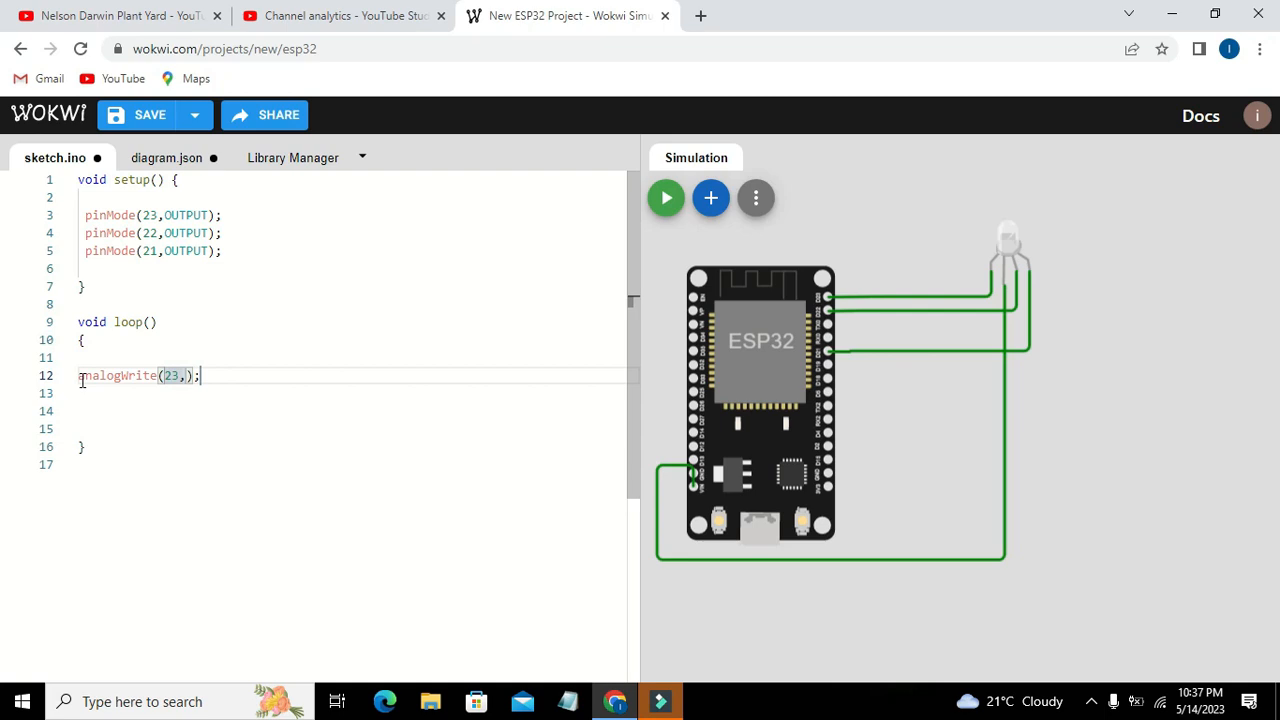
text(100)
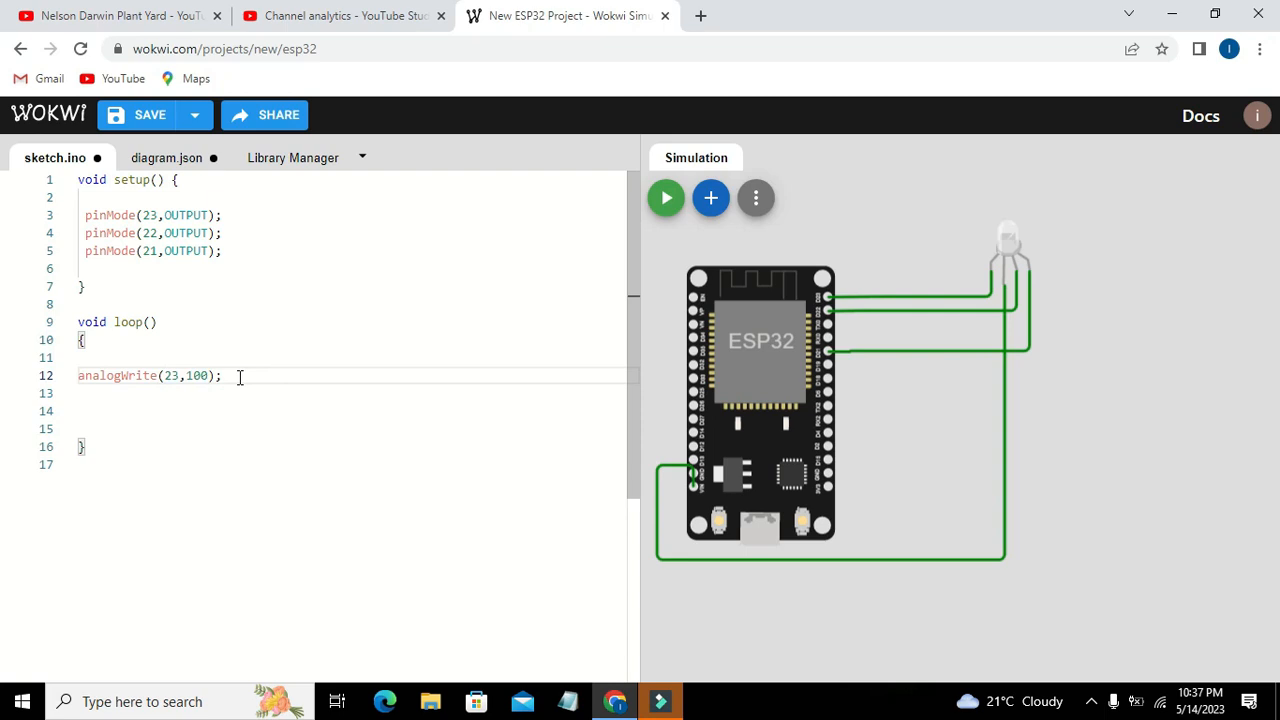
Duplicate the analogWrite line twice and edit the copies to (22,190) and (21,40)
double_click(172, 375)
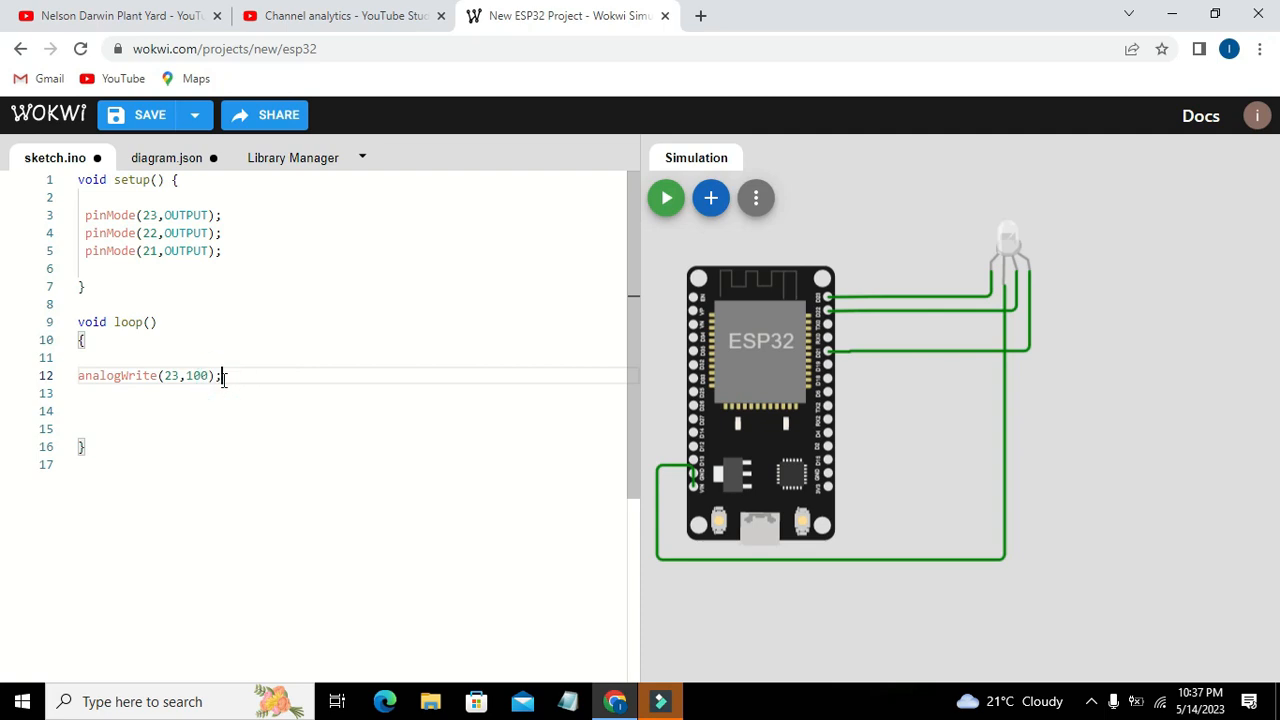
click(205, 375)
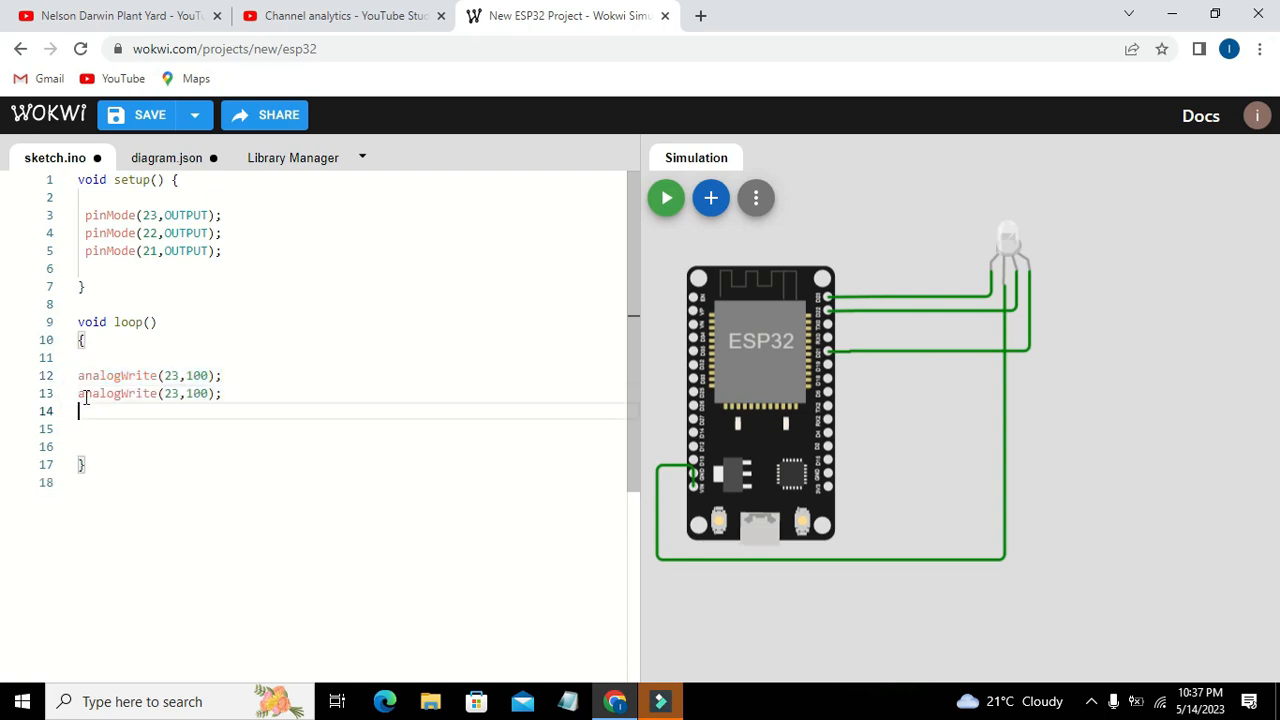
text(analogWrite(23,100);)
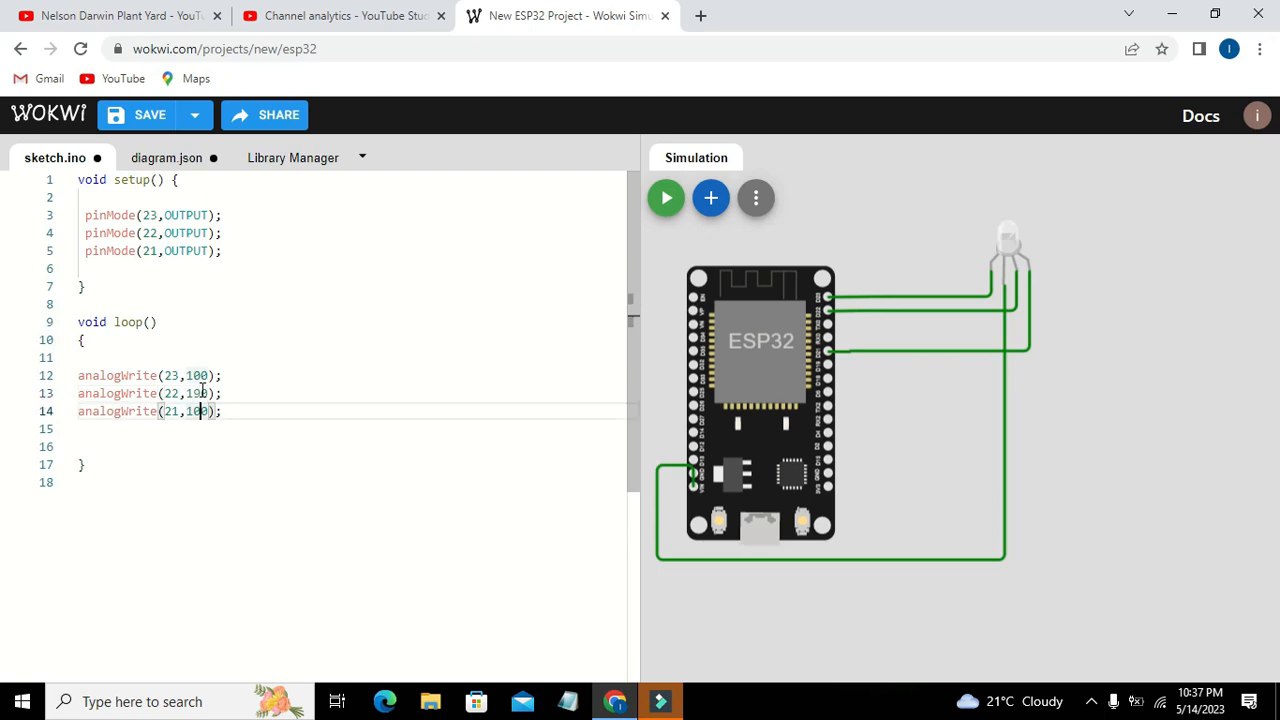
key(Backspace)
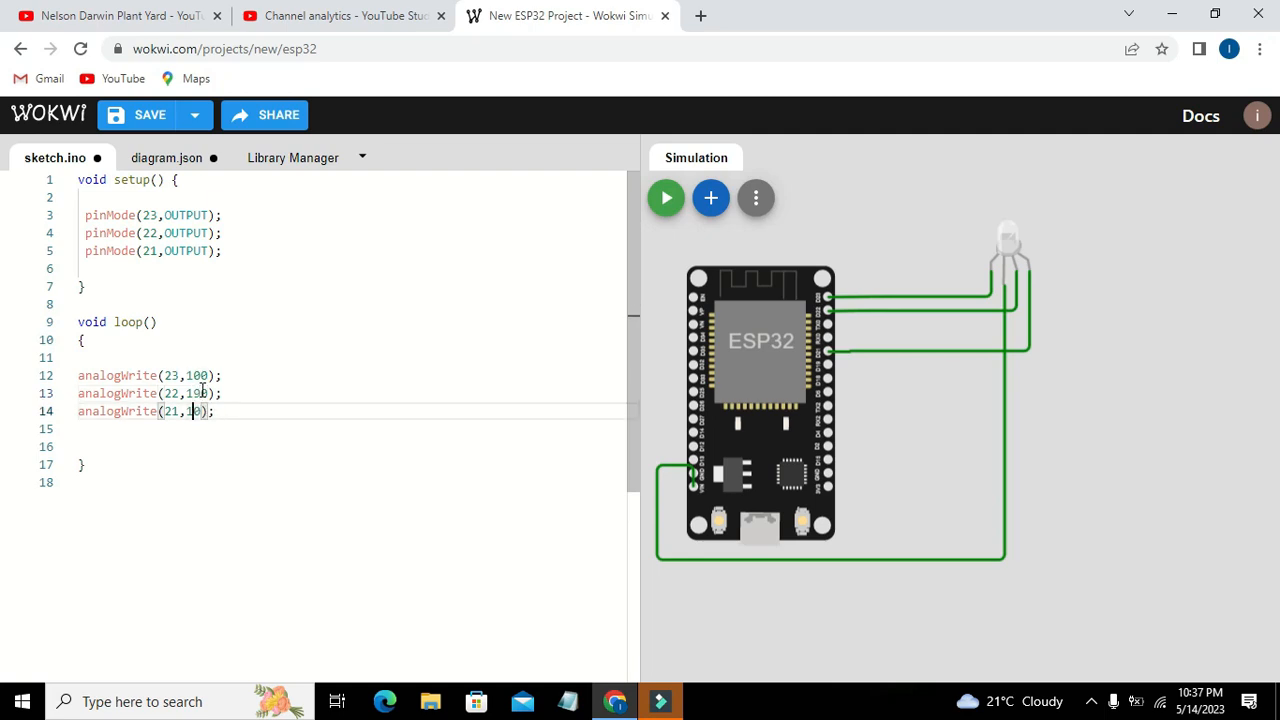
text(40)
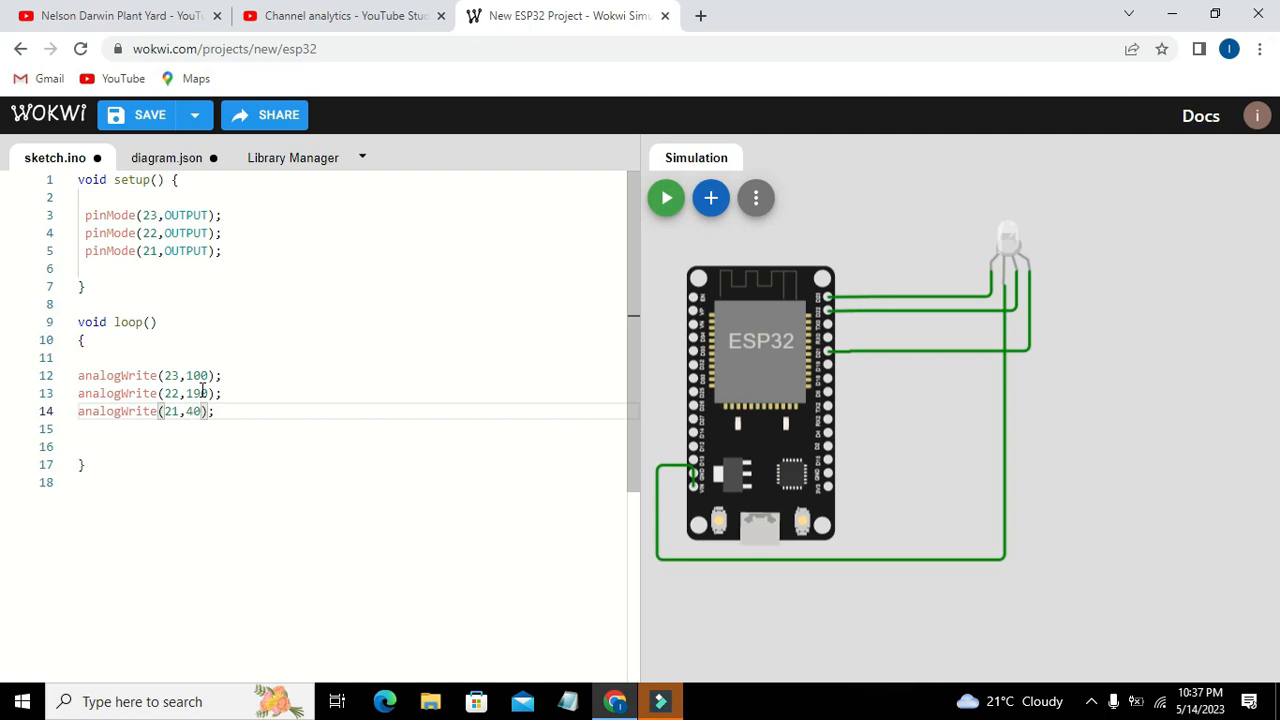
mouse_move(666, 198)
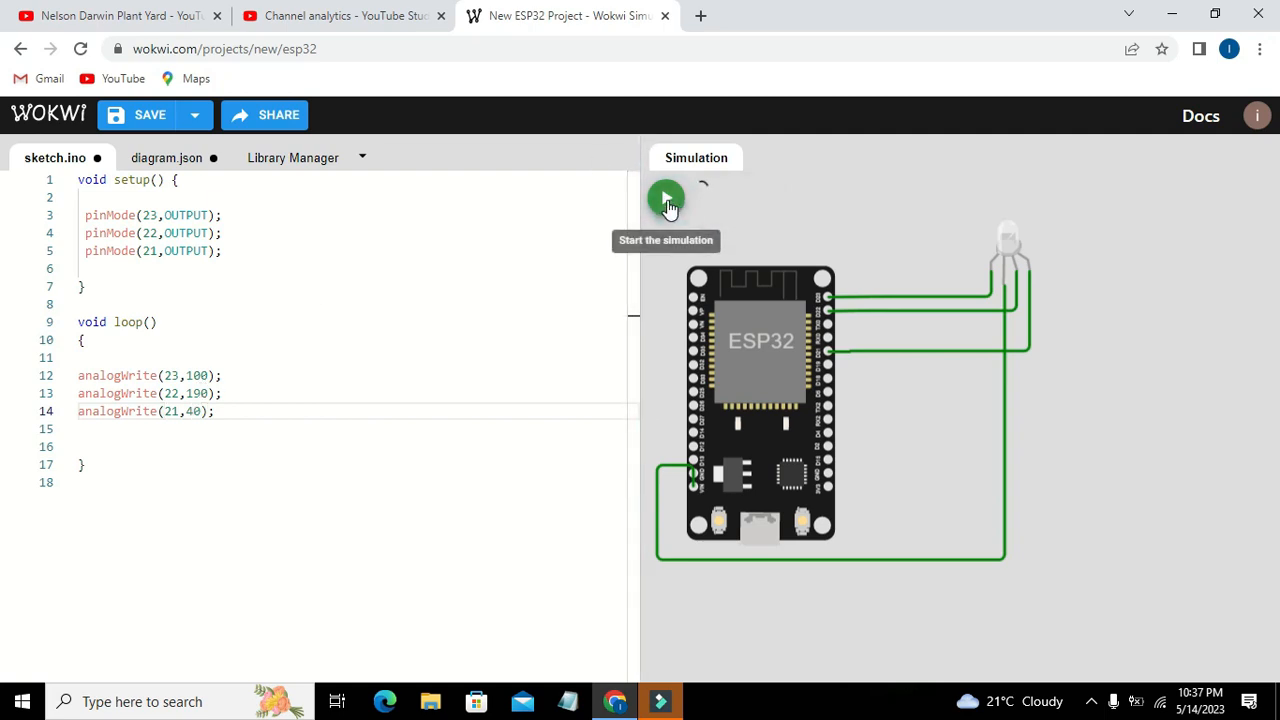
click(666, 199)
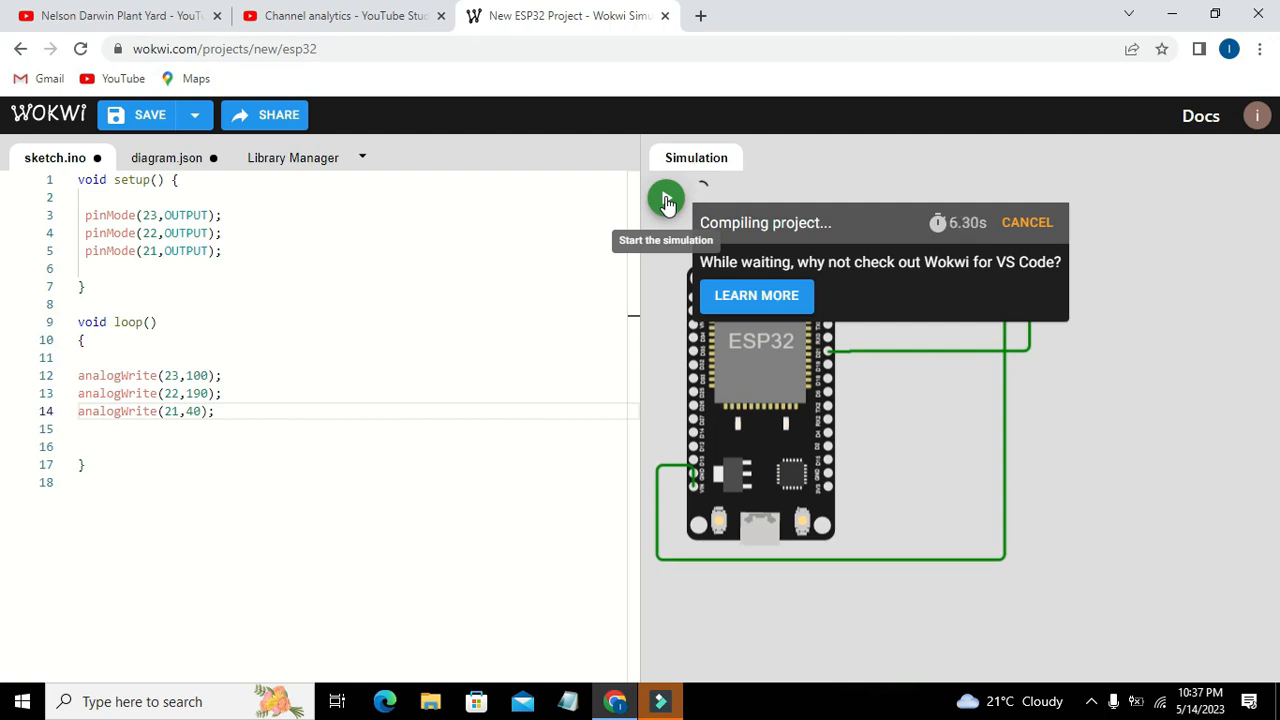
click(666, 198)
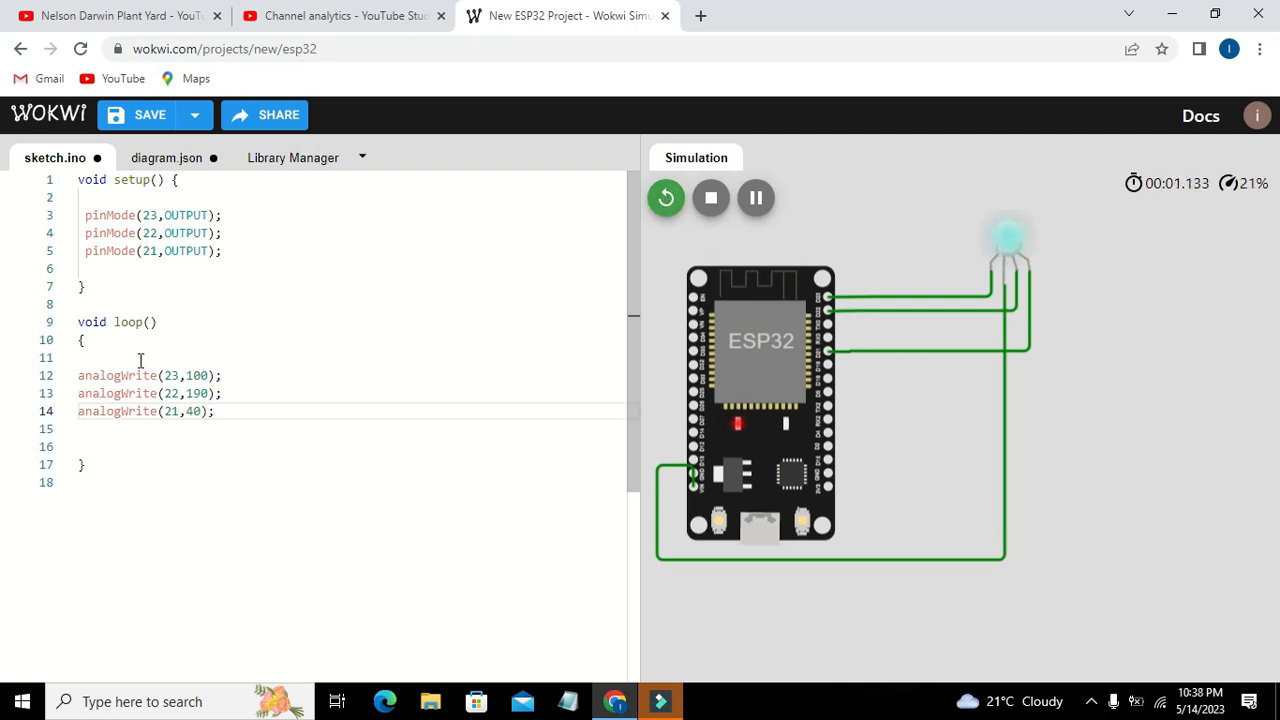
click(711, 197)
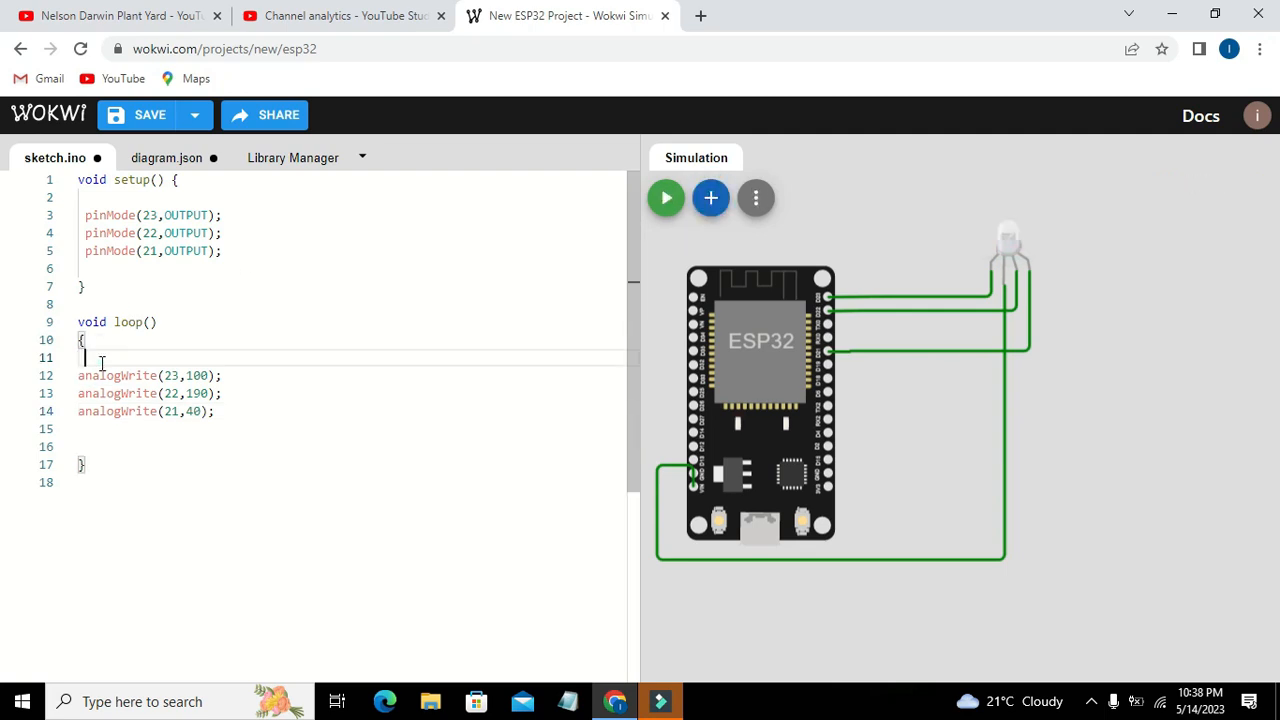
Wrap the analogWrite lines in a for loop over y up to 255 with y++
text(for(int y=1;y<)
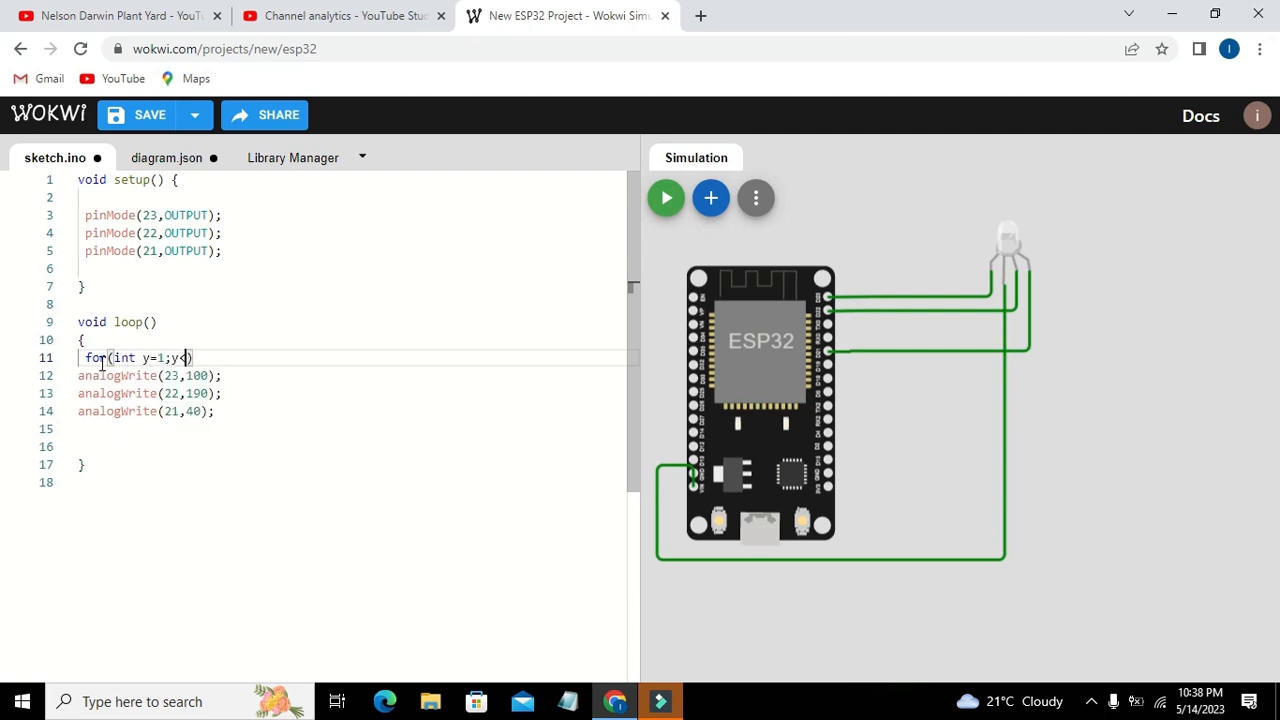
text(255,)
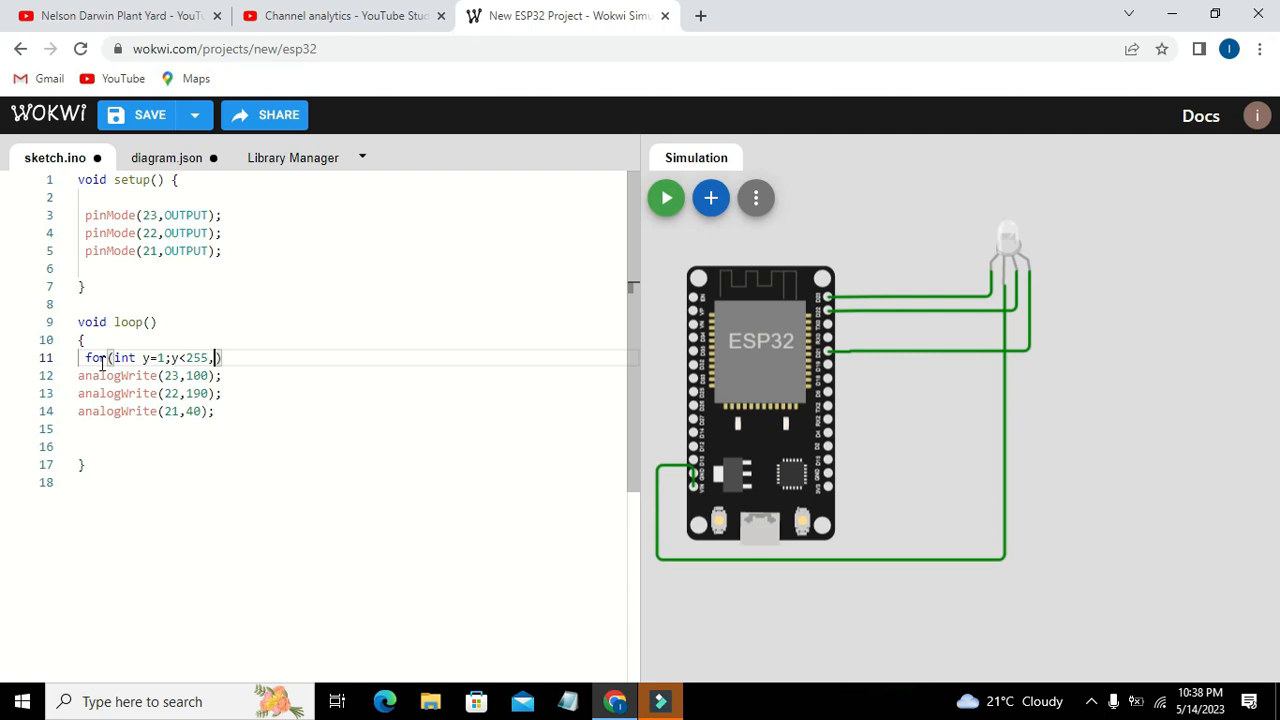
text(y++)
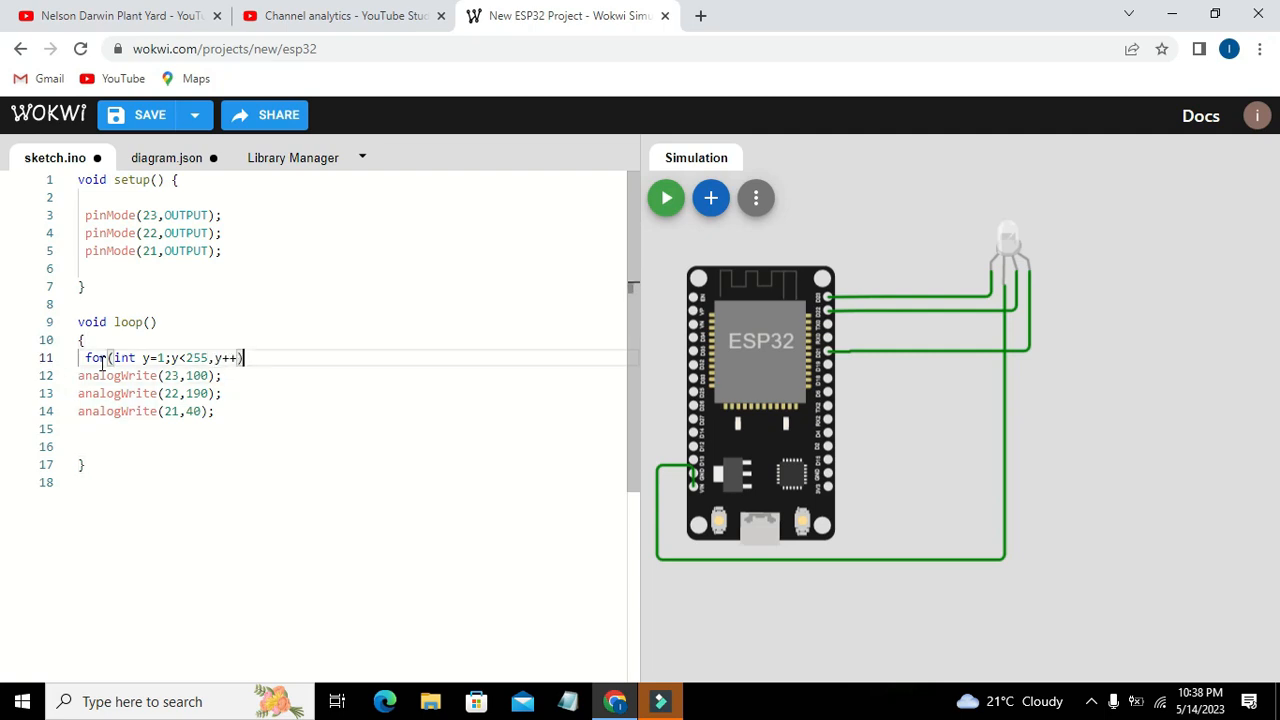
text({})
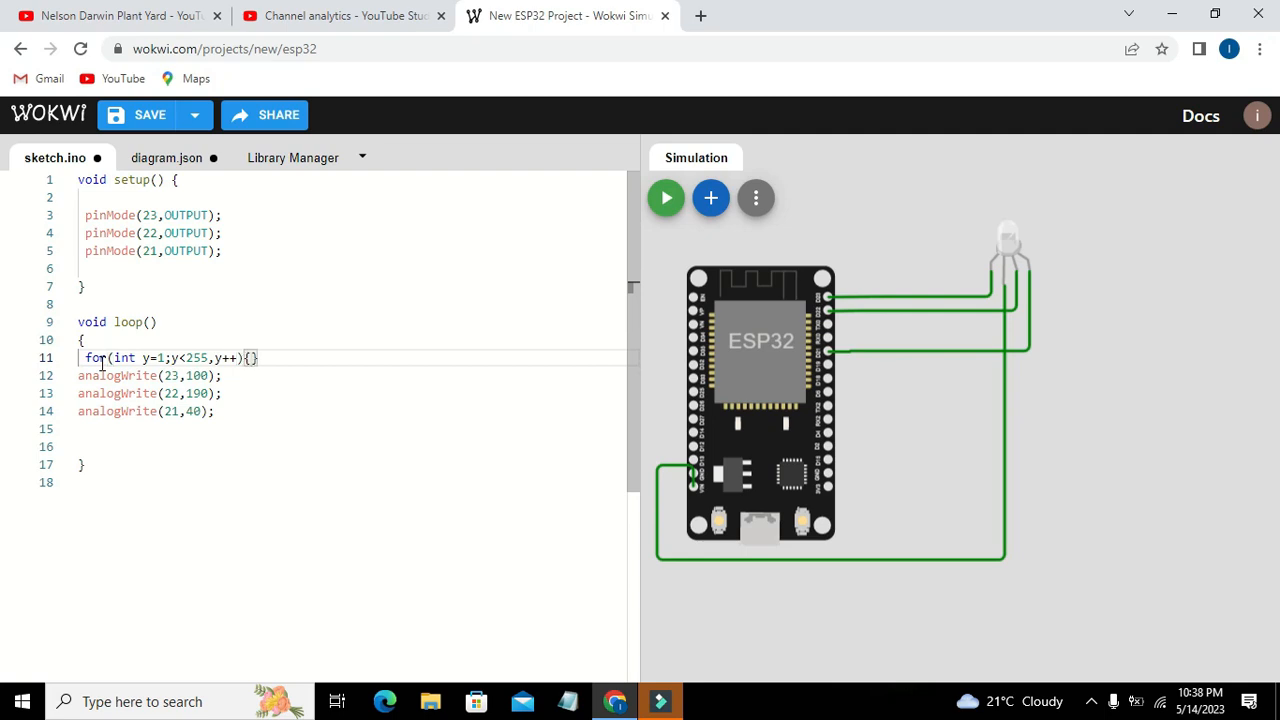
key(Enter)
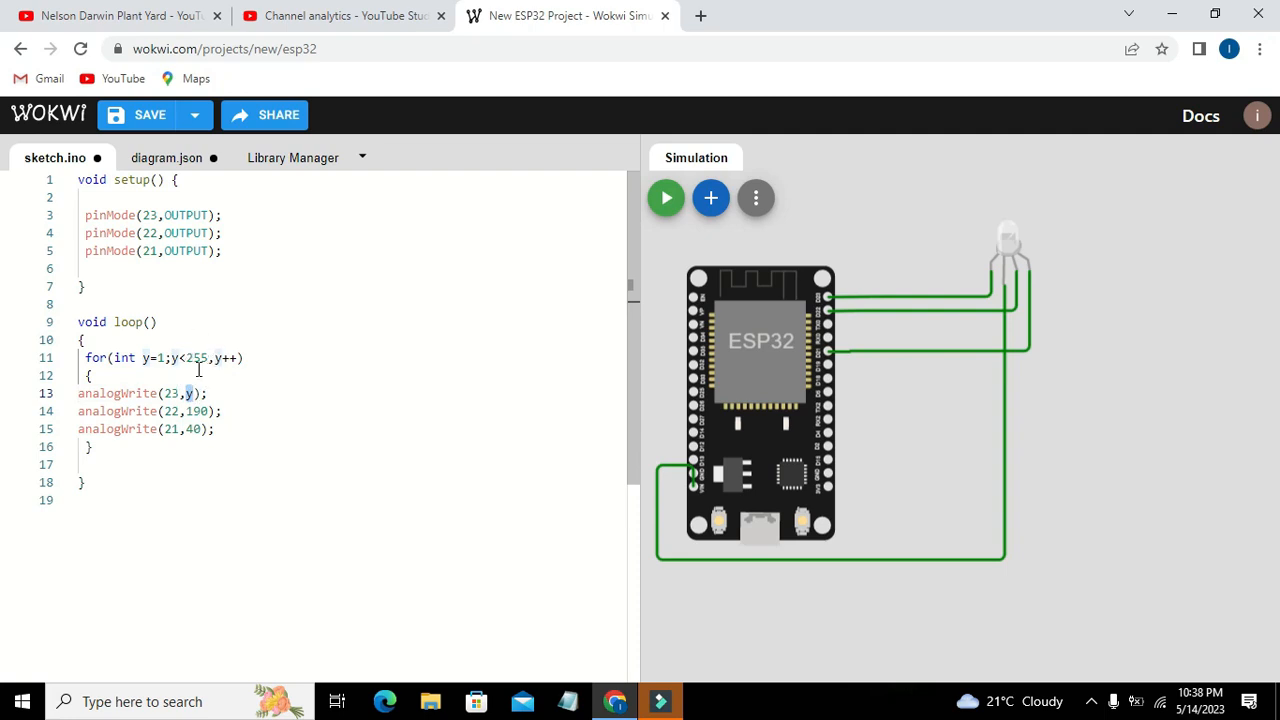
Add delay(100); inside the loop body before its closing brace
click(95, 446)
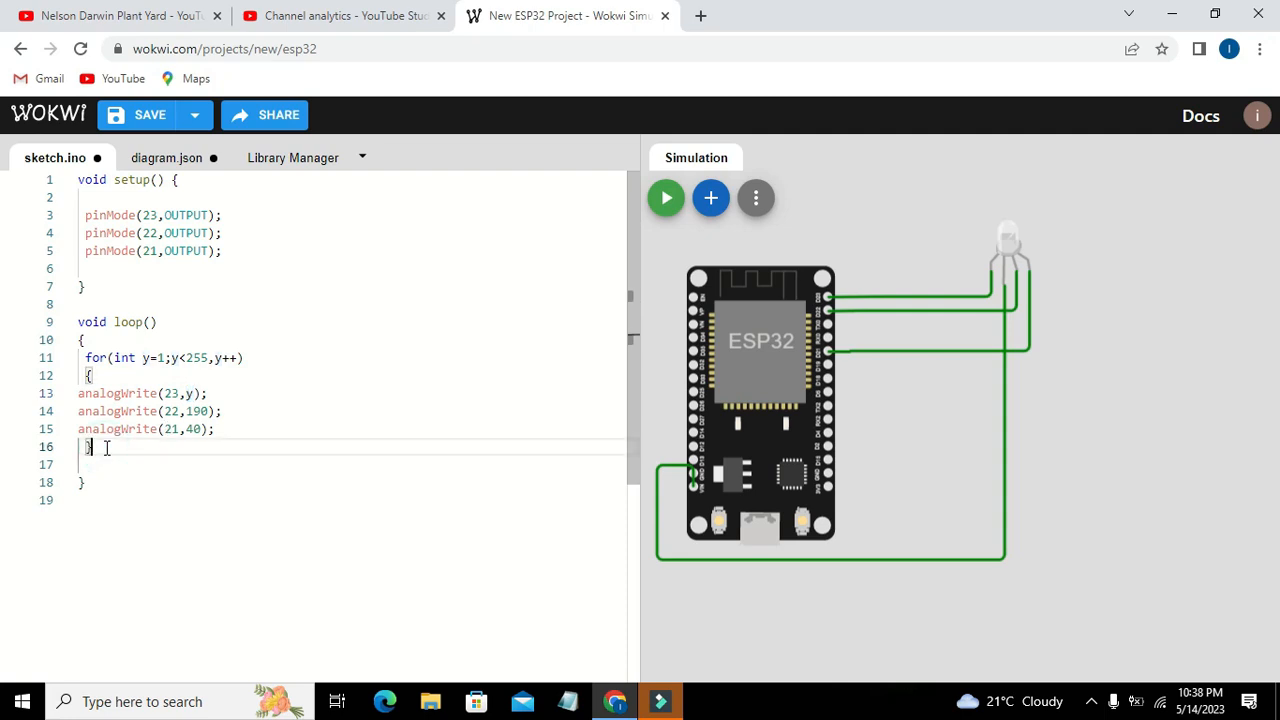
key(Enter)
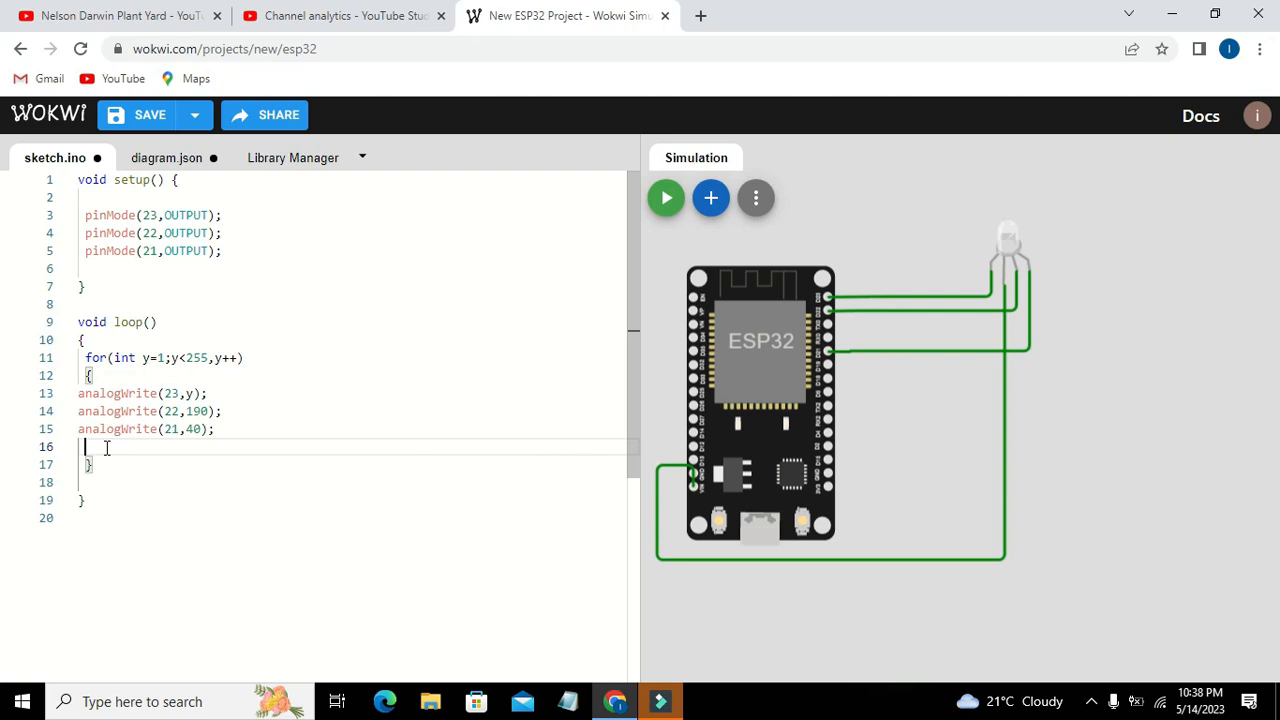
text(delay())
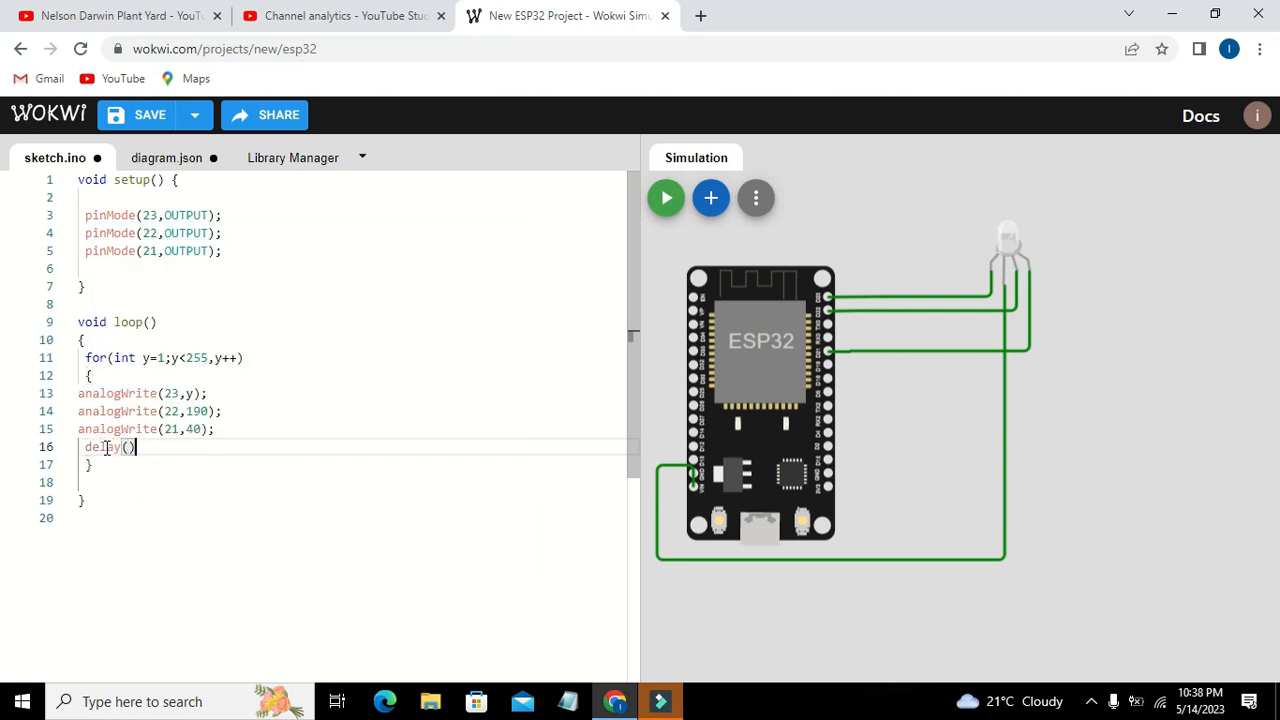
text(100)
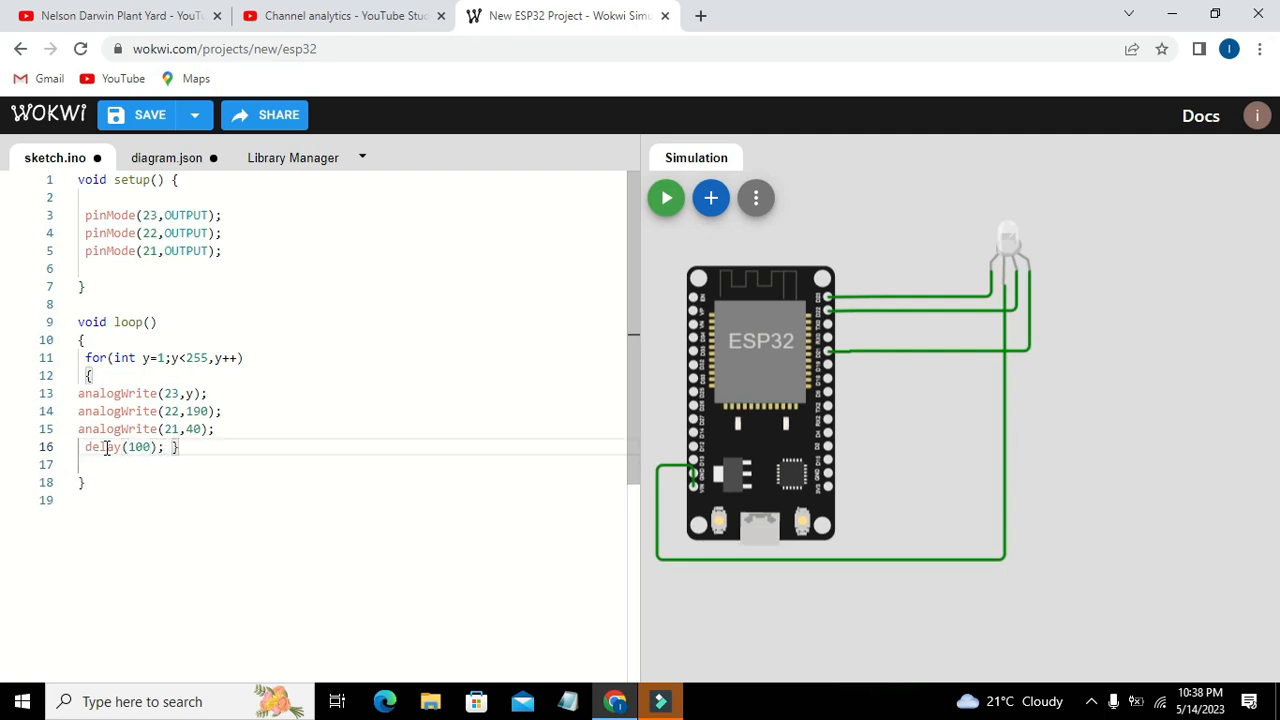
key(Enter)
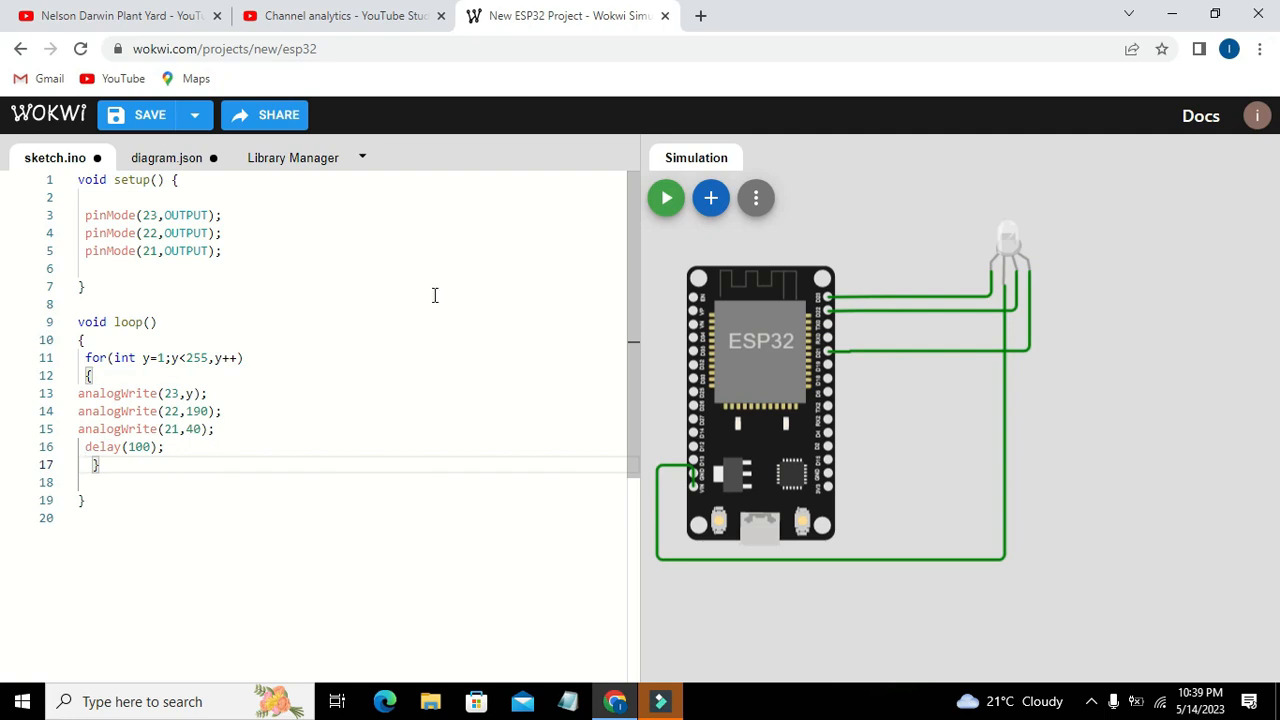
mouse_move(666, 198)
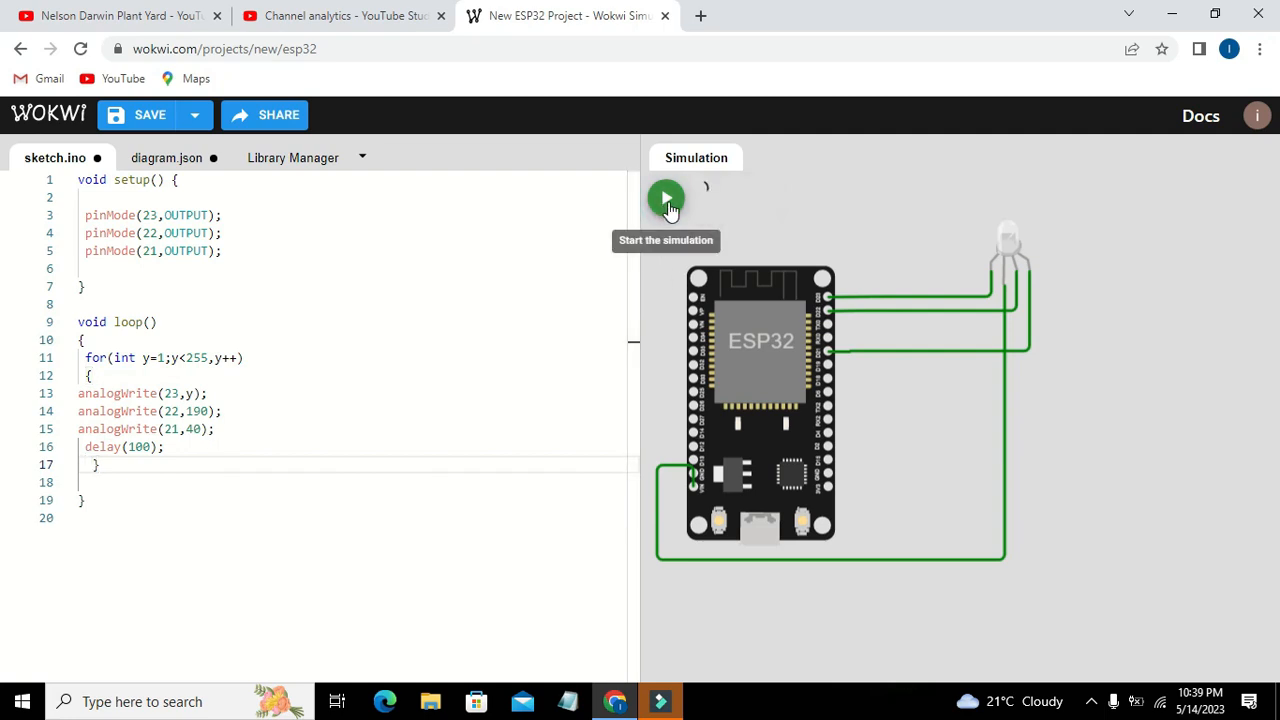
Run the sketch, dismiss the build errors, and fix the for header to y<255;y++ with semicolons
click(666, 198)
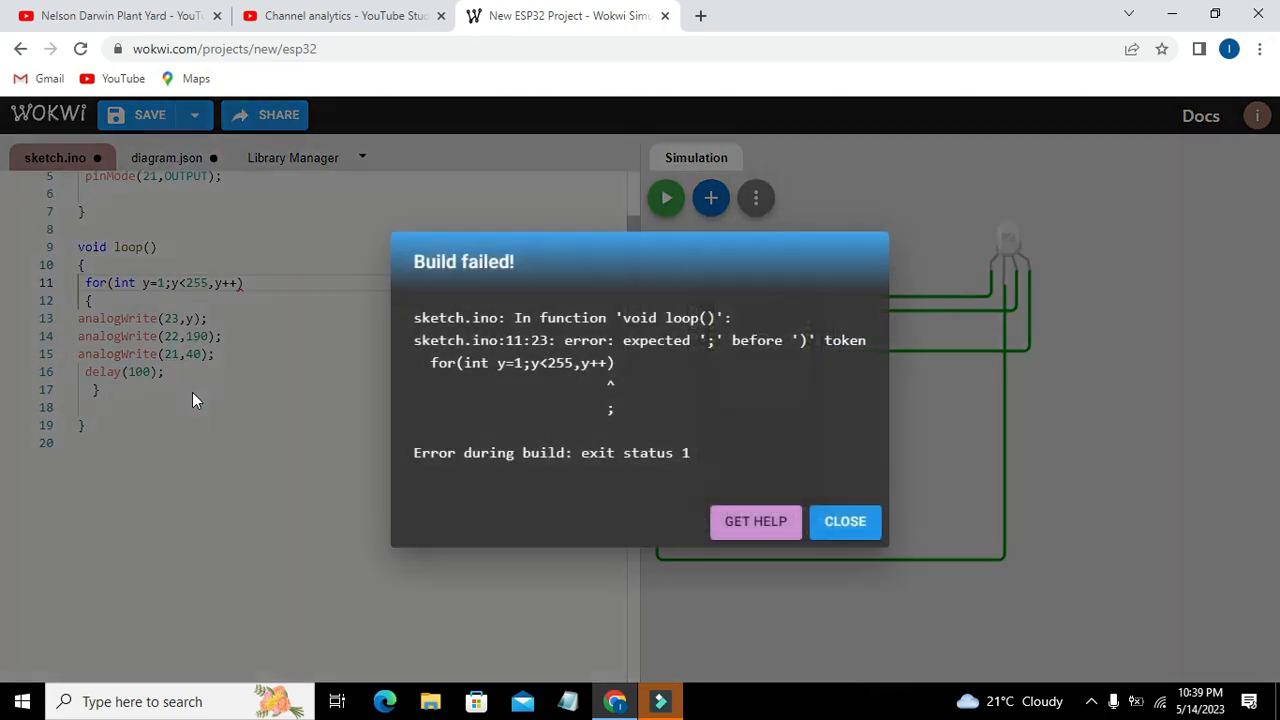
click(845, 521)
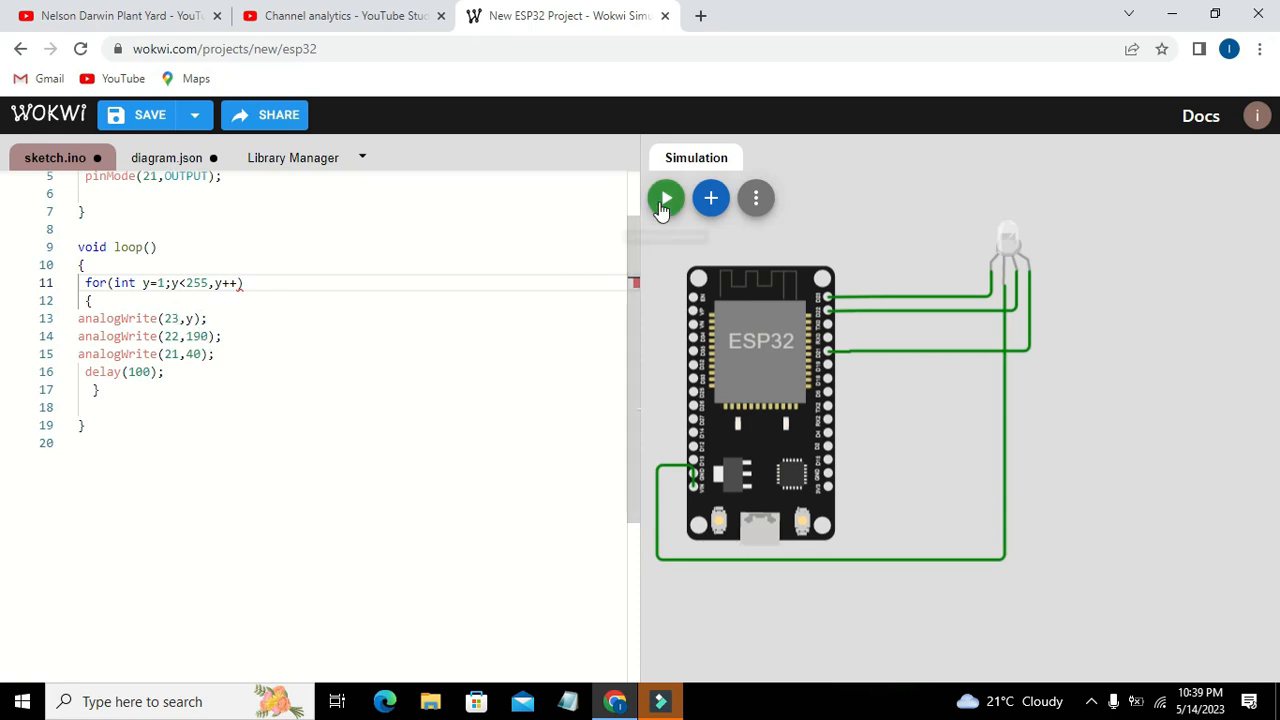
click(665, 197)
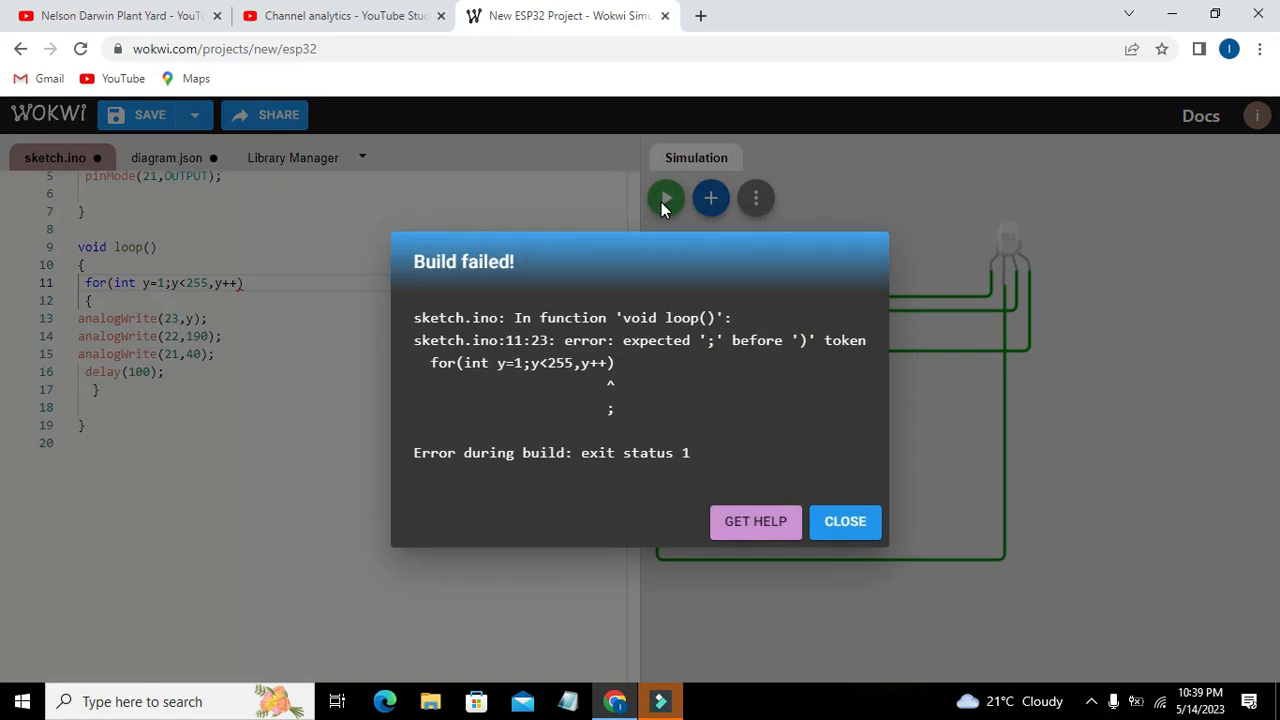
click(845, 521)
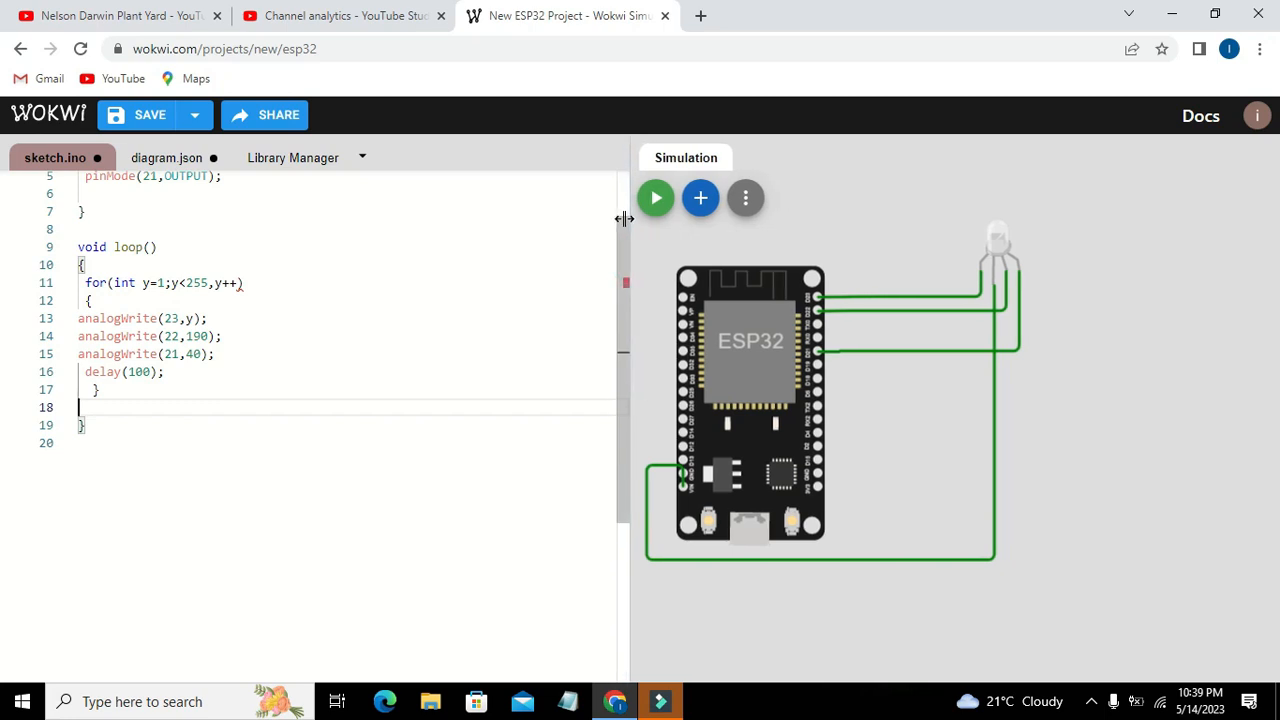
click(215, 283)
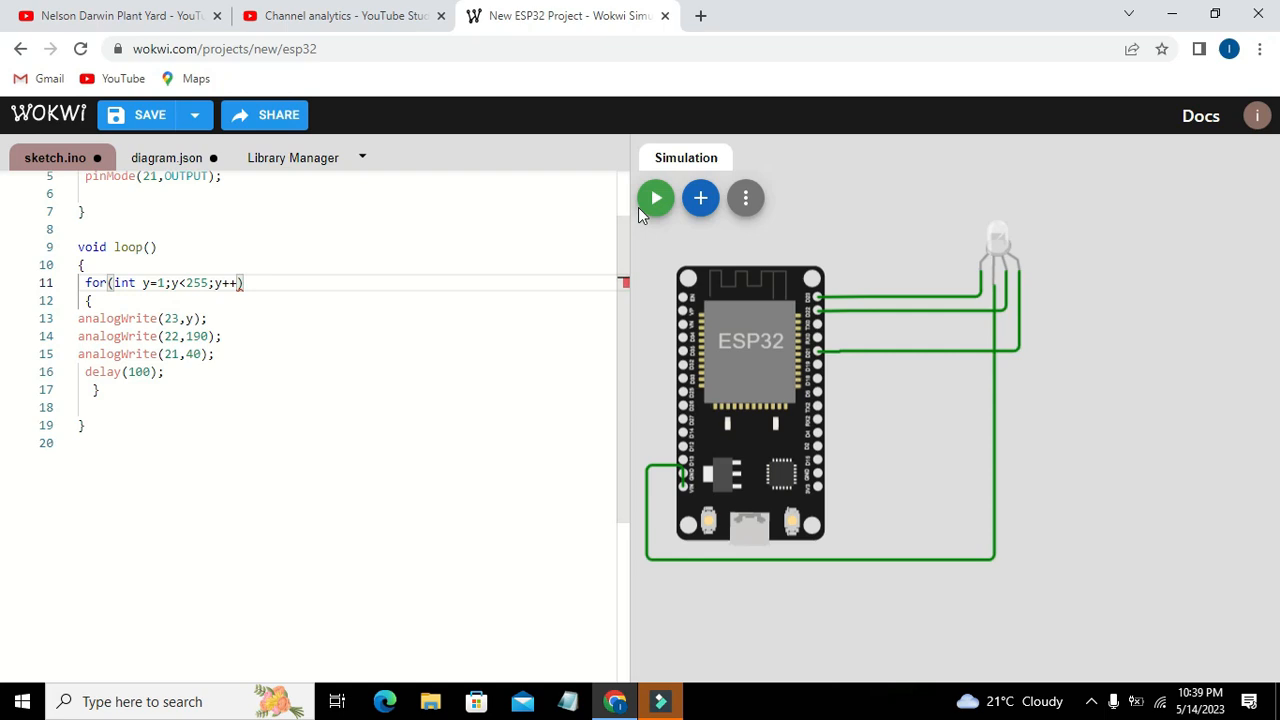
mouse_move(656, 198)
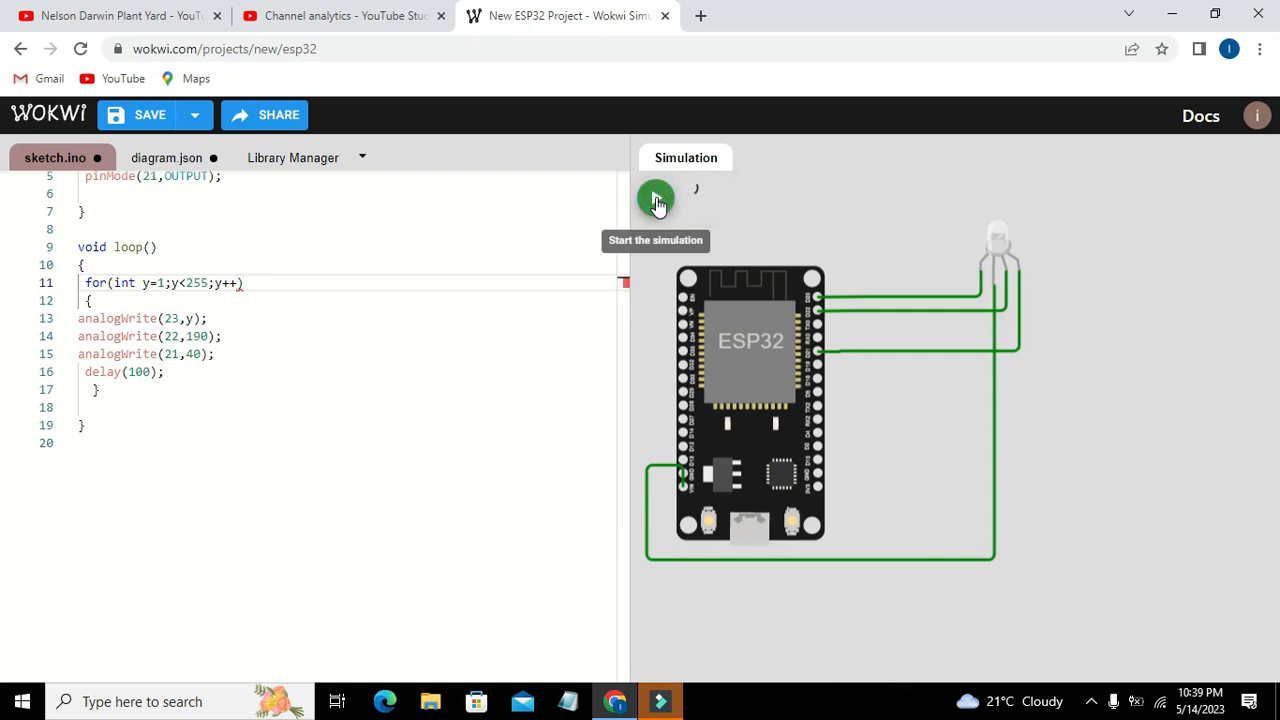
Start the simulation so the corrected sketch compiles and lights the RGB LED
click(655, 197)
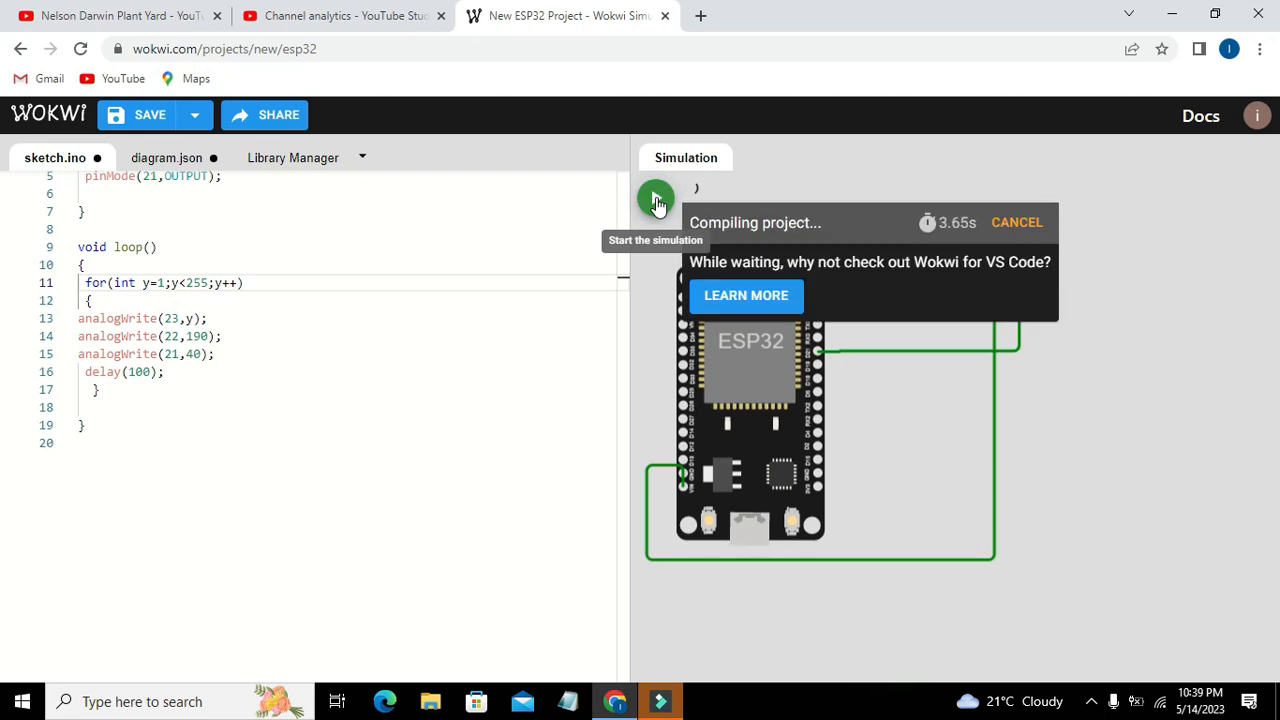
click(656, 197)
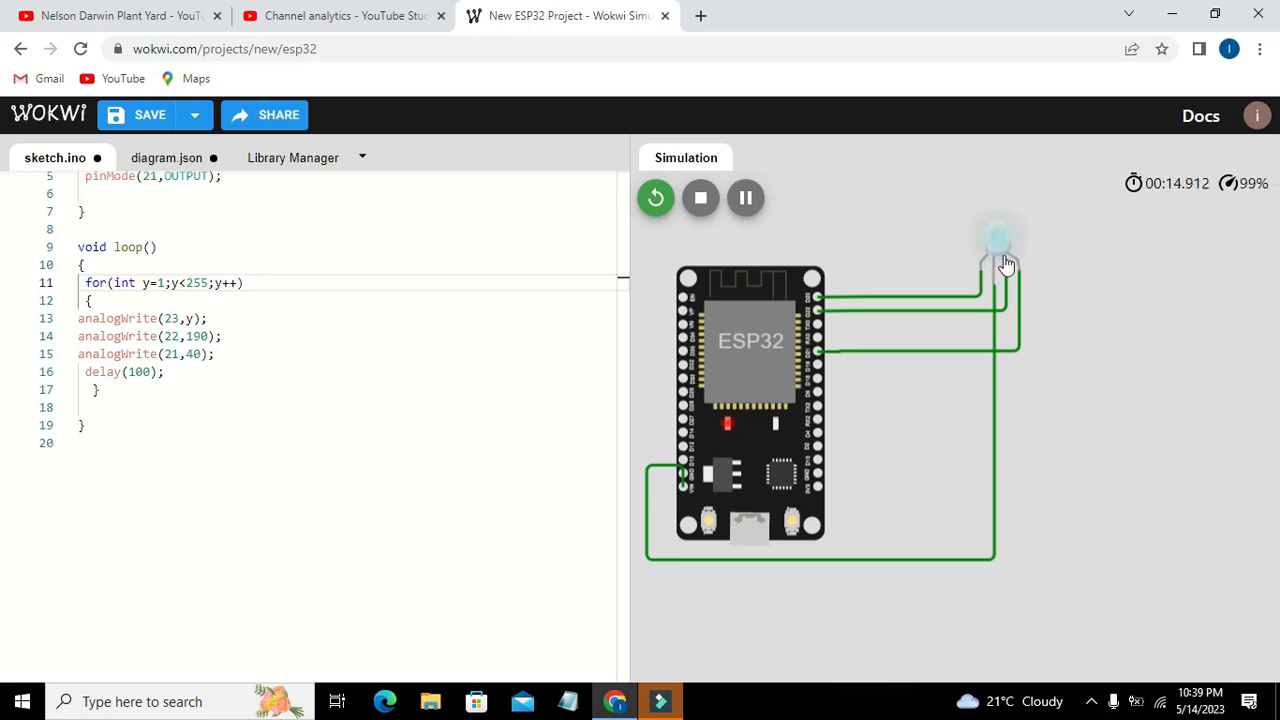
mouse_move(995, 215)
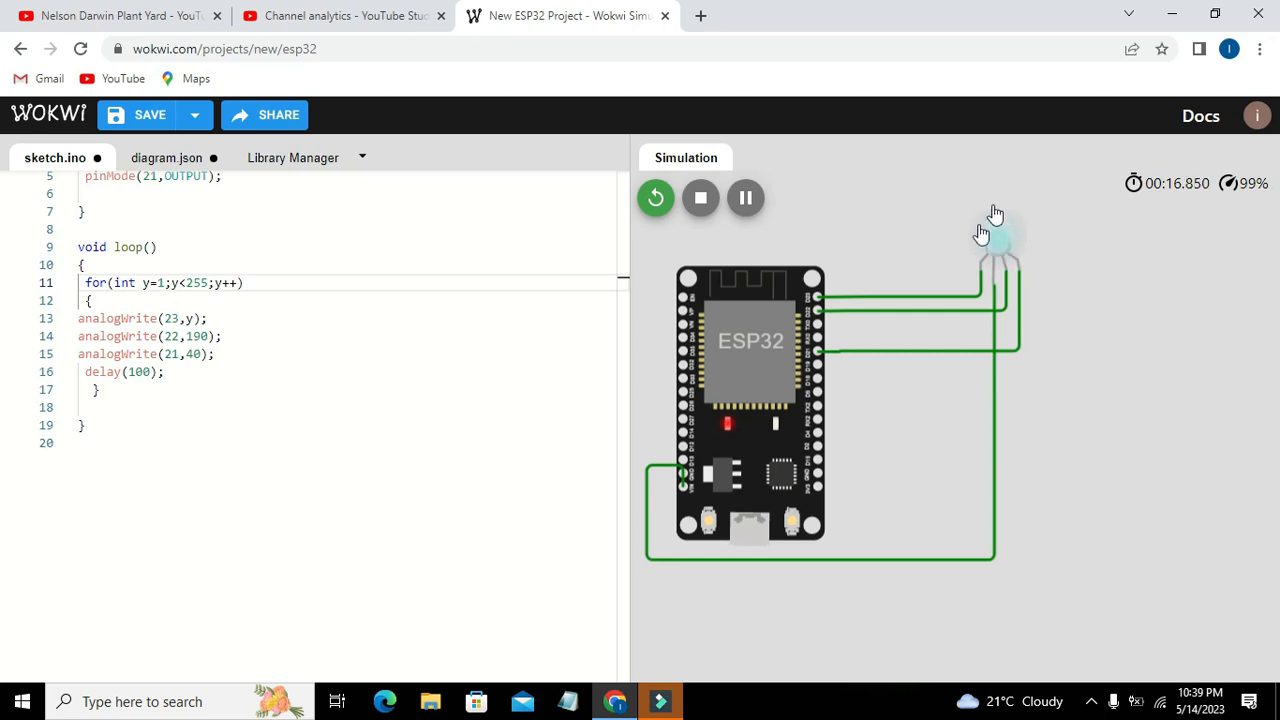
mouse_move(919, 212)
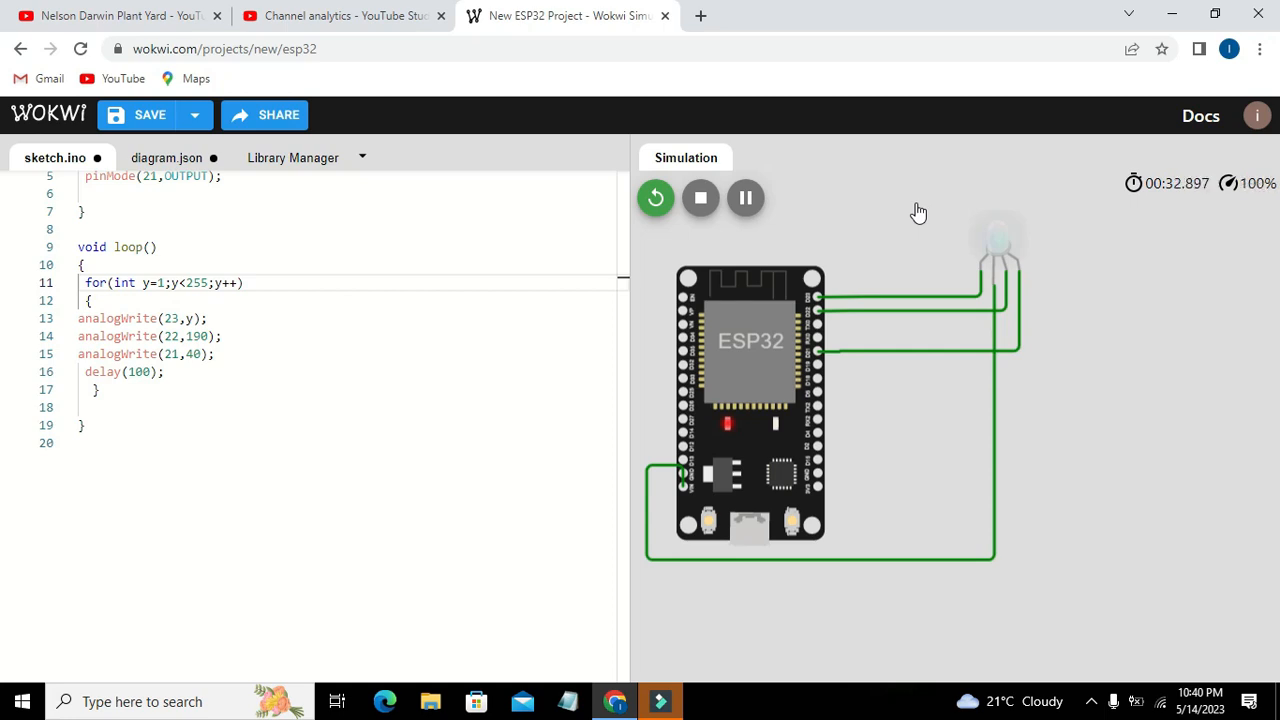
mouse_move(700, 198)
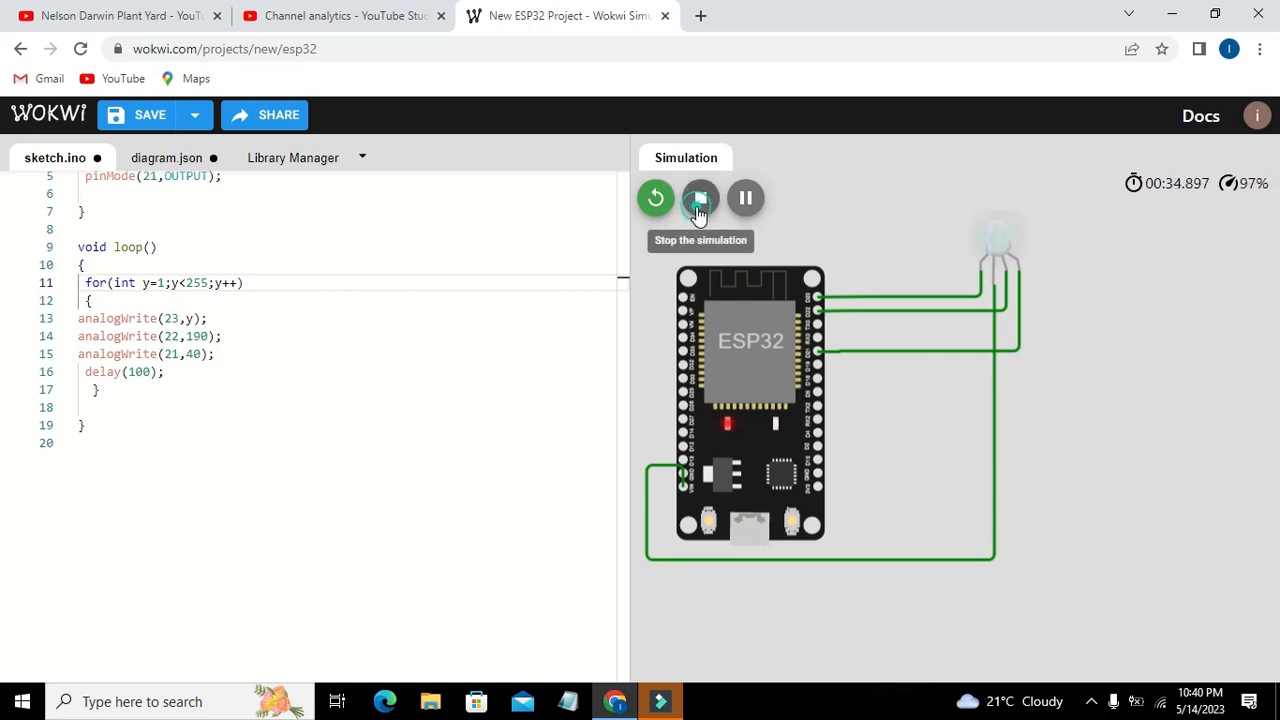
Change pin 22's analogWrite value from 190 to y and rerun the simulation
click(700, 197)
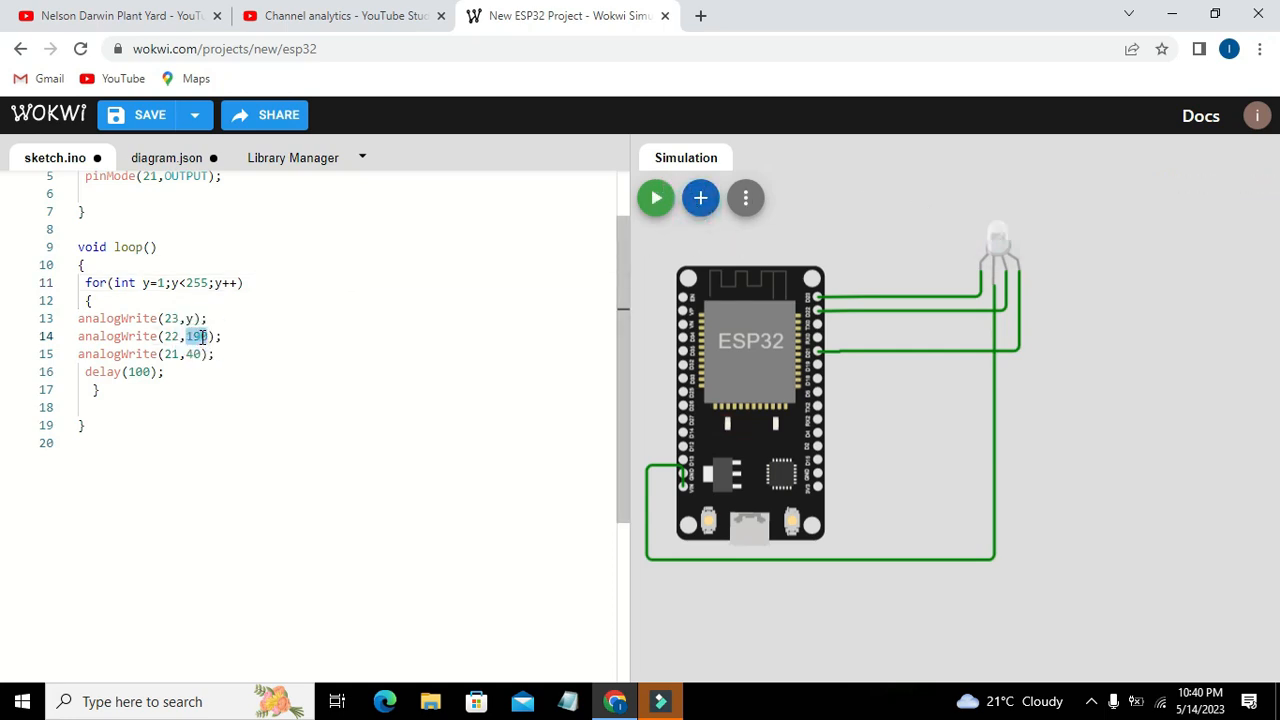
text(y)
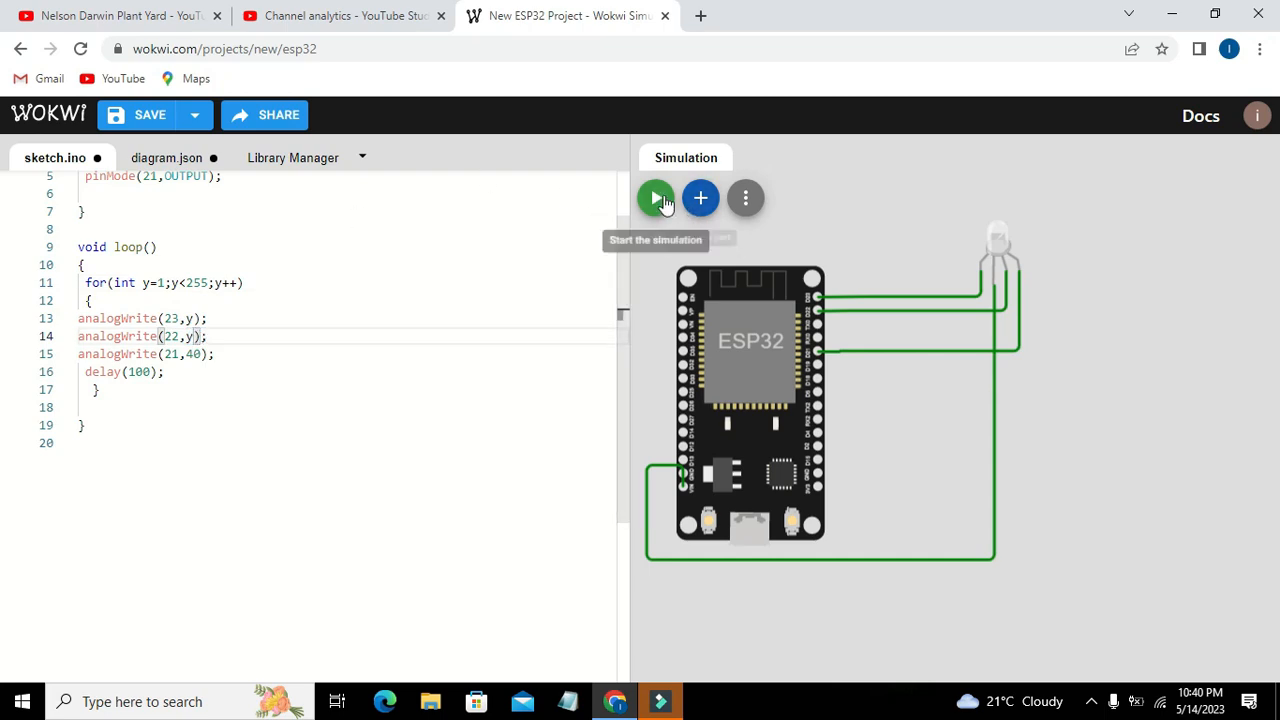
click(656, 197)
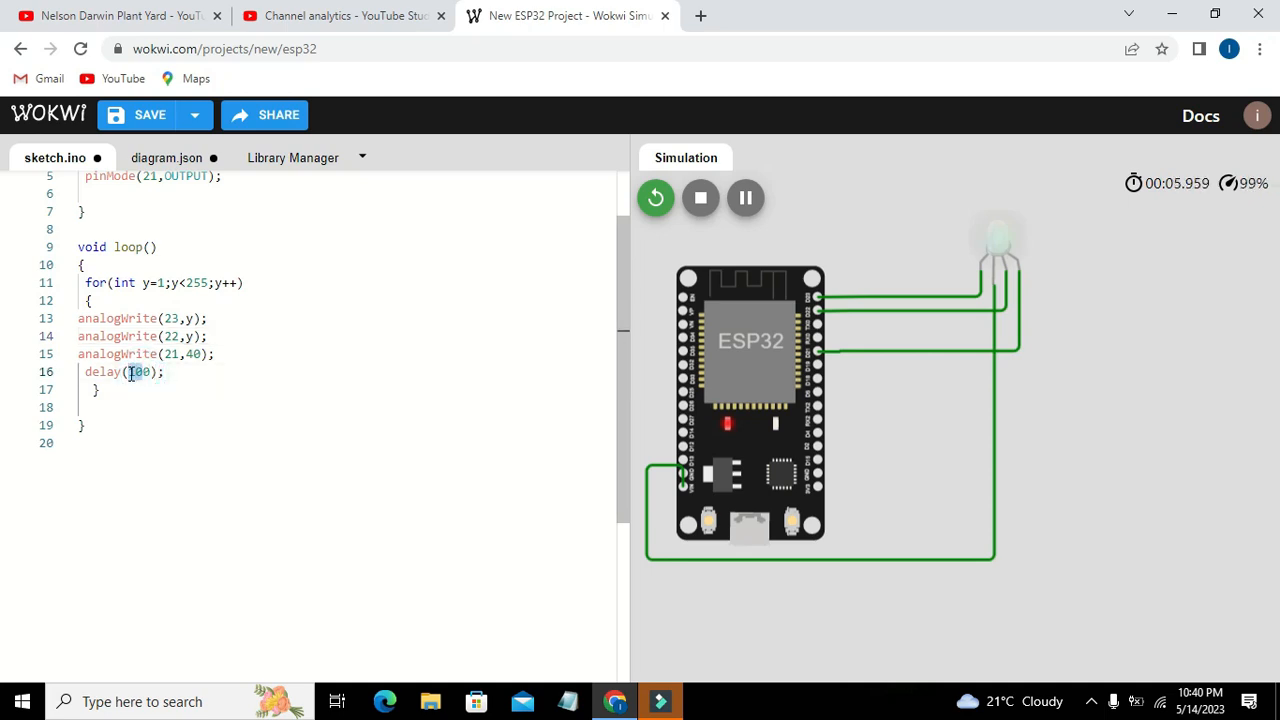
Shorten the loop delay to 30 ms and run the simulation again
text(30)
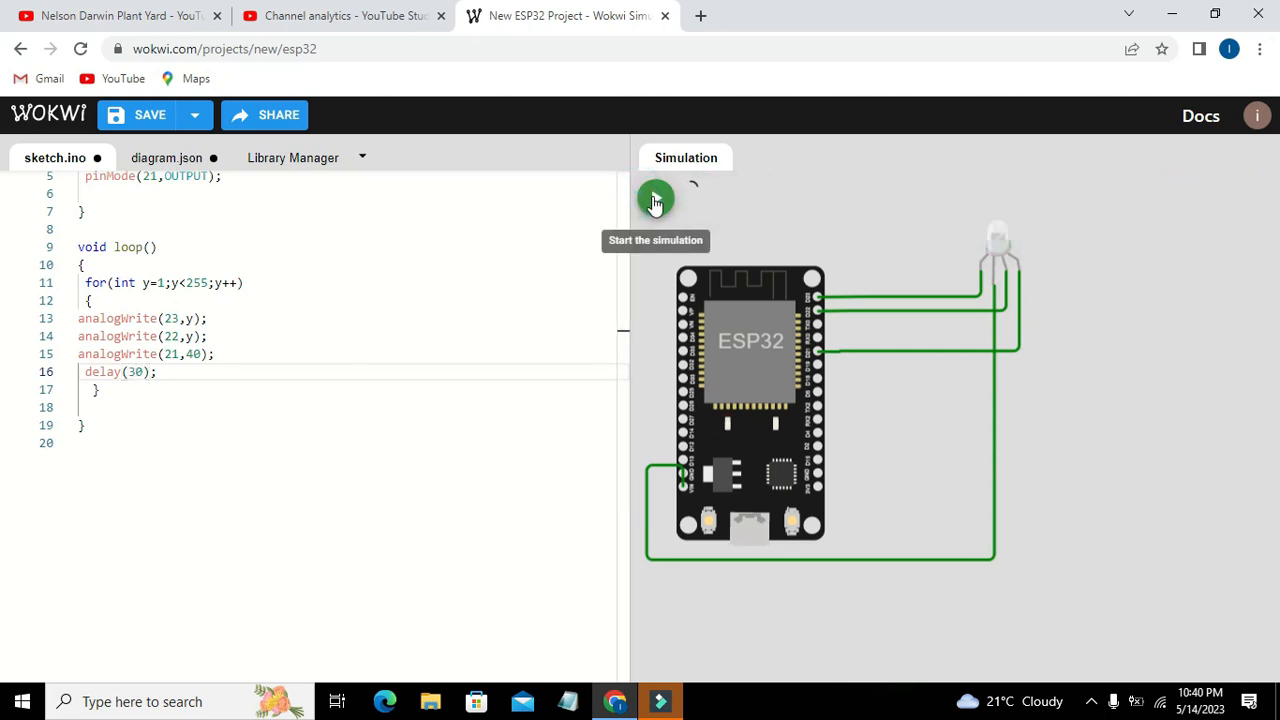
click(655, 199)
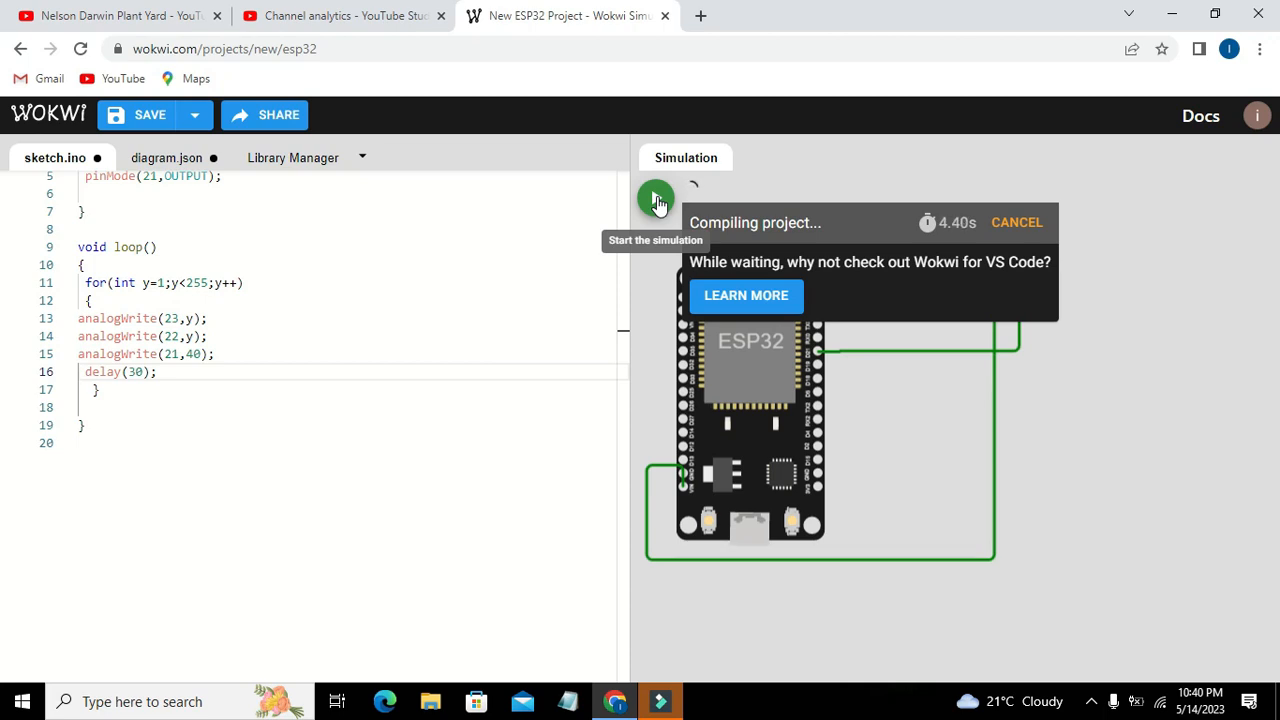
click(656, 198)
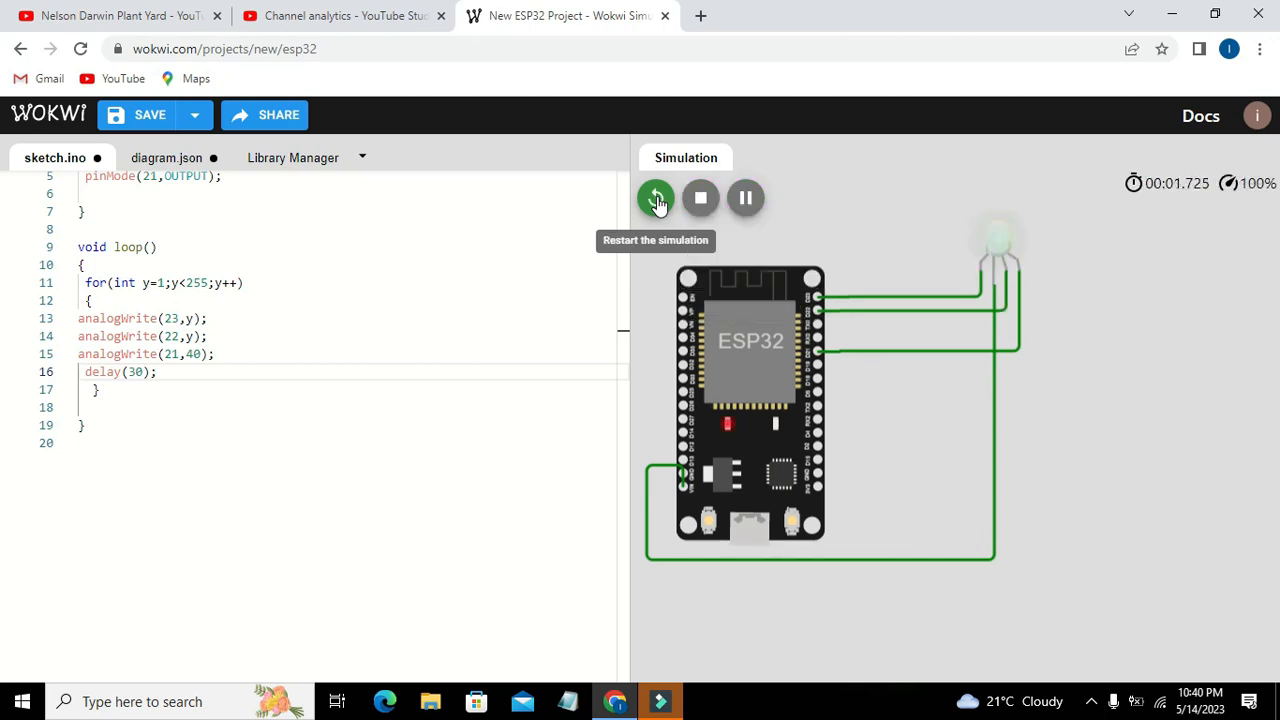